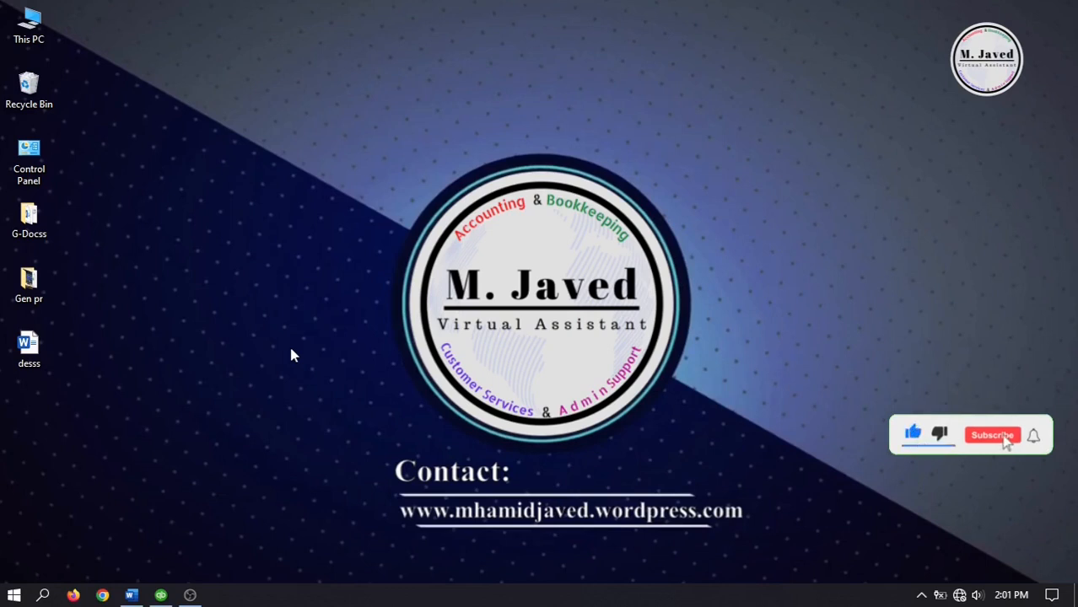
# - Bring the company file forward and display the Terms List with Net 30 and similar terms
pyautogui.click(992, 436)
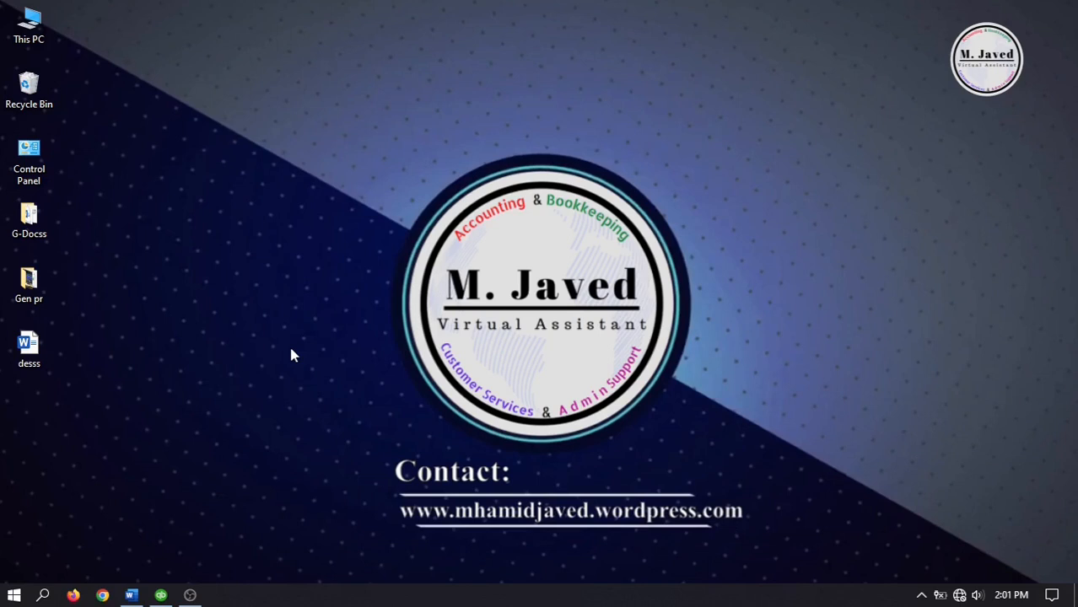
pyautogui.moveTo(292, 349)
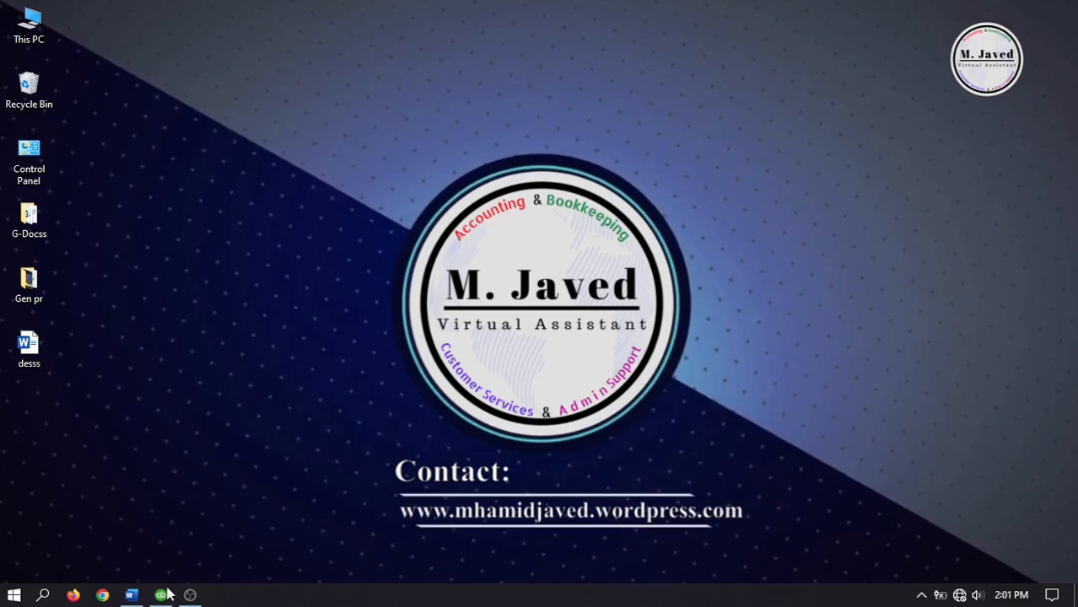
pyautogui.click(165, 592)
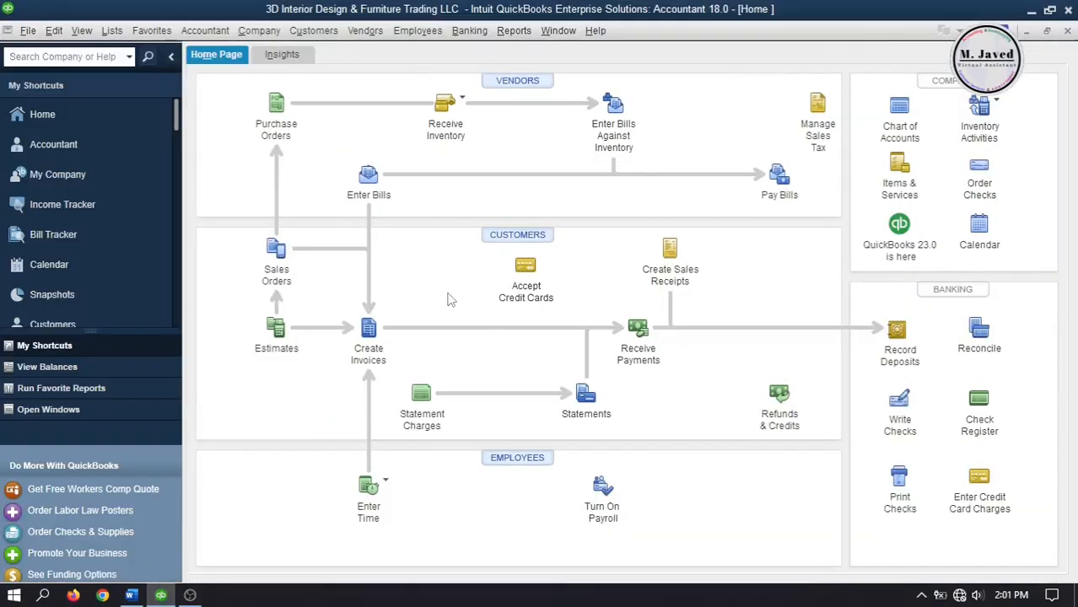
pyautogui.moveTo(611, 206)
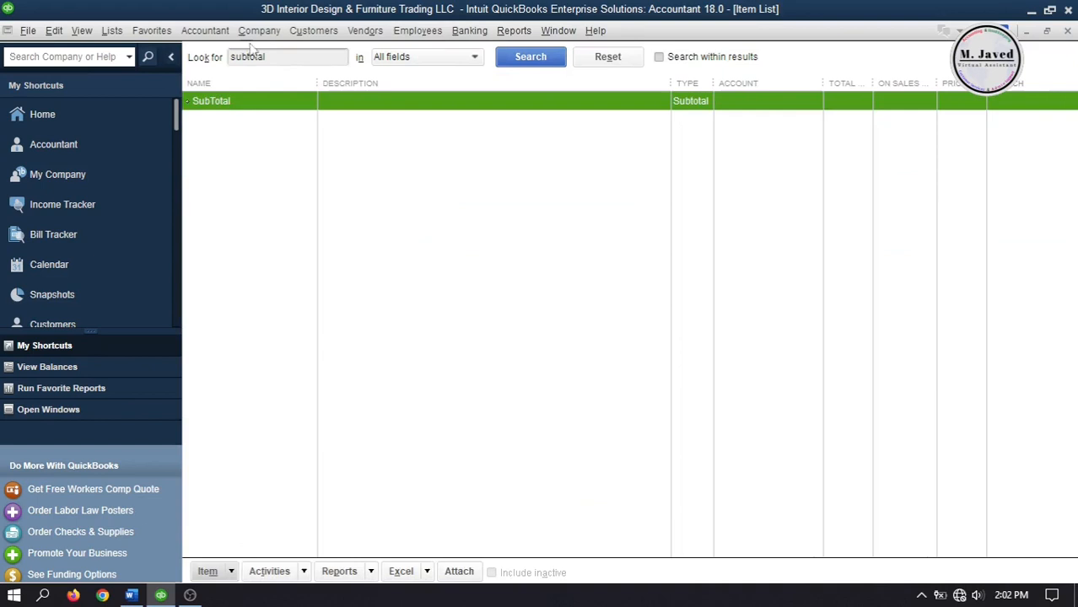
pyautogui.click(113, 30)
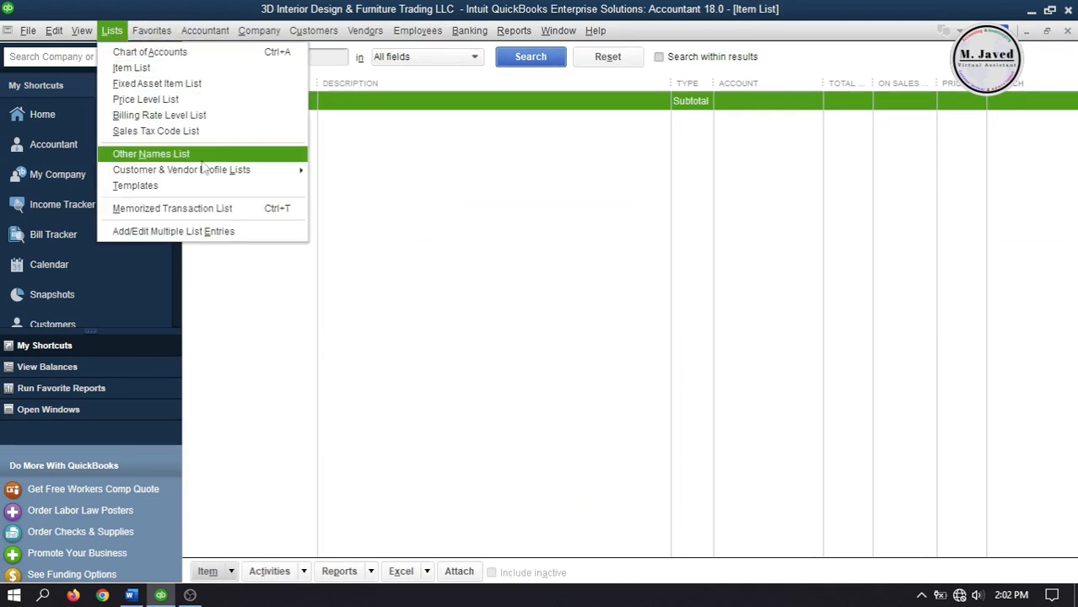
pyautogui.moveTo(182, 168)
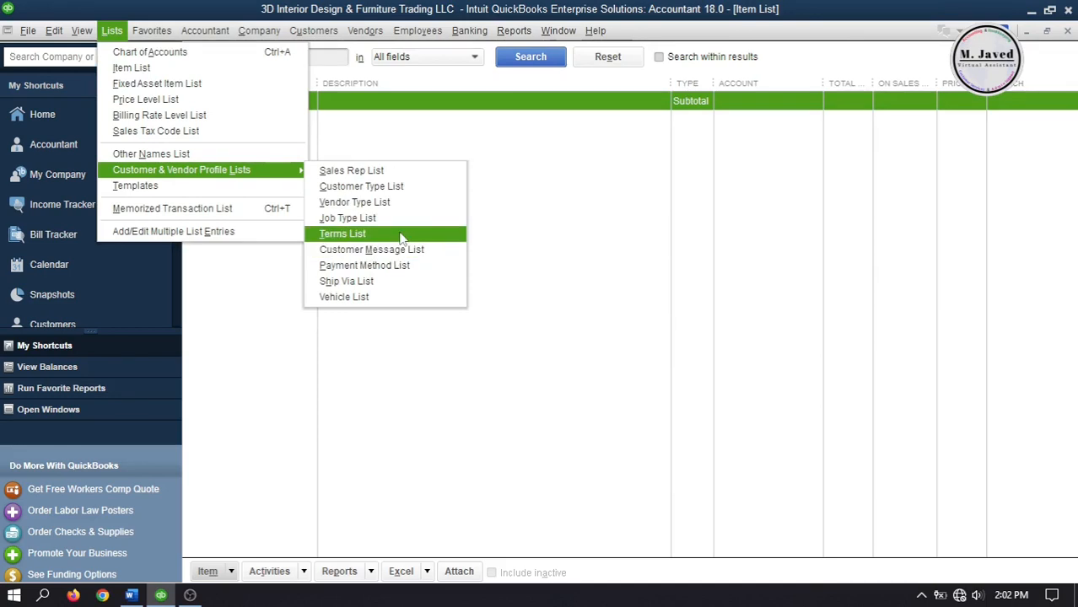
pyautogui.click(341, 233)
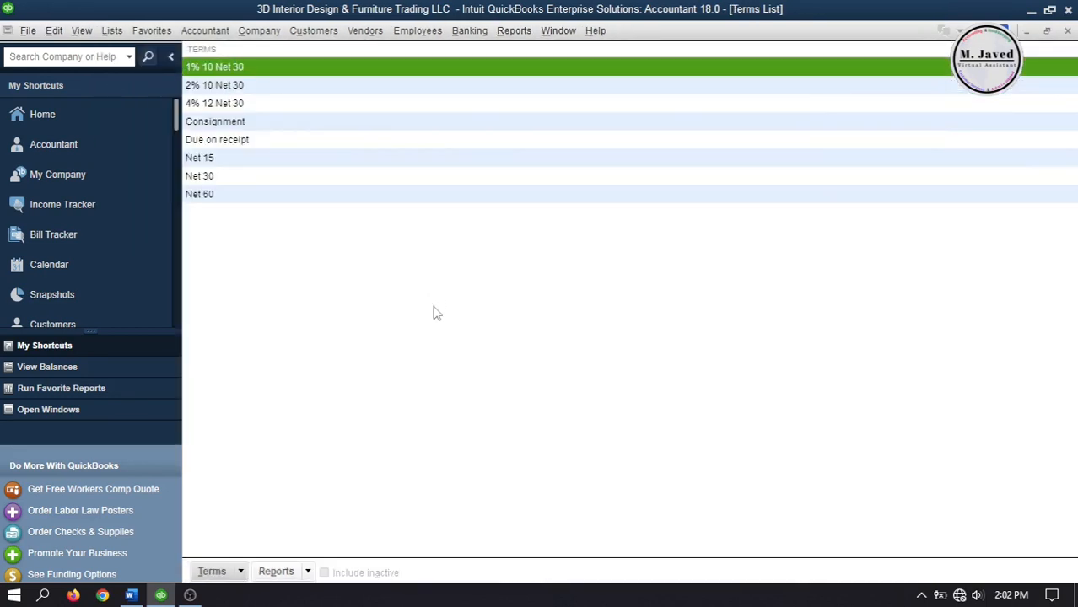
pyautogui.moveTo(383, 172)
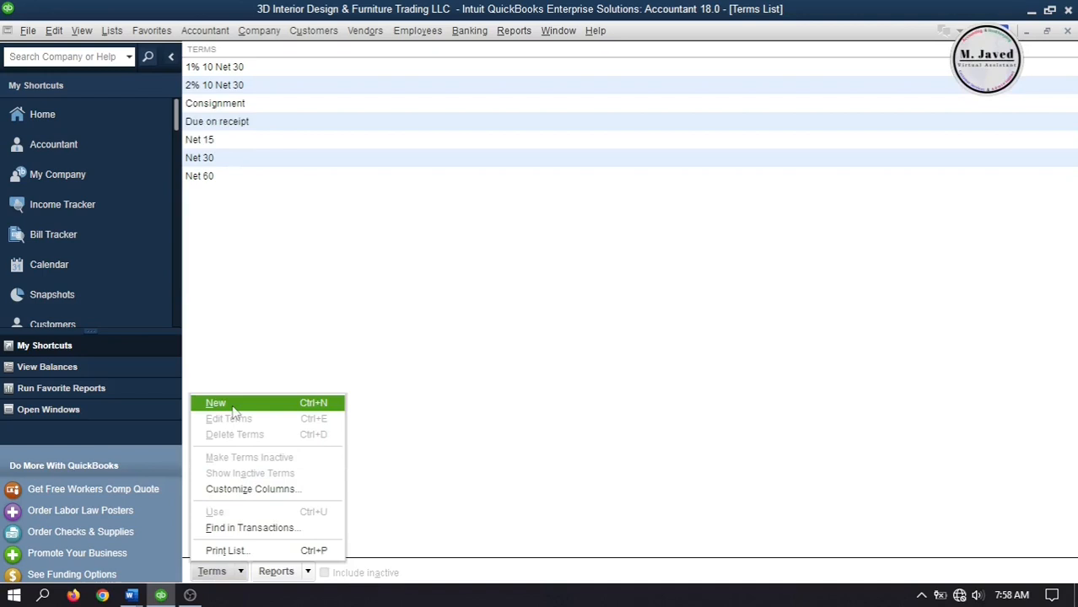
# - Create a new term '4% 12 Net 30': net due 45 days, 4% discount within 12 days
pyautogui.click(216, 401)
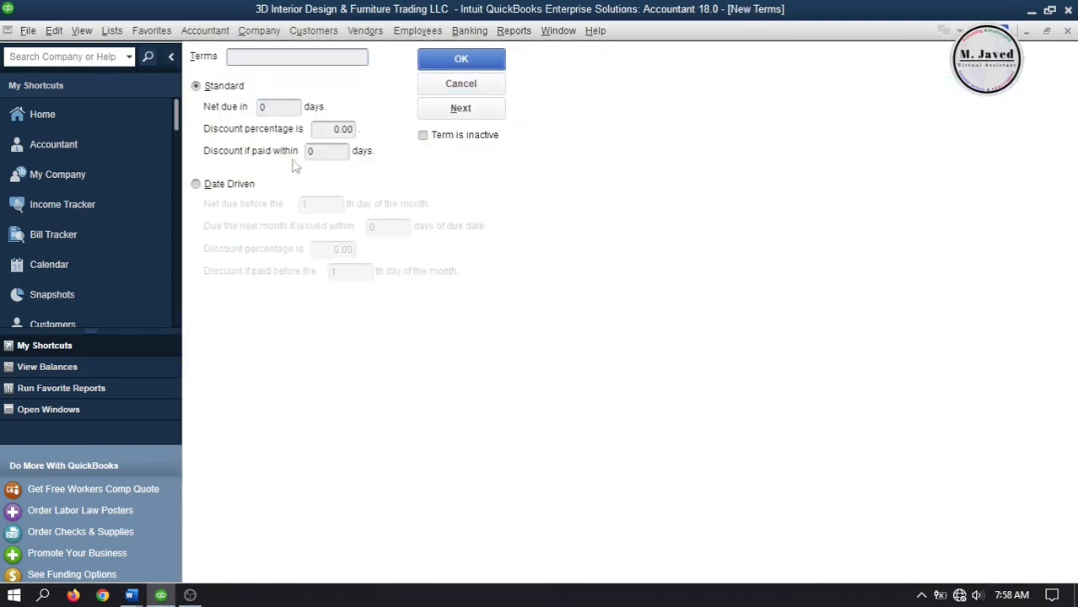
pyautogui.write('45')
pyautogui.write('12')
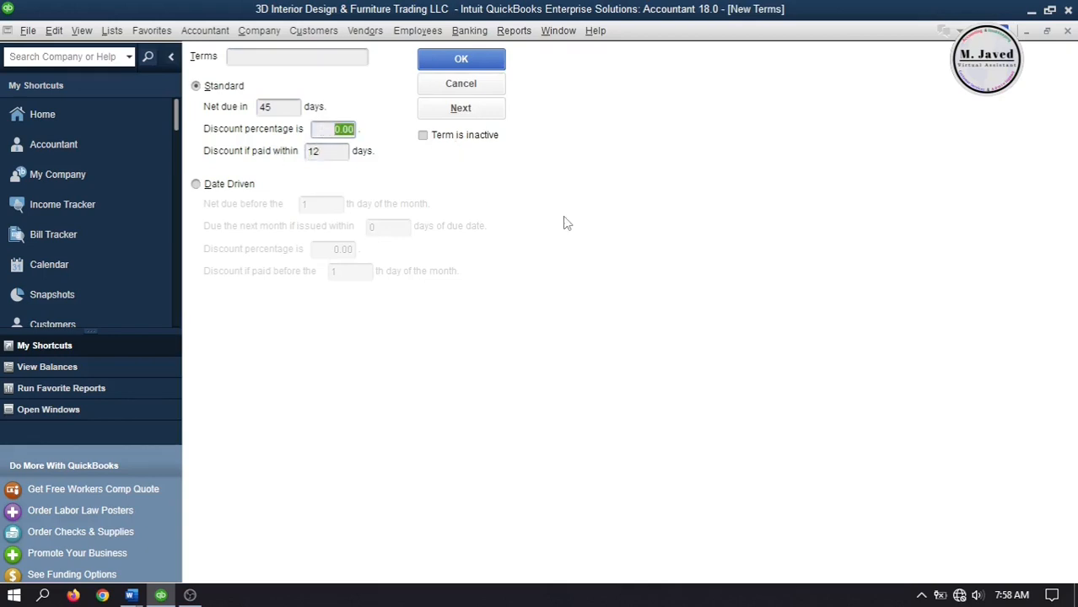
pyautogui.write('4')
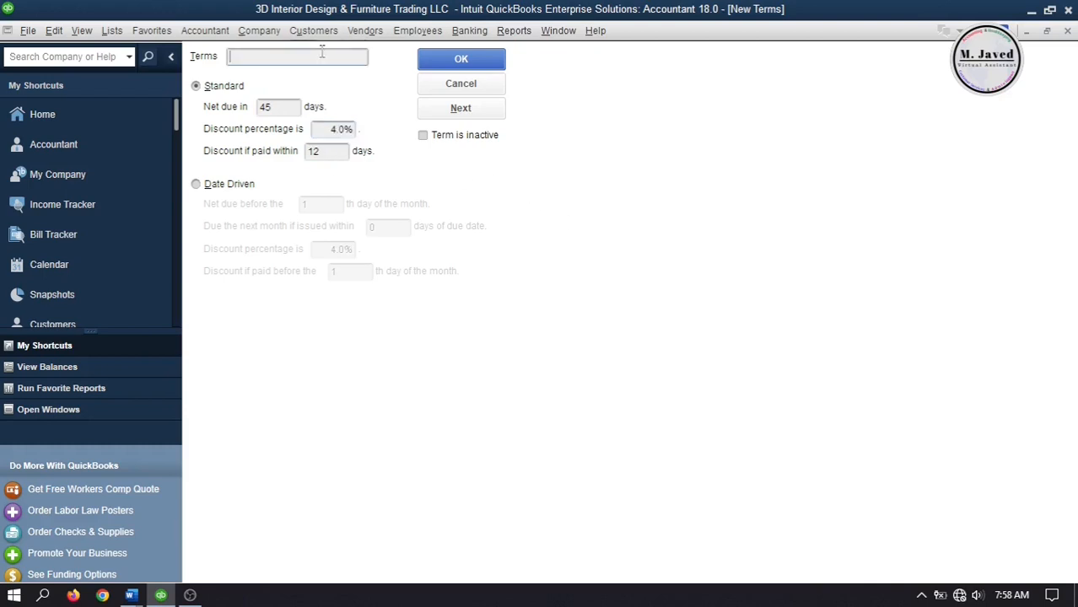
pyautogui.write('4% 12 Net 30')
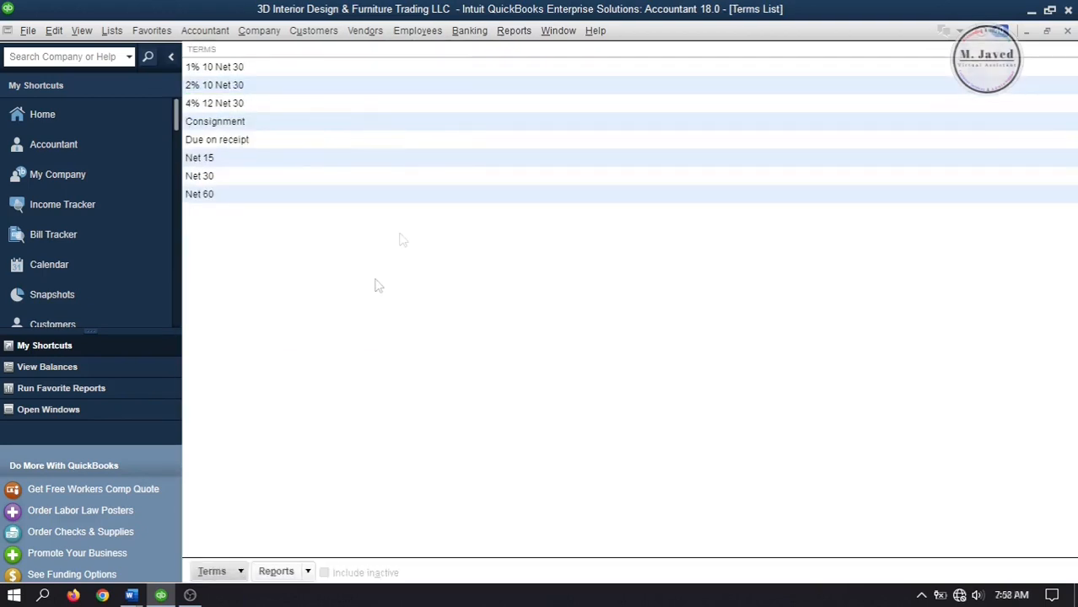
# - Search the Item List for 'Discount' (-5.0%), reset the search, and return Home
pyautogui.click(112, 30)
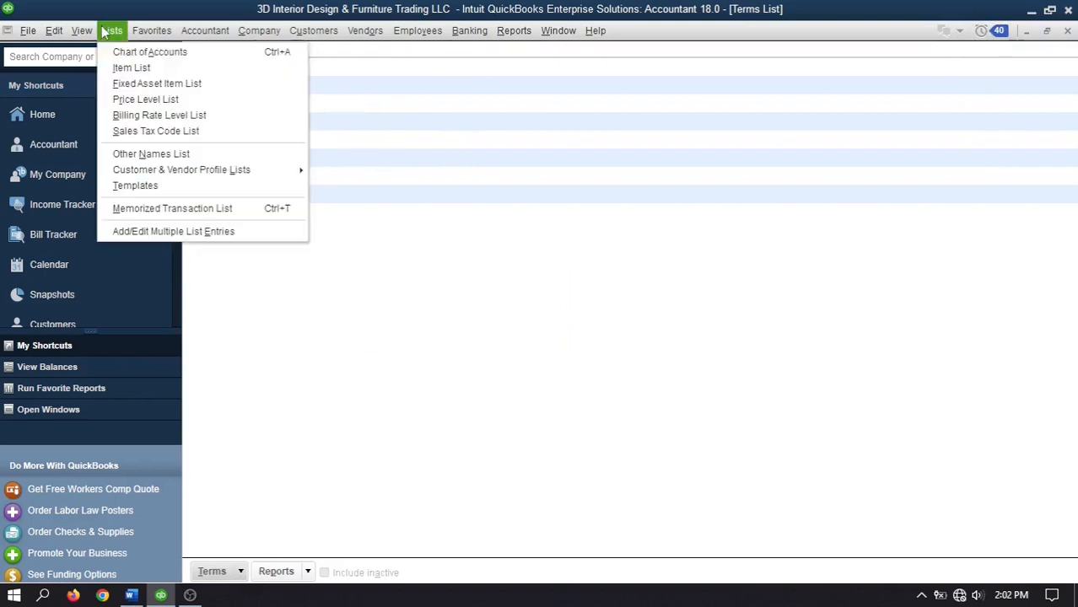
pyautogui.click(133, 68)
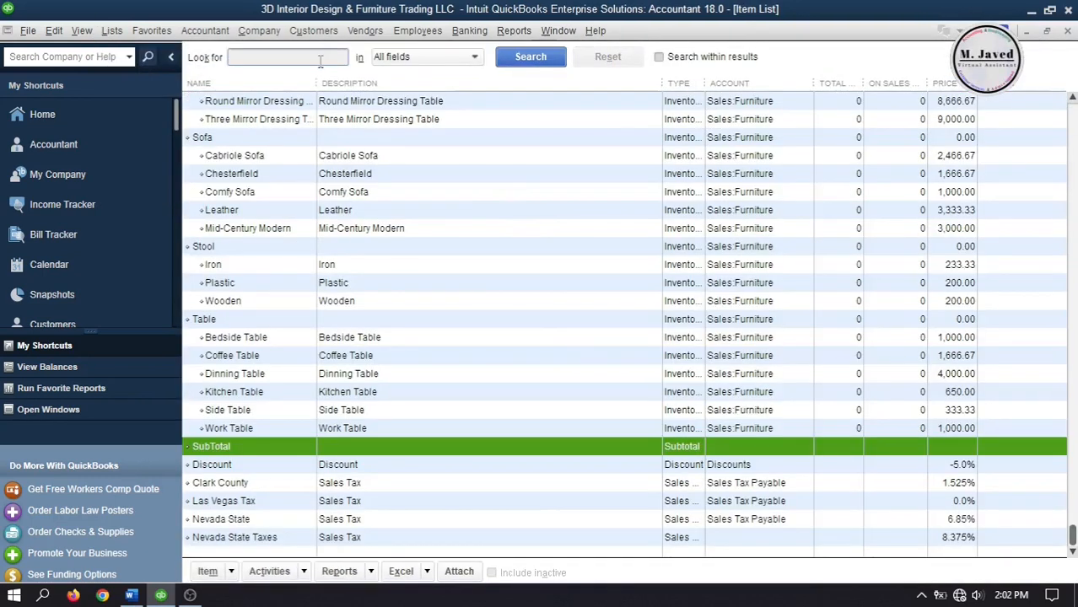
pyautogui.click(530, 57)
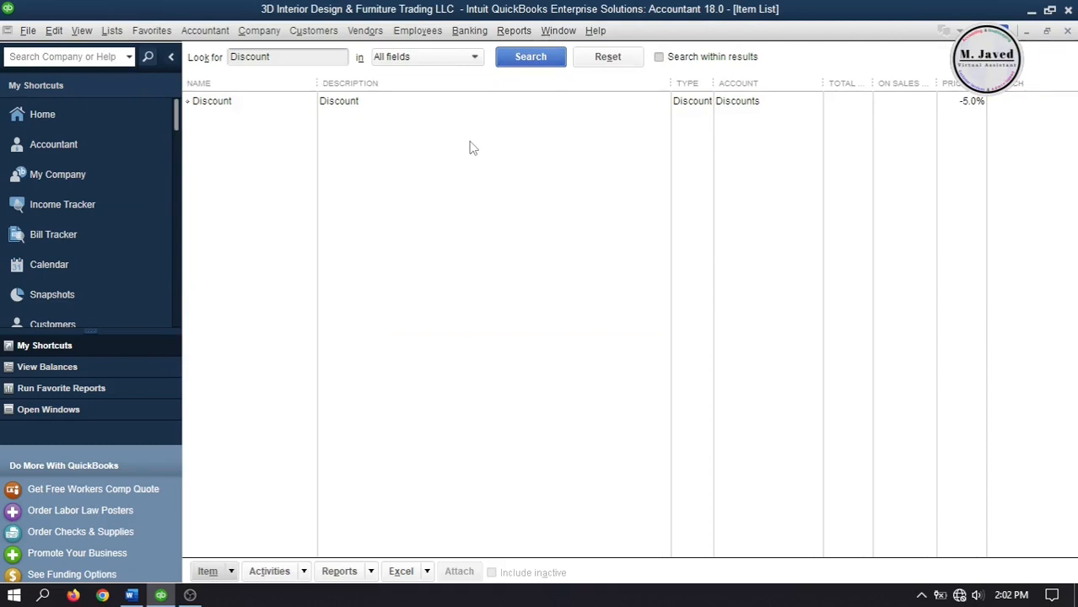
pyautogui.click(337, 102)
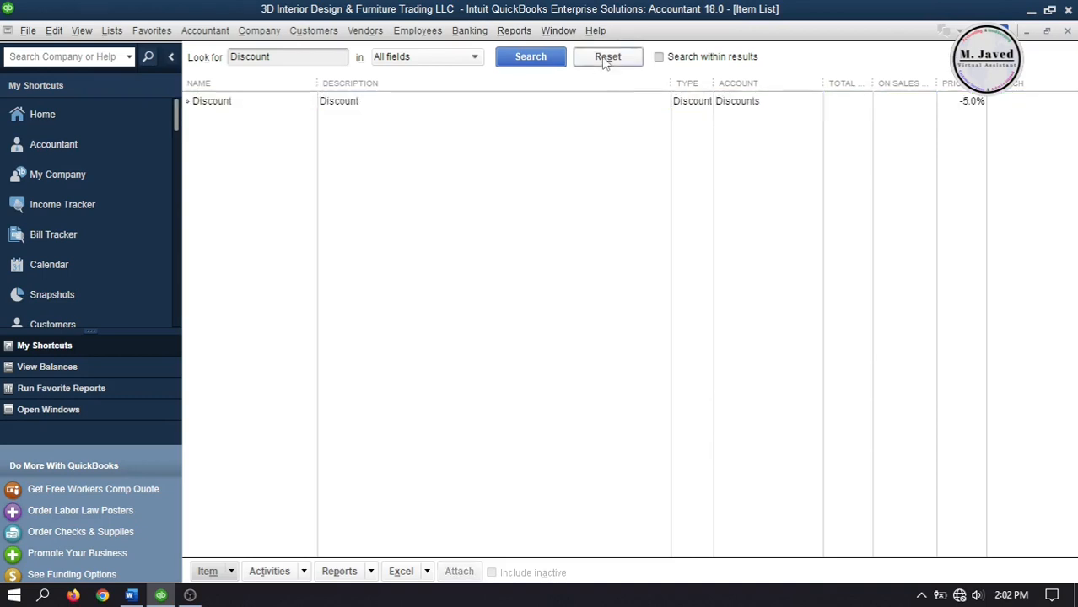
pyautogui.click(607, 57)
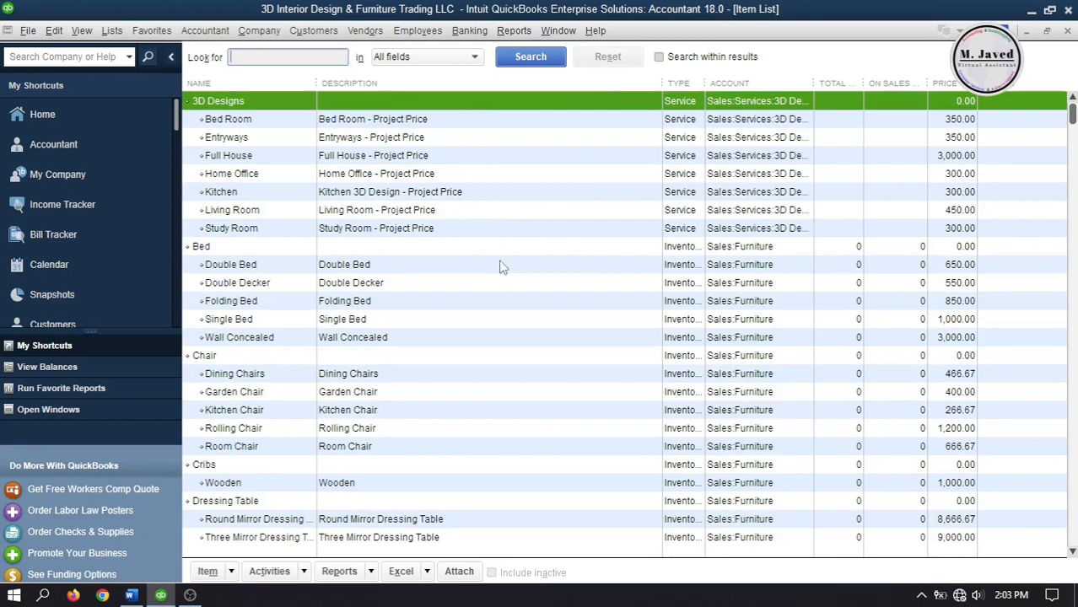
pyautogui.click(42, 115)
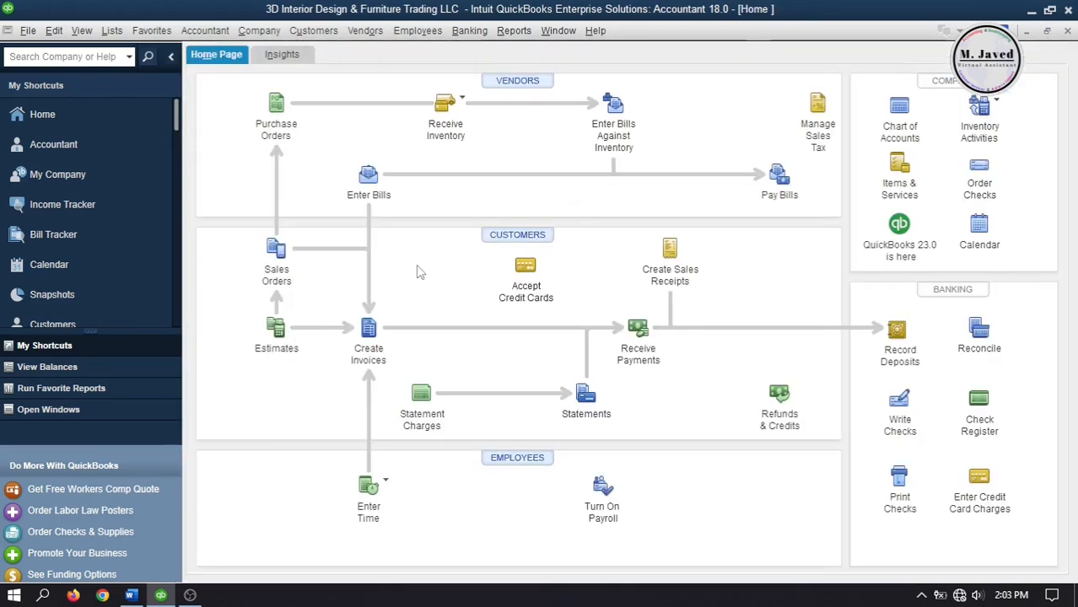
pyautogui.moveTo(424, 270)
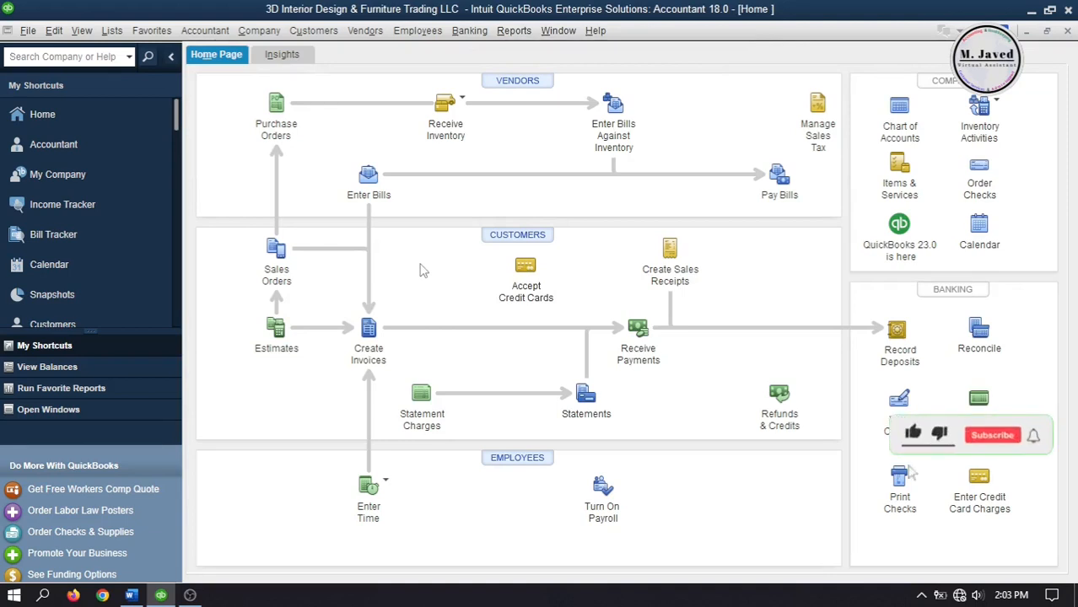
# - Display the Chart of Accounts and scroll down to the expense accounts
pyautogui.click(992, 435)
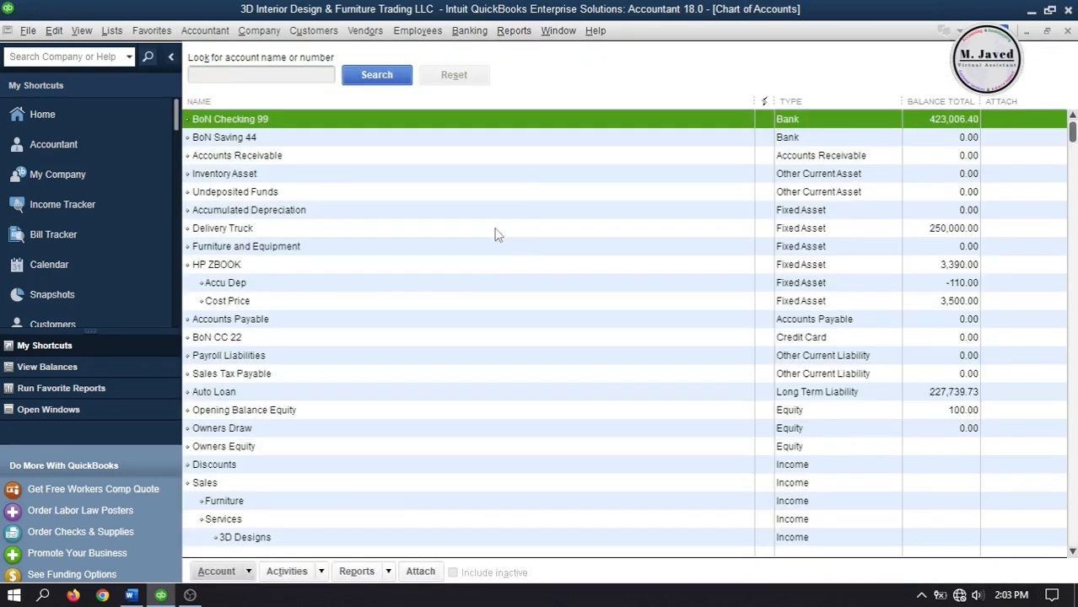
pyautogui.moveTo(523, 300)
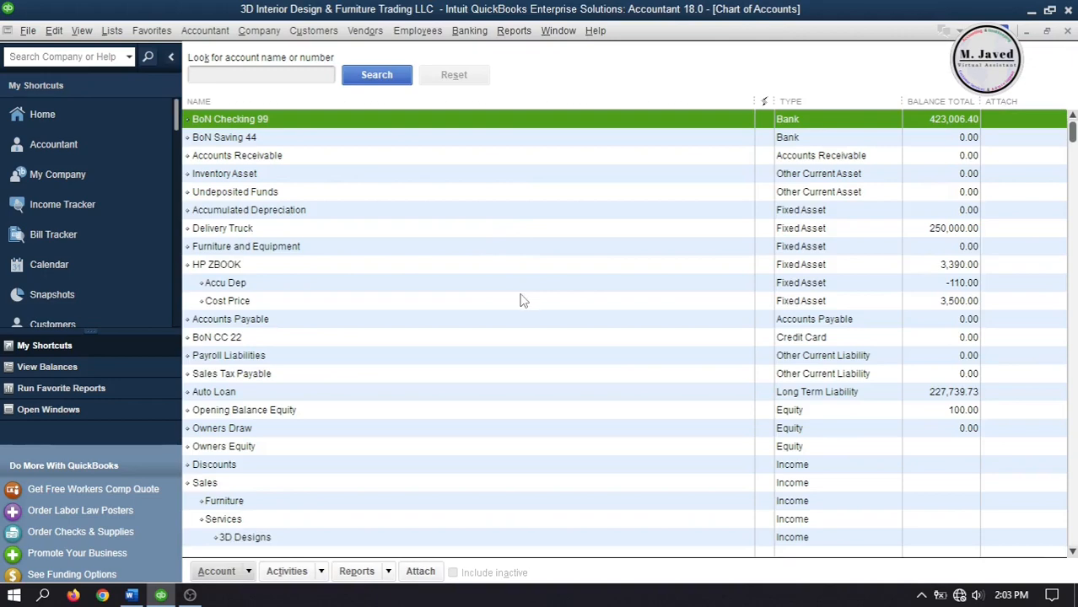
pyautogui.scroll(-3)
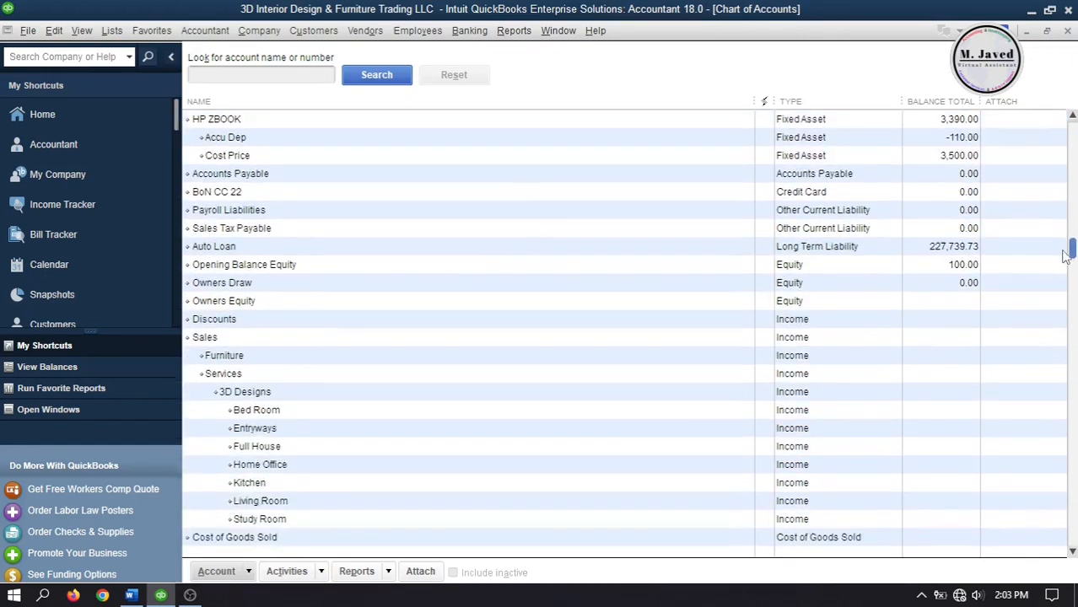
pyautogui.scroll(-3)
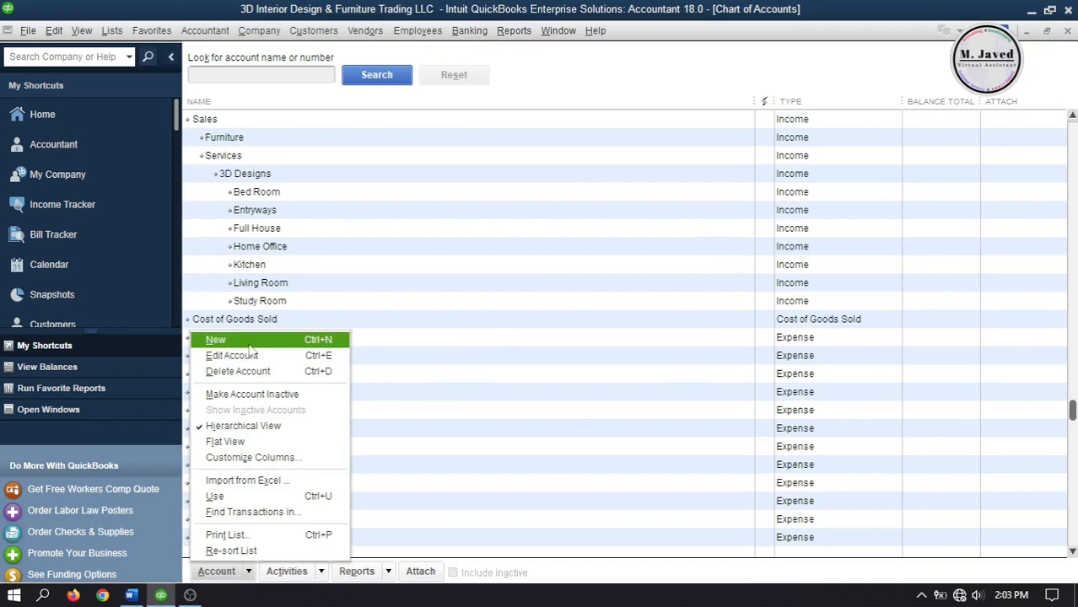
# - Begin a new account and choose Cost of Goods Sold from the other account types
pyautogui.click(216, 339)
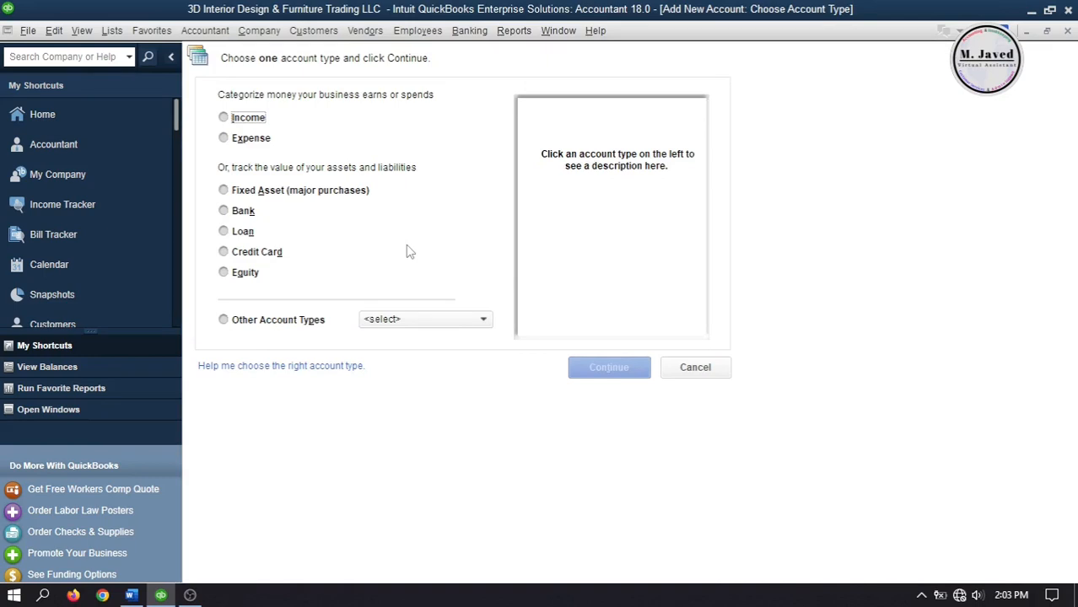
pyautogui.moveTo(396, 240)
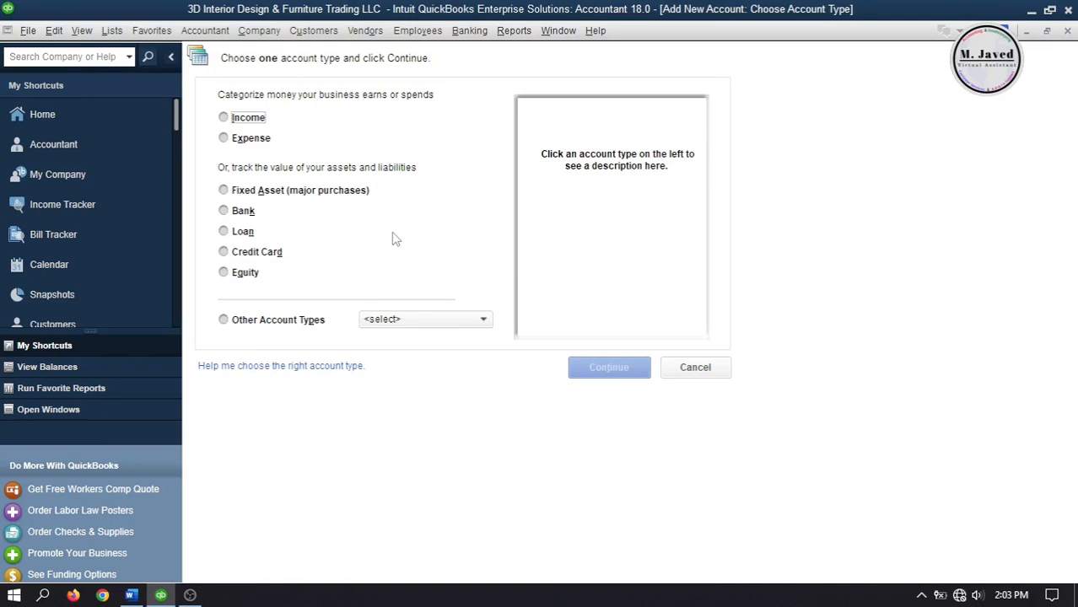
pyautogui.moveTo(372, 246)
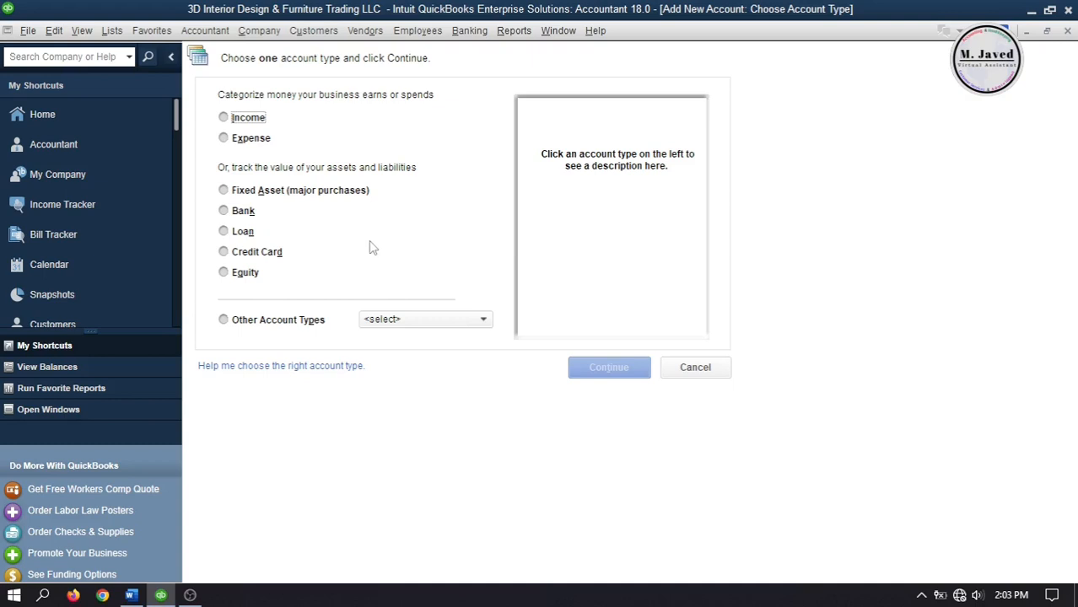
pyautogui.click(483, 319)
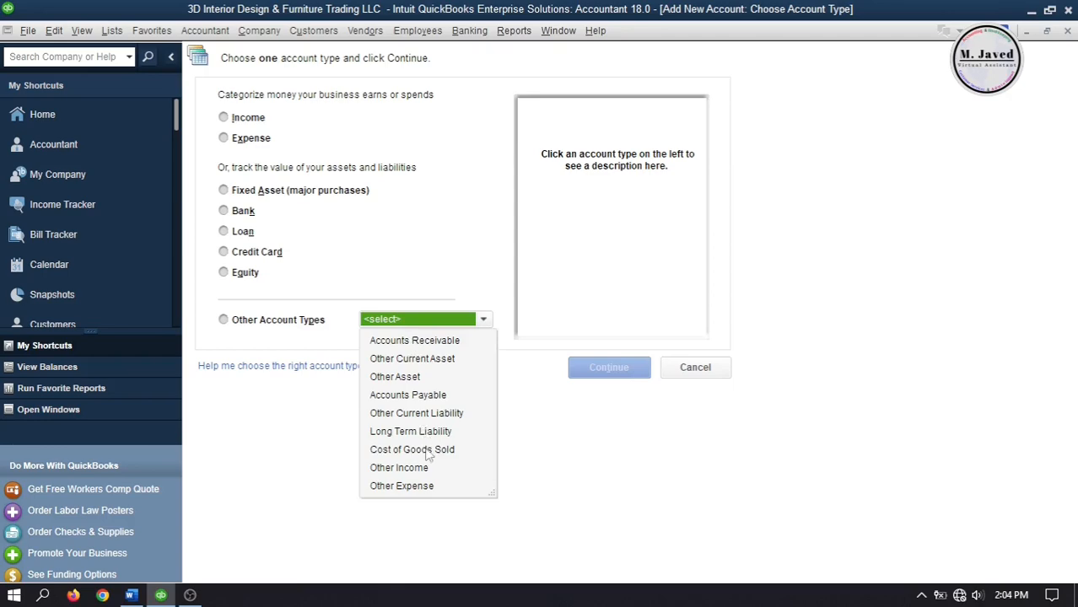
pyautogui.click(412, 449)
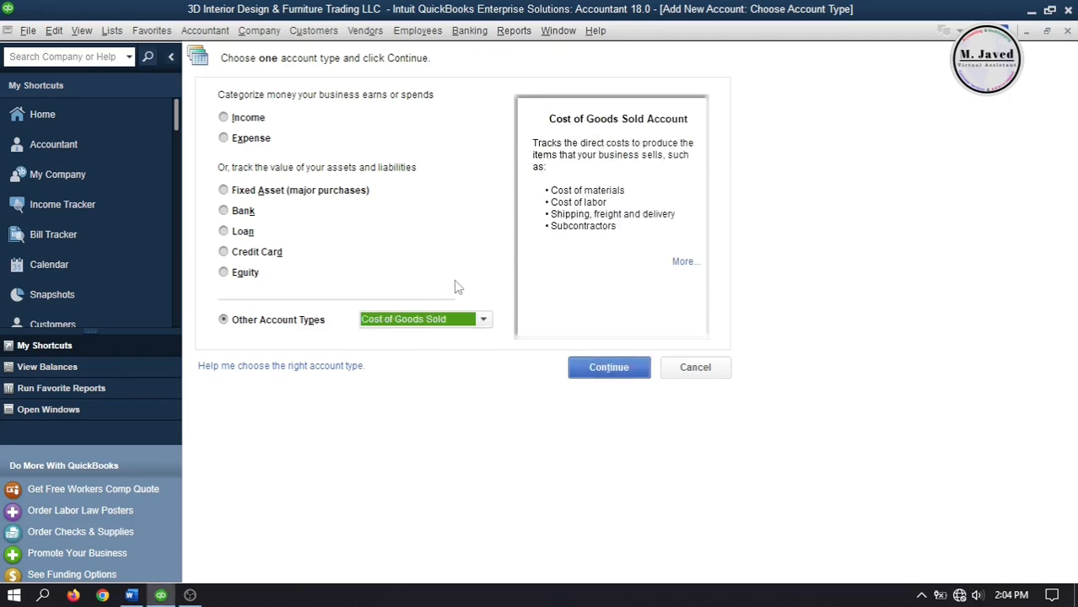
pyautogui.click(609, 368)
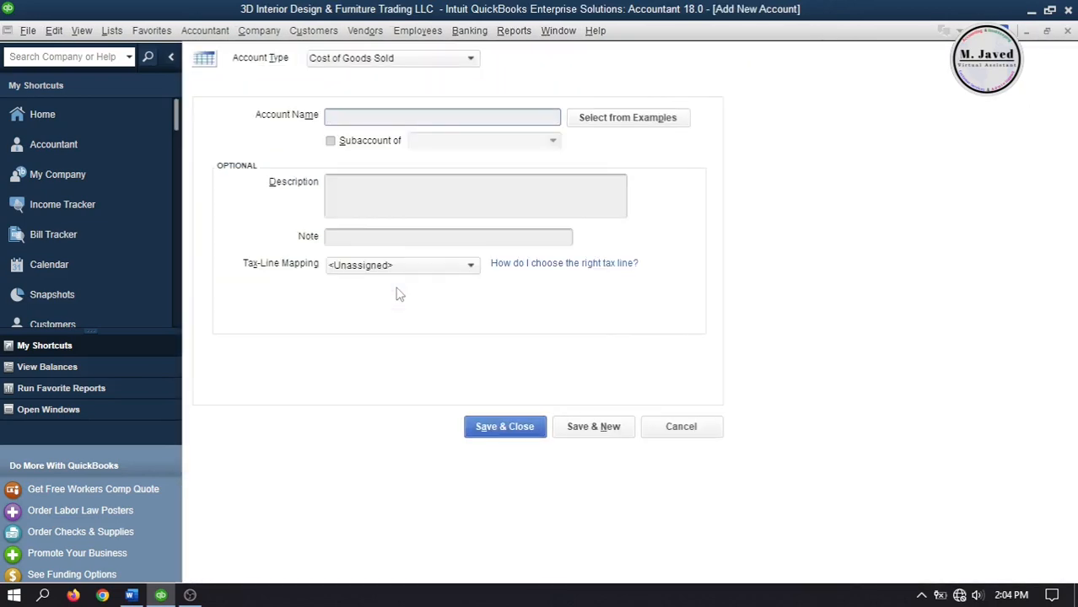
pyautogui.moveTo(401, 268)
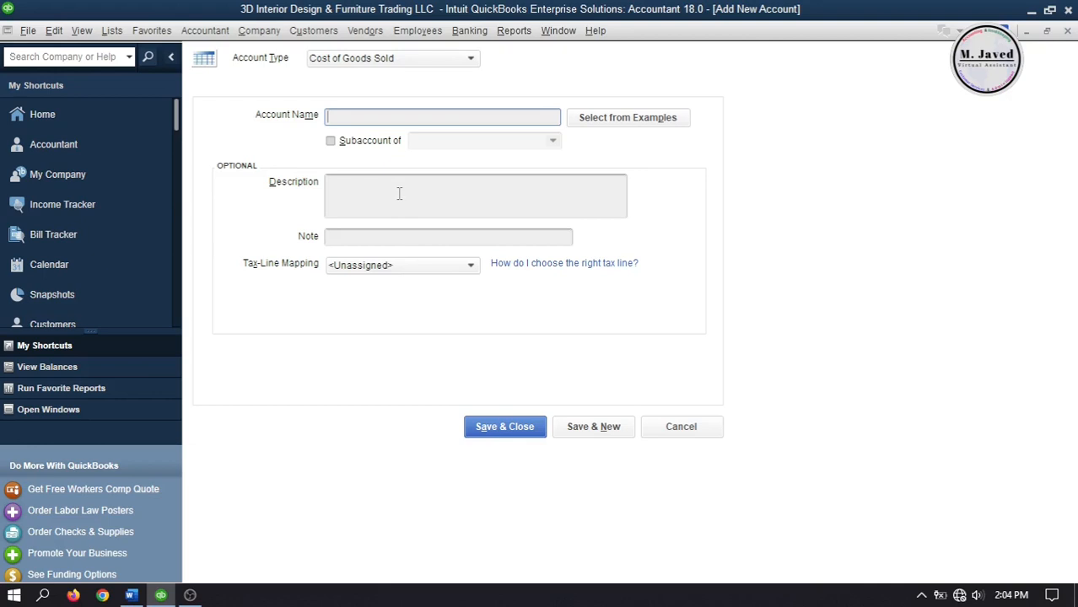
# - Enter SubContracts as the name of the new Cost of Goods Sold account
pyautogui.write('SubContracts')
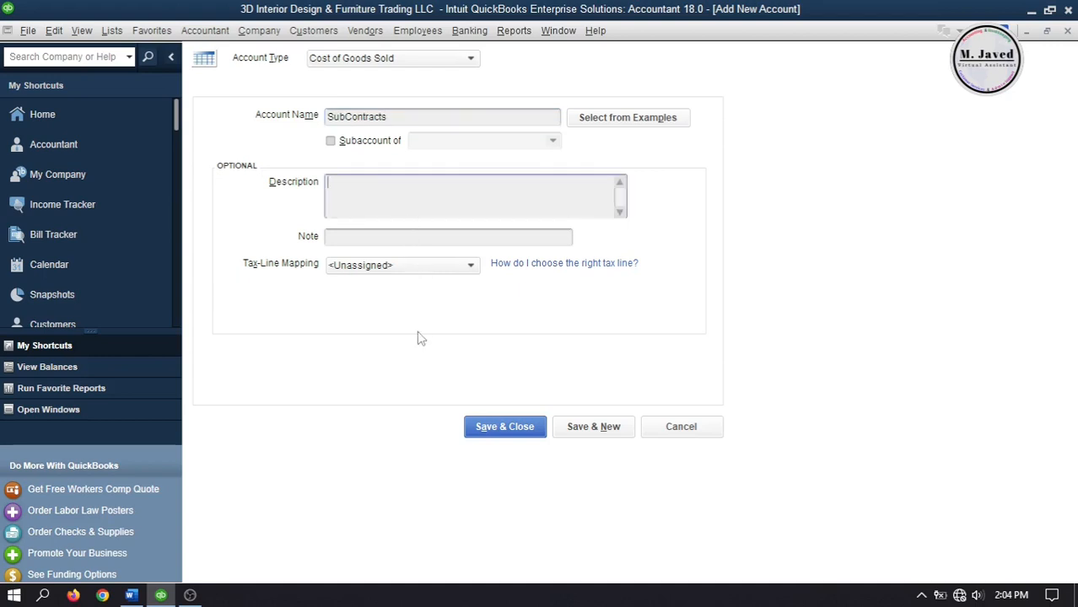
pyautogui.moveTo(503, 405)
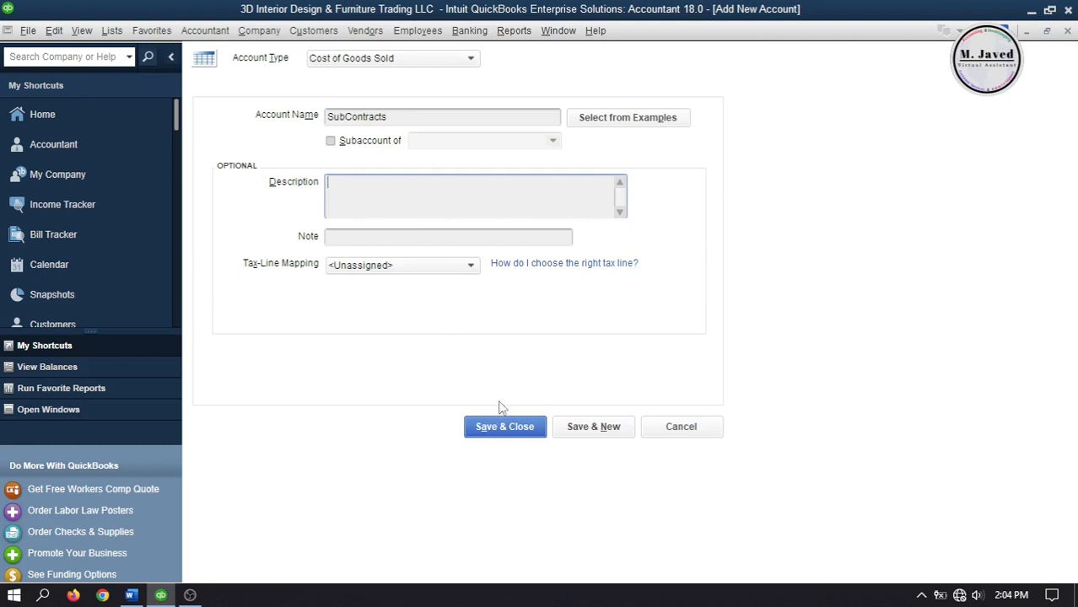
pyautogui.moveTo(503, 398)
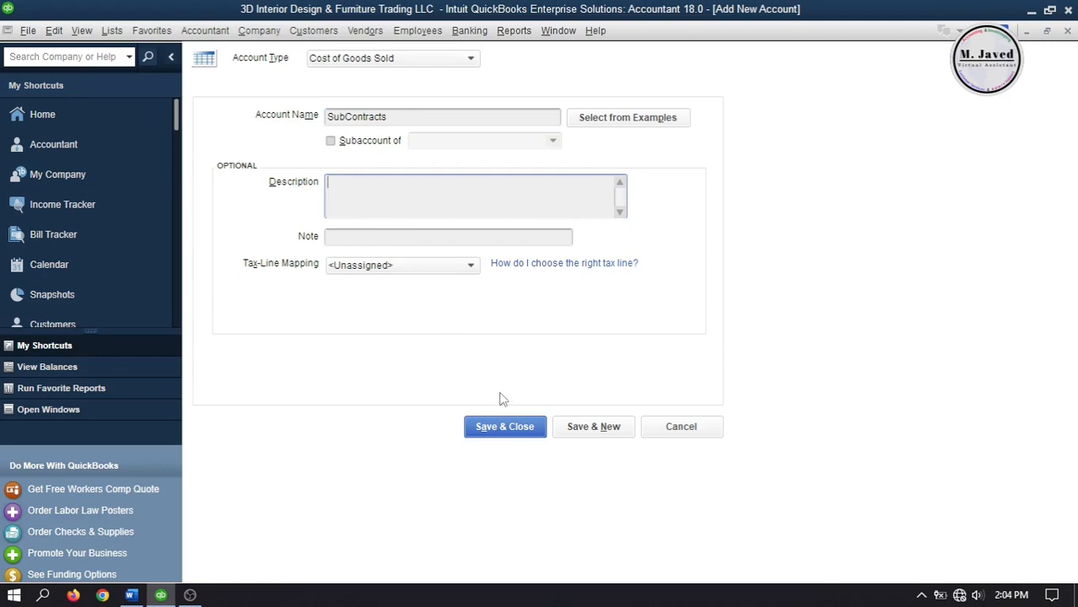
pyautogui.moveTo(536, 405)
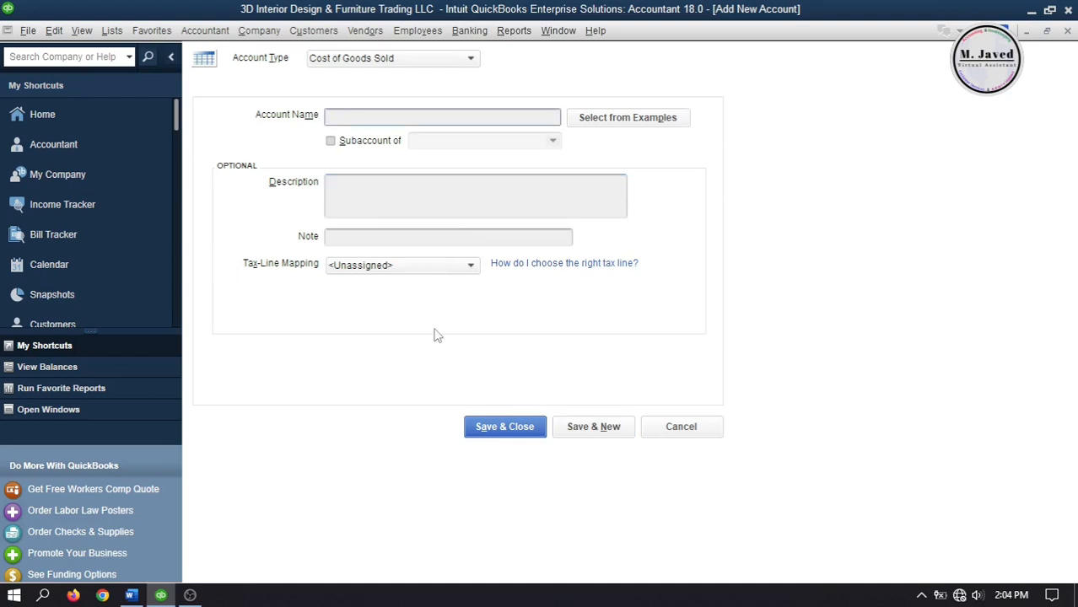
# - Add Design Income and Discount Received as subaccounts of SubContracts and save
pyautogui.write('Design')
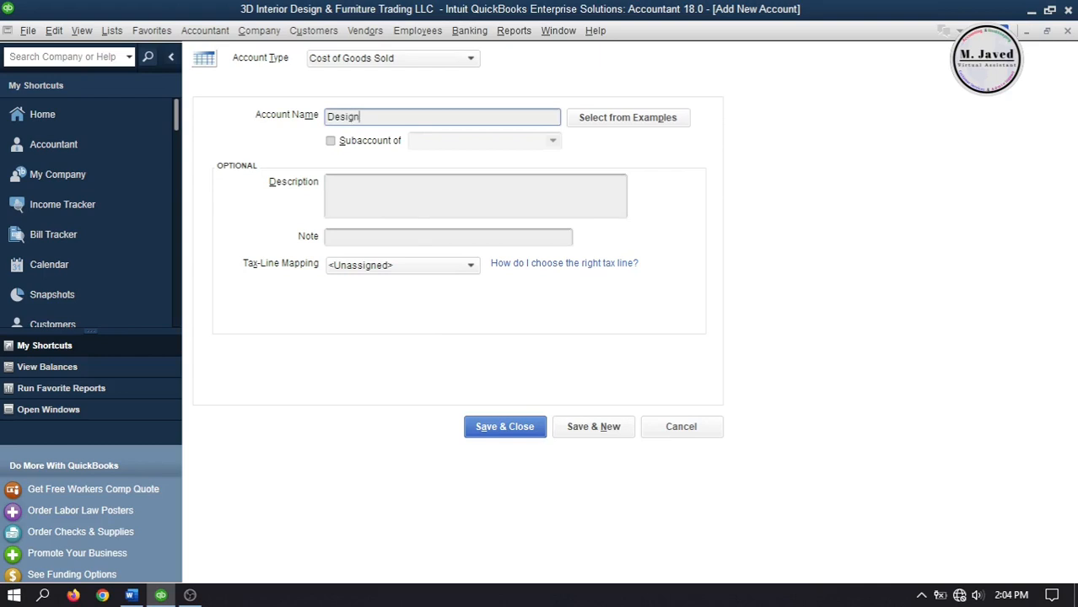
pyautogui.write('Incom')
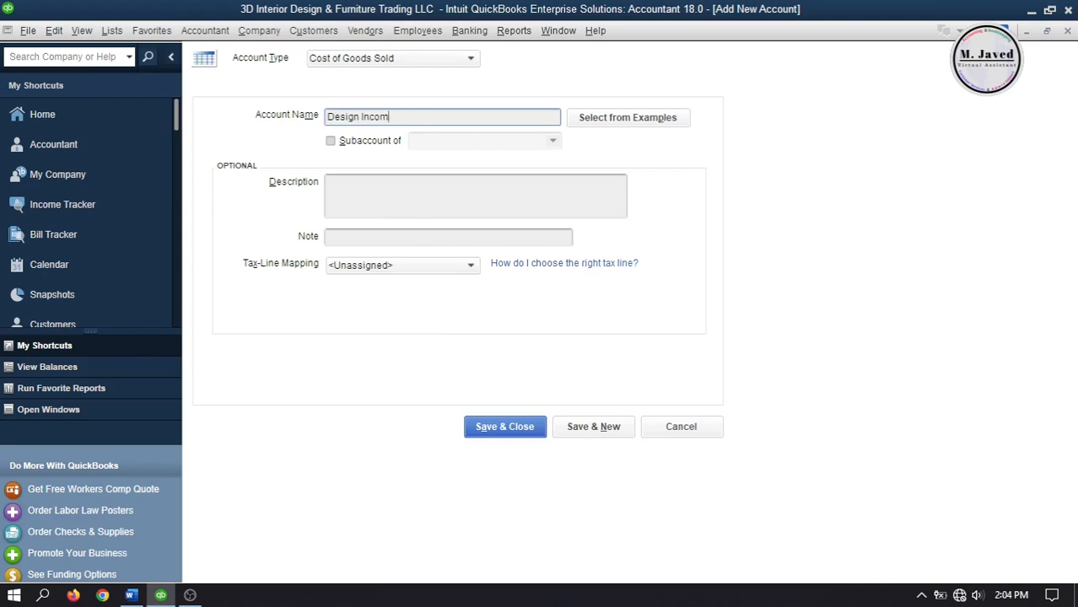
pyautogui.write('e')
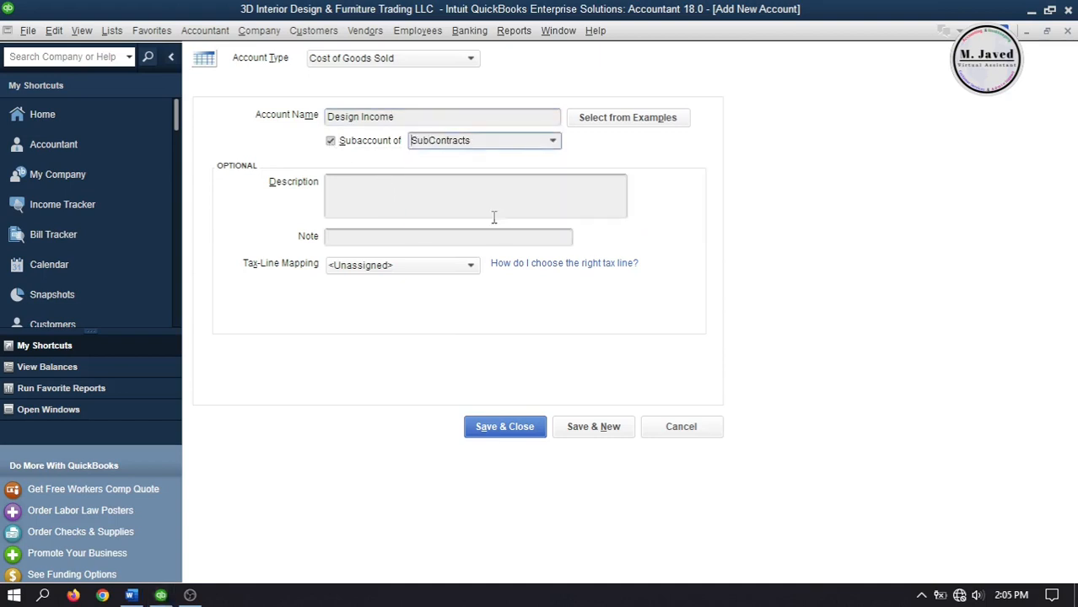
pyautogui.moveTo(546, 337)
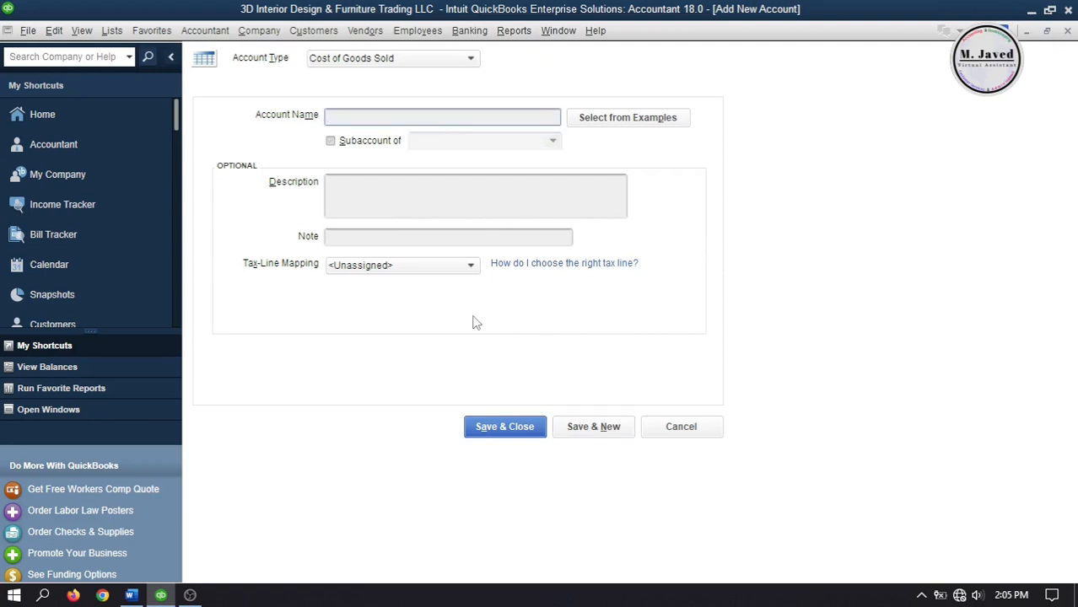
pyautogui.write('Discount Received')
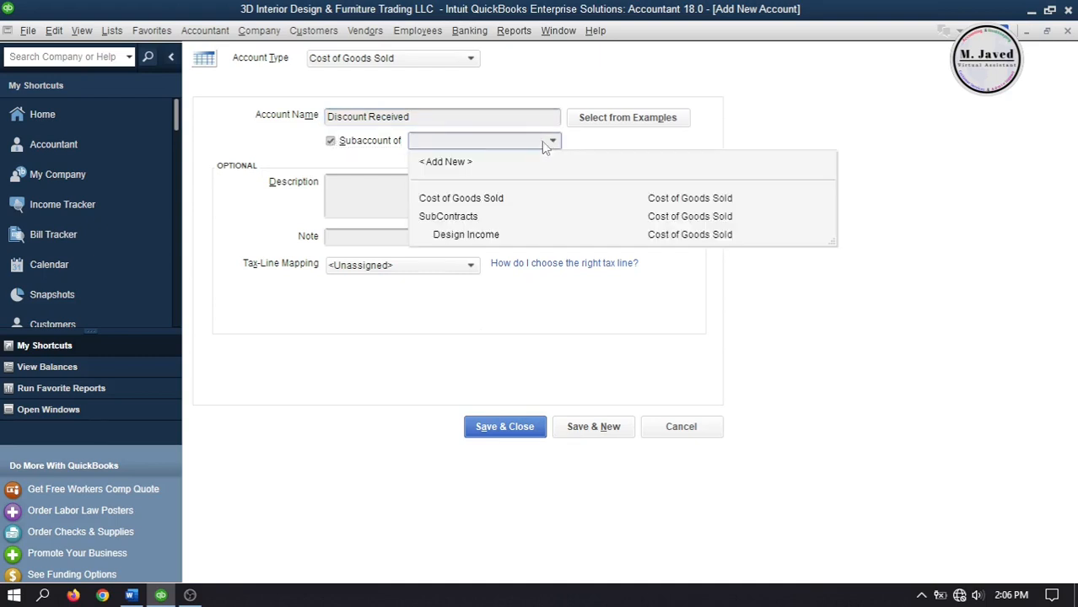
pyautogui.moveTo(480, 223)
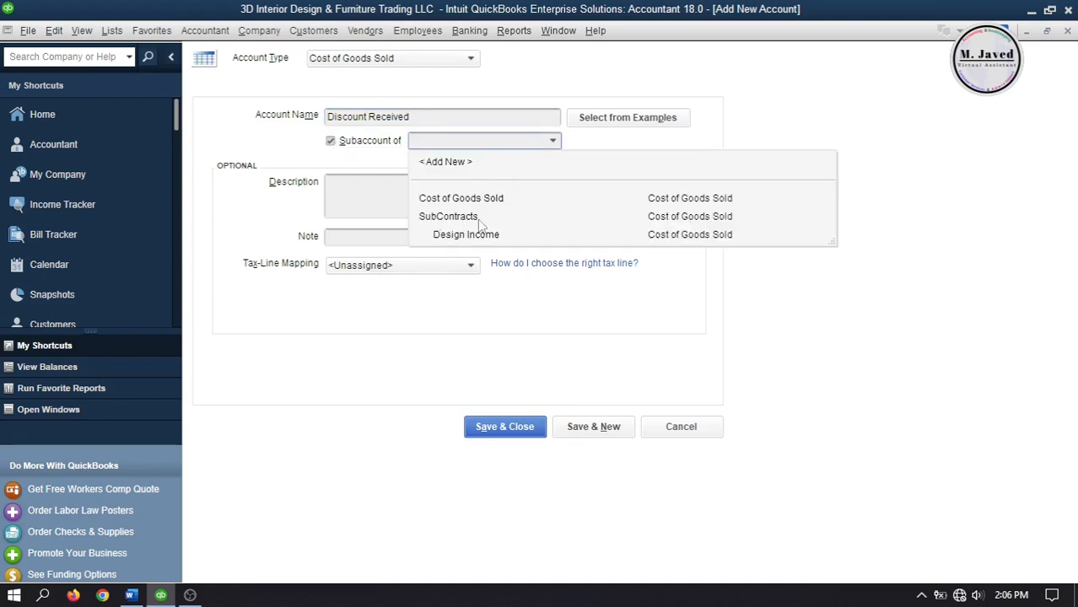
pyautogui.click(454, 216)
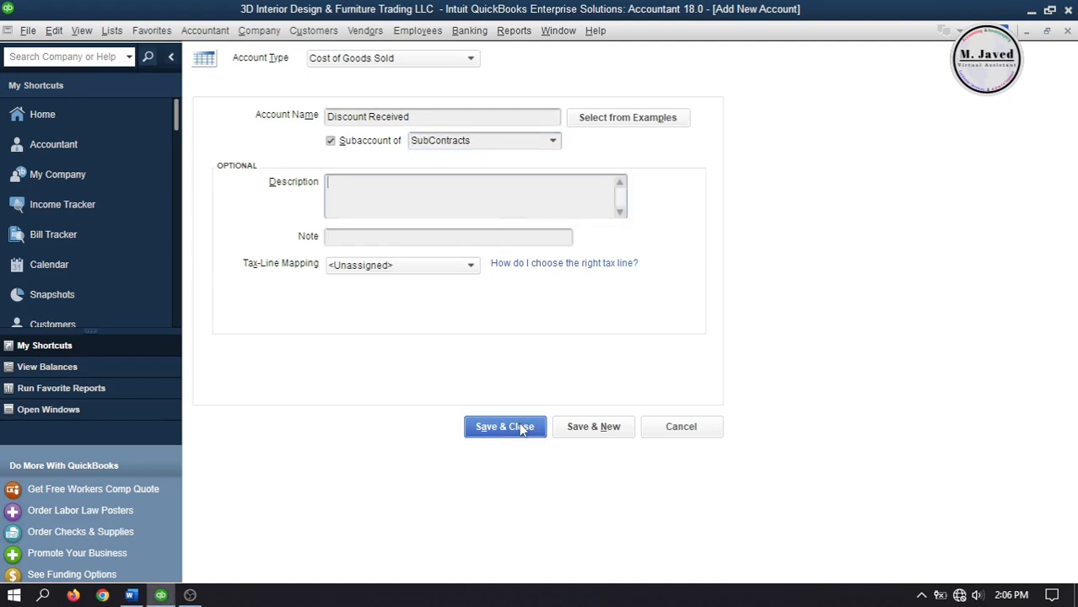
pyautogui.click(505, 427)
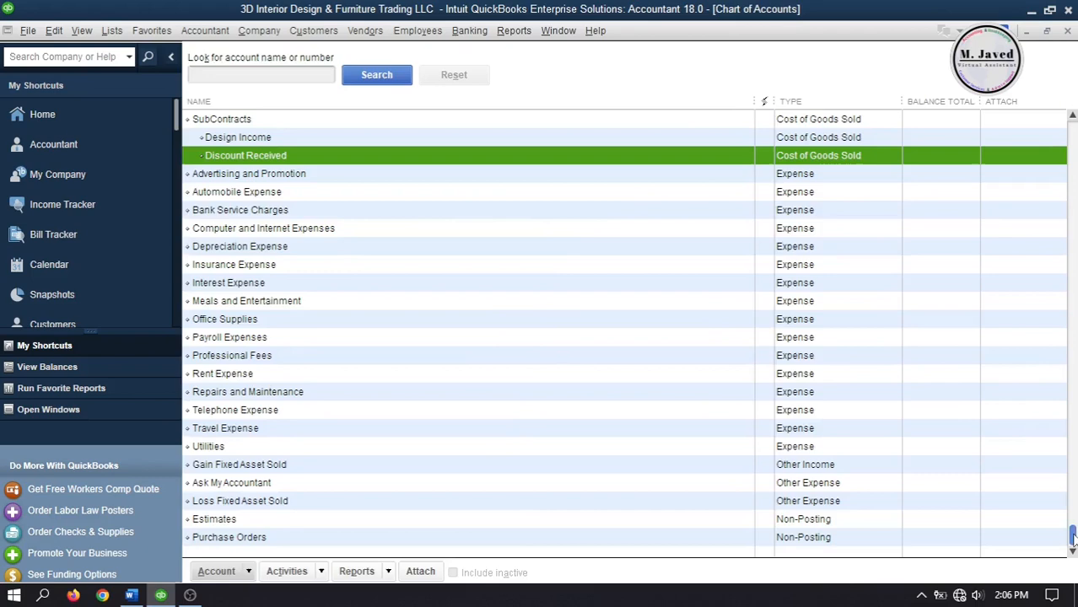
# - Leave the Chart of Accounts and start a blank purchase order
pyautogui.scroll(3)
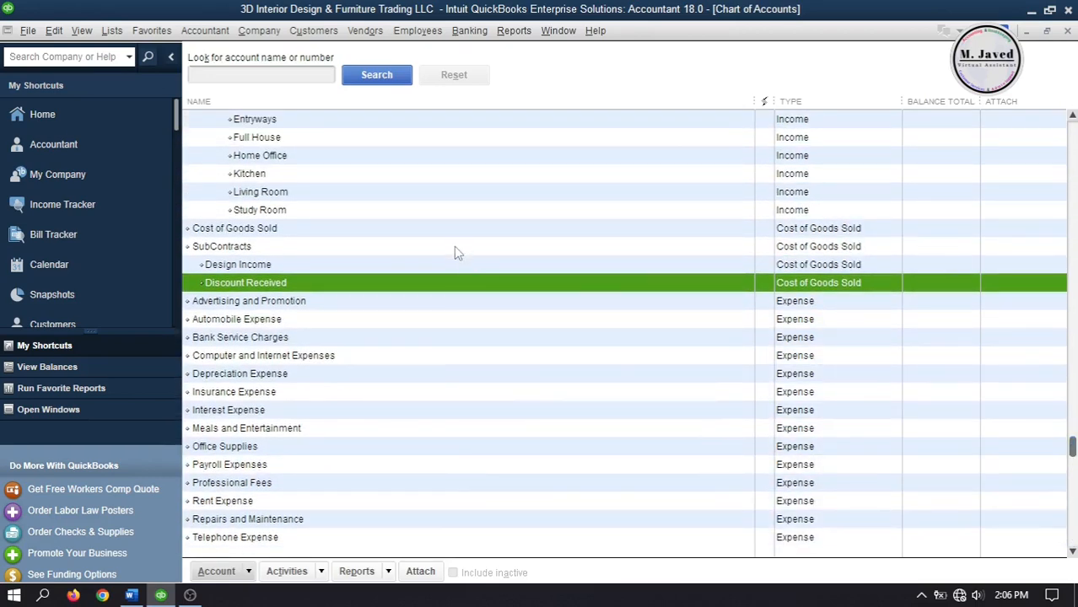
pyautogui.moveTo(459, 290)
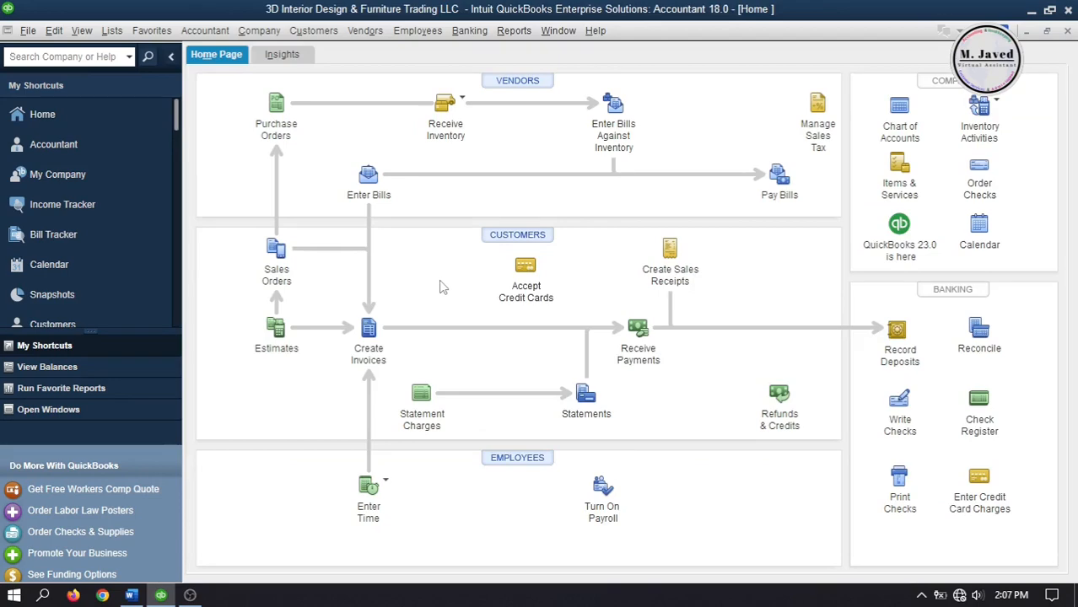
pyautogui.moveTo(440, 268)
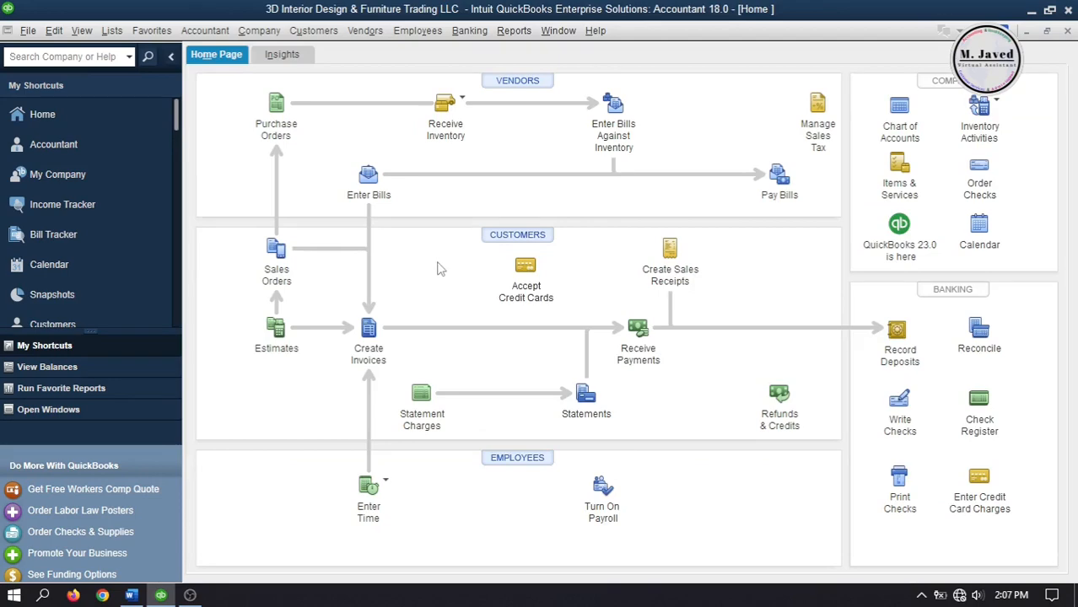
pyautogui.click(275, 101)
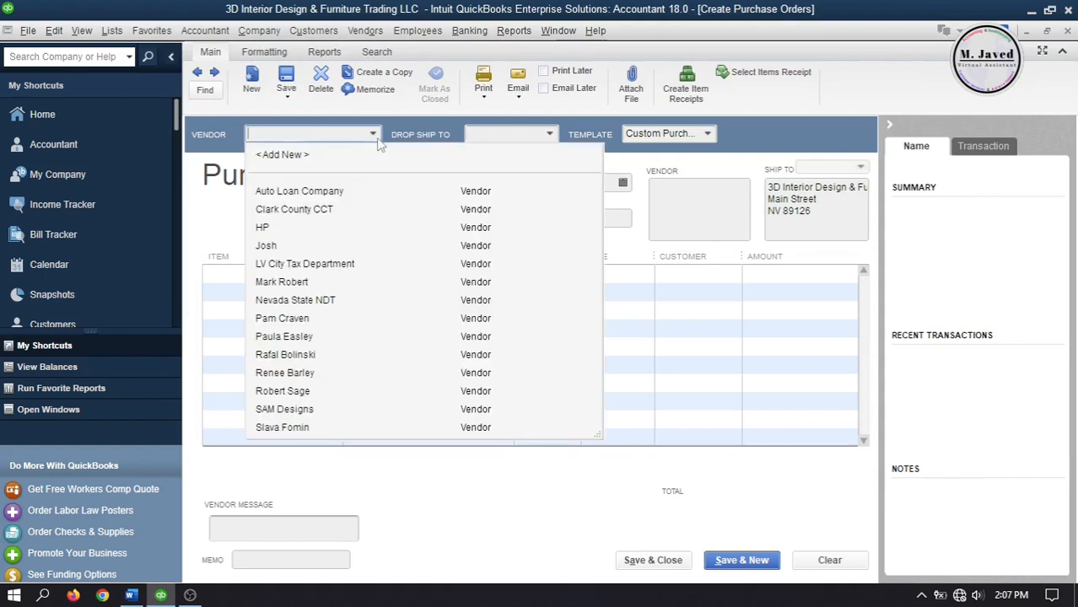
# - Select SAM Designs as vendor, try the 3D Designs Kitchen item, and cancel the income-account warning
pyautogui.click(283, 410)
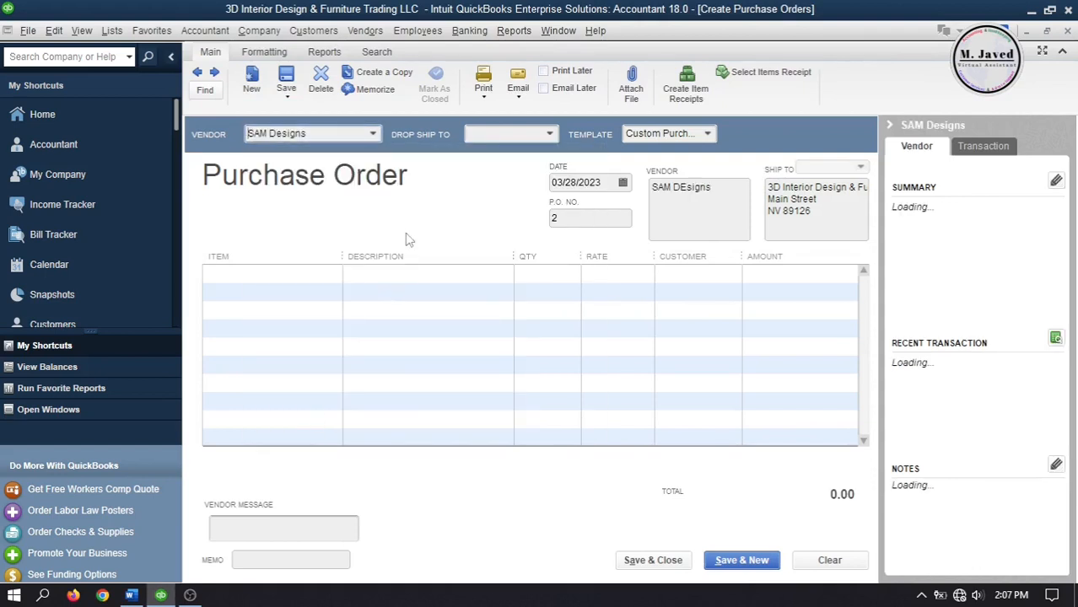
pyautogui.click(334, 273)
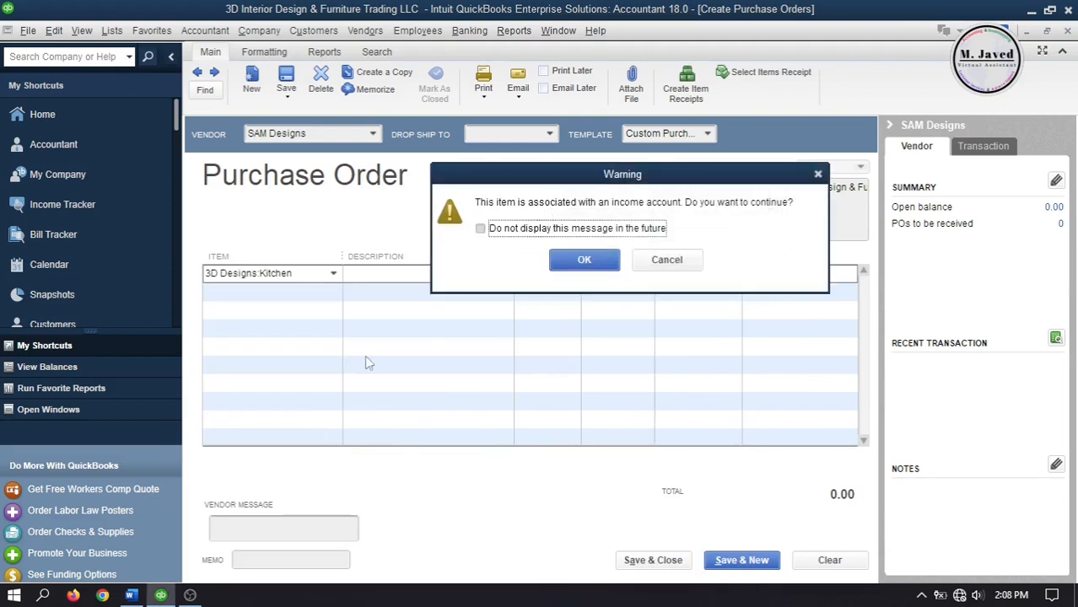
pyautogui.moveTo(428, 347)
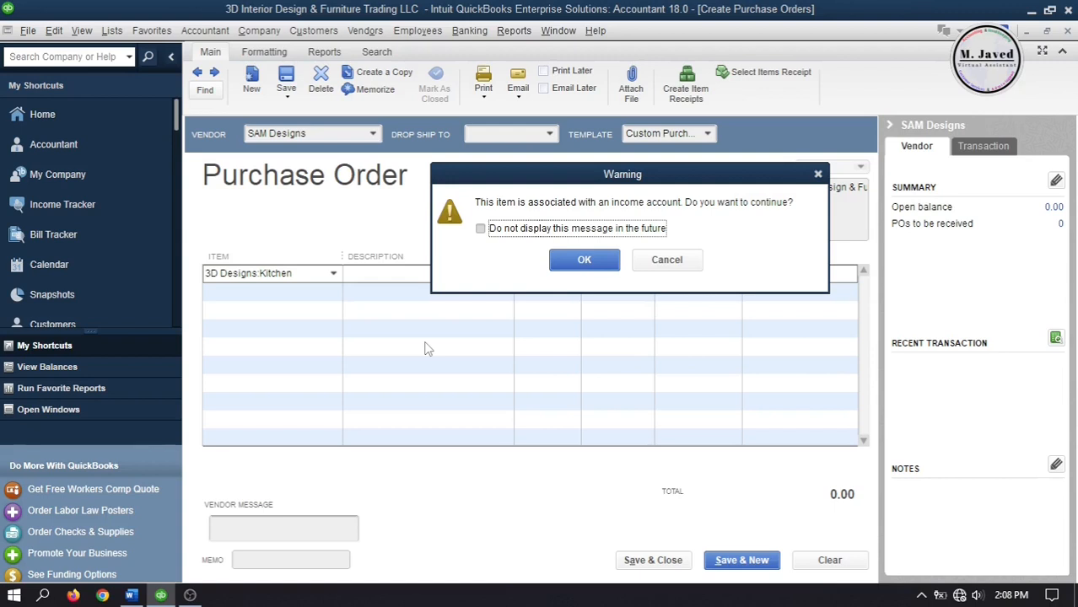
pyautogui.moveTo(618, 324)
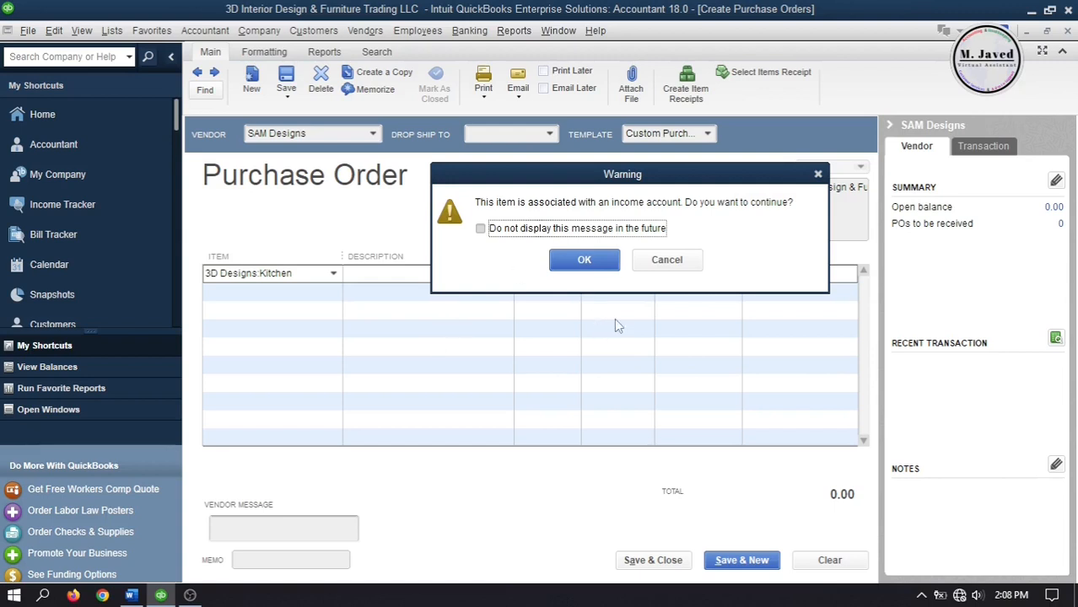
pyautogui.click(584, 260)
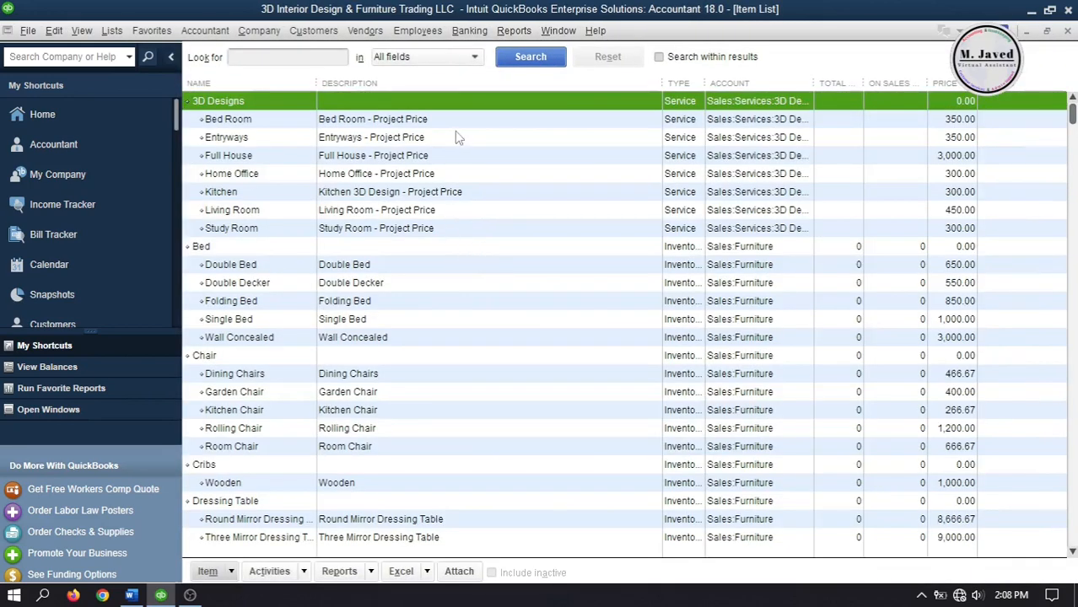
pyautogui.moveTo(469, 200)
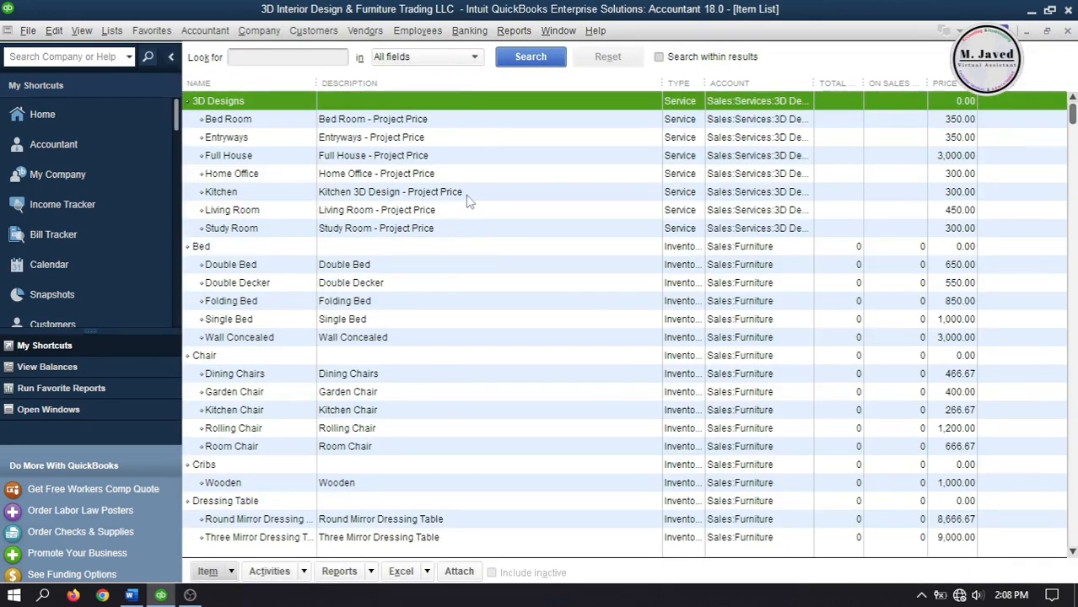
# - Mark Kitchen as subcontracted with cost 200 and expense account SubContracts:Design Income
pyautogui.doubleClick(220, 192)
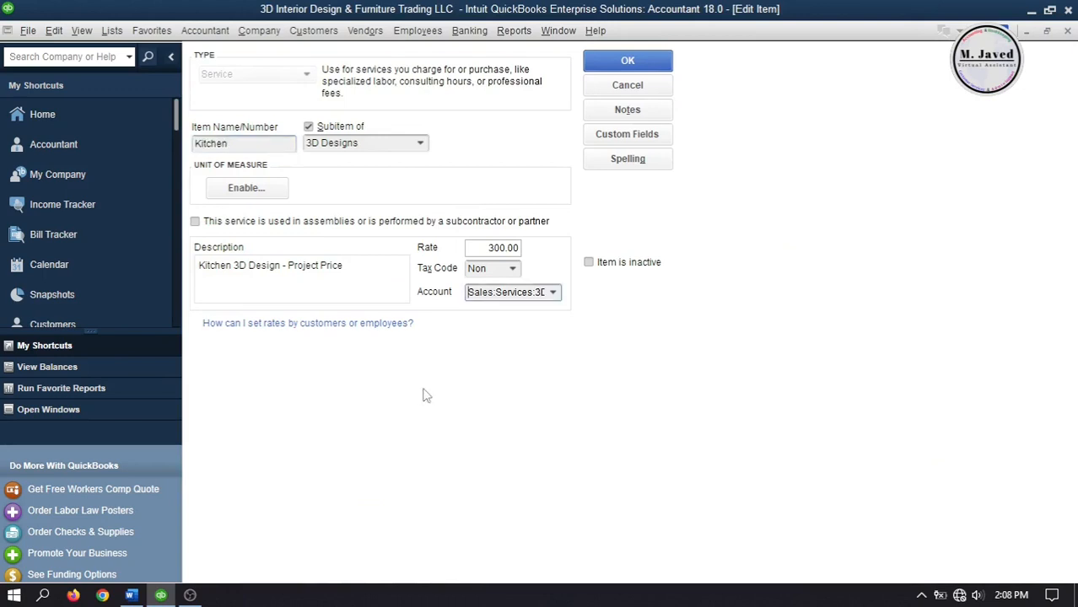
pyautogui.moveTo(213, 243)
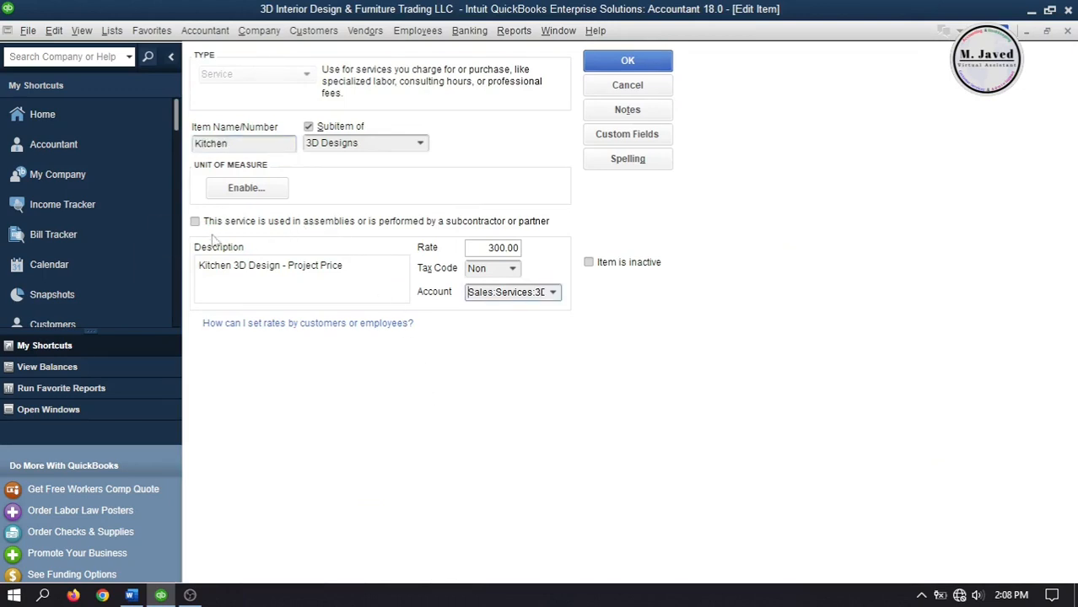
pyautogui.click(196, 221)
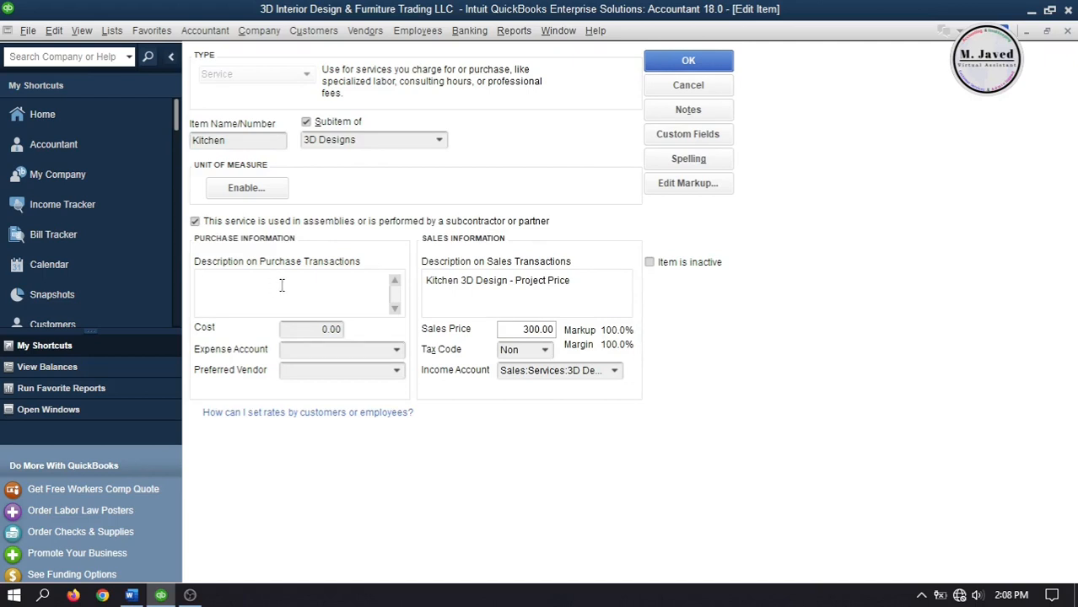
pyautogui.click(282, 287)
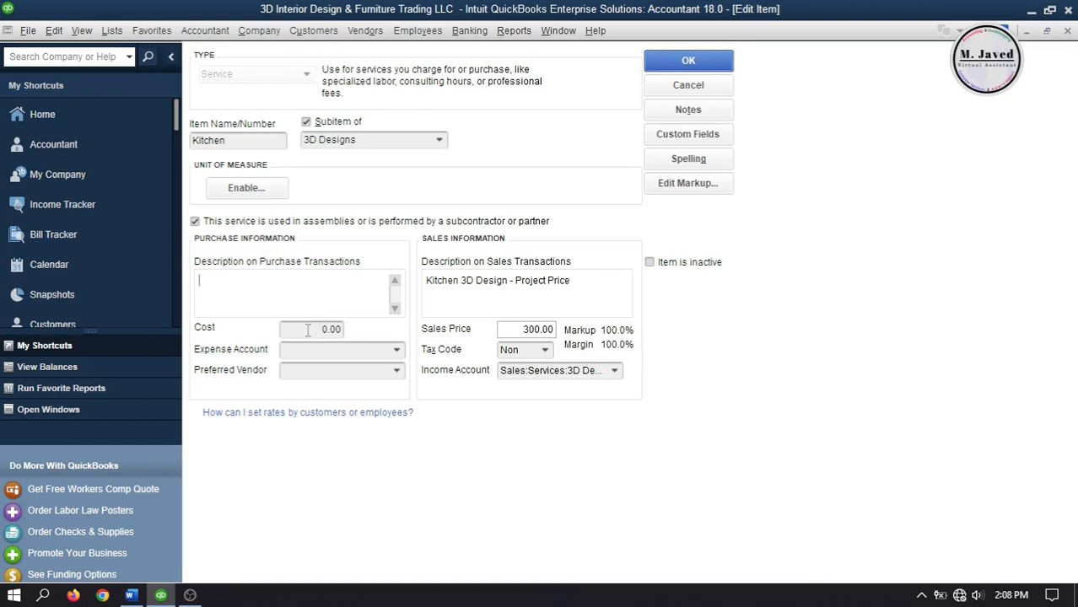
pyautogui.write('200')
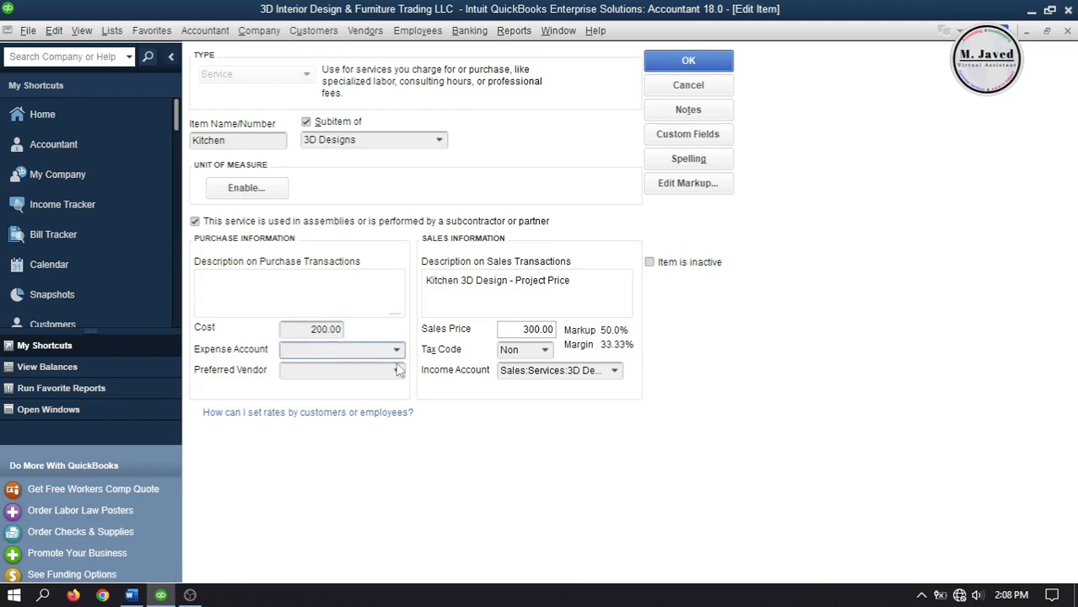
pyautogui.click(395, 350)
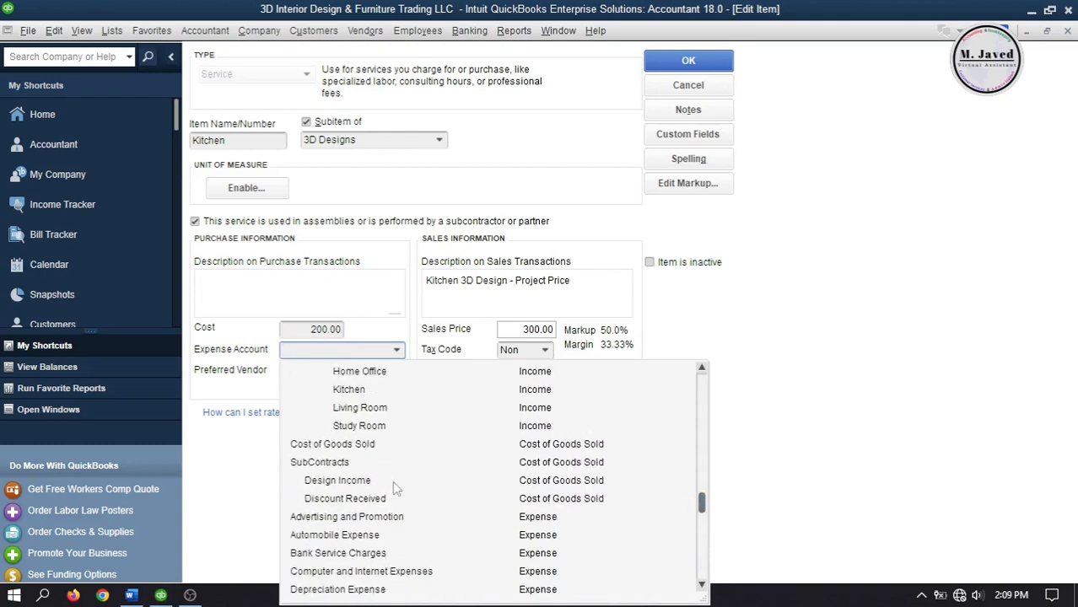
pyautogui.click(338, 479)
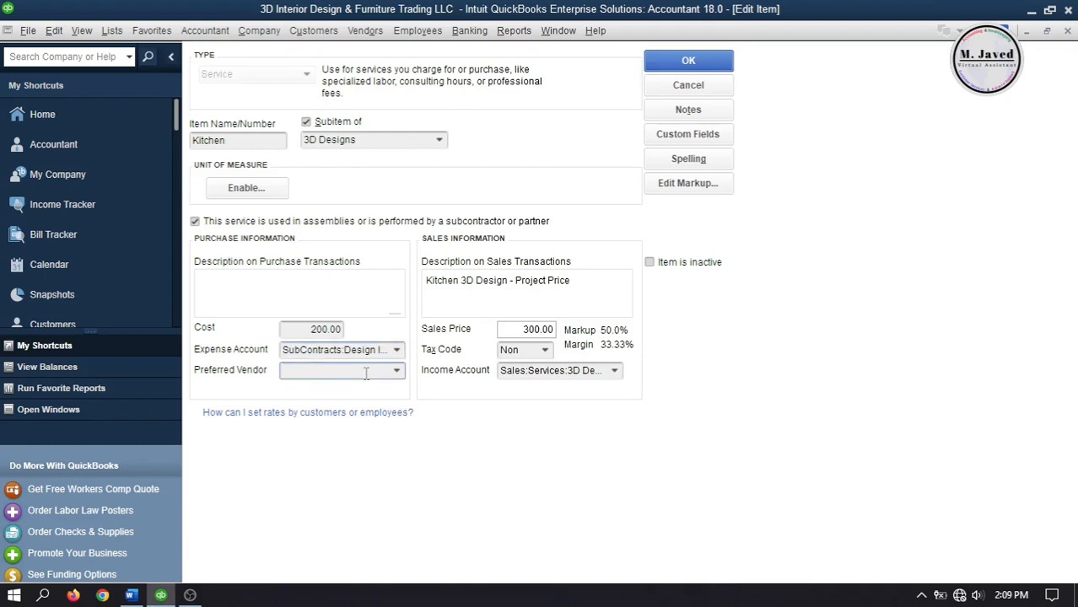
pyautogui.click(396, 372)
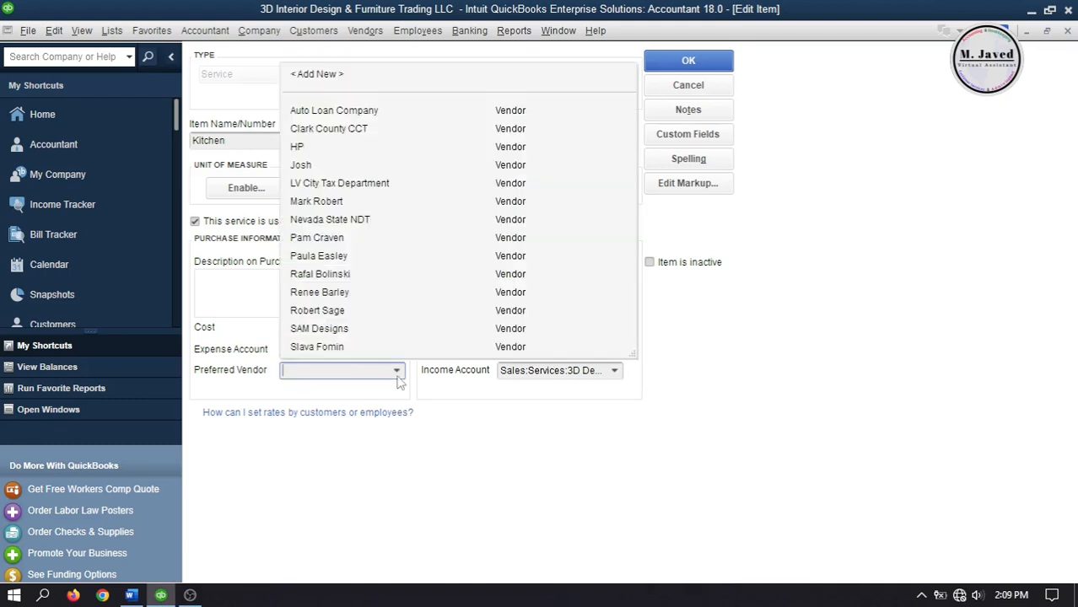
pyautogui.moveTo(422, 300)
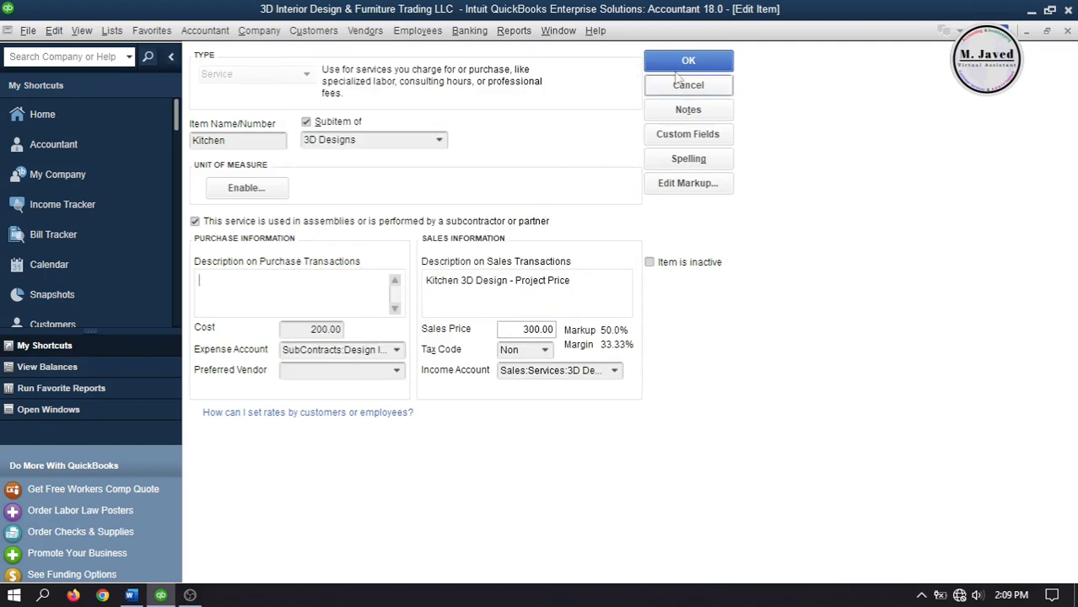
# - Save the Kitchen item, apply the account to existing transactions, and bring up Living Room for editing
pyautogui.click(689, 60)
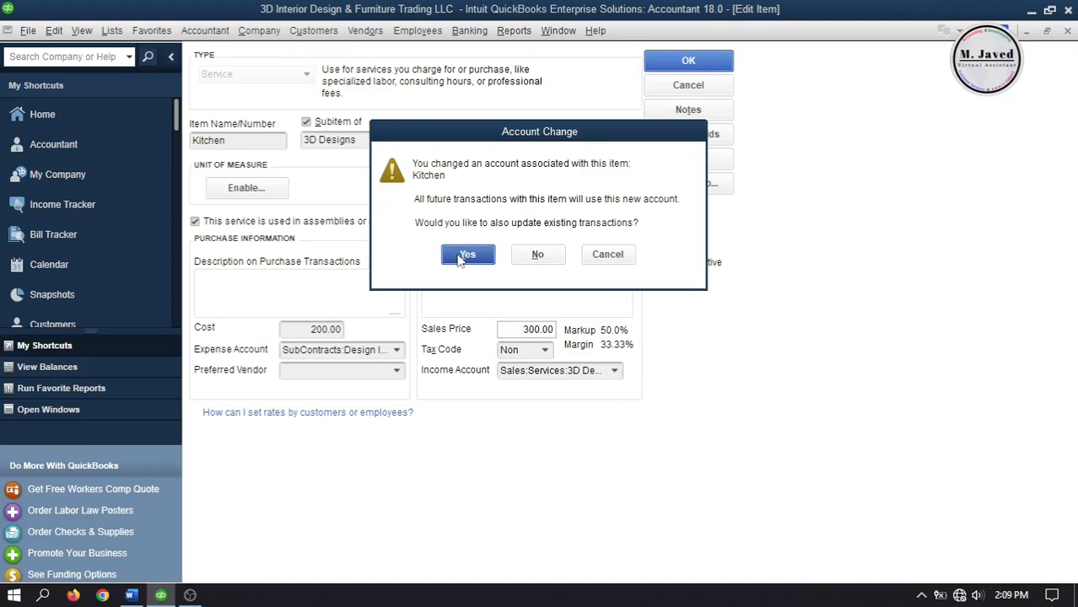
pyautogui.click(468, 253)
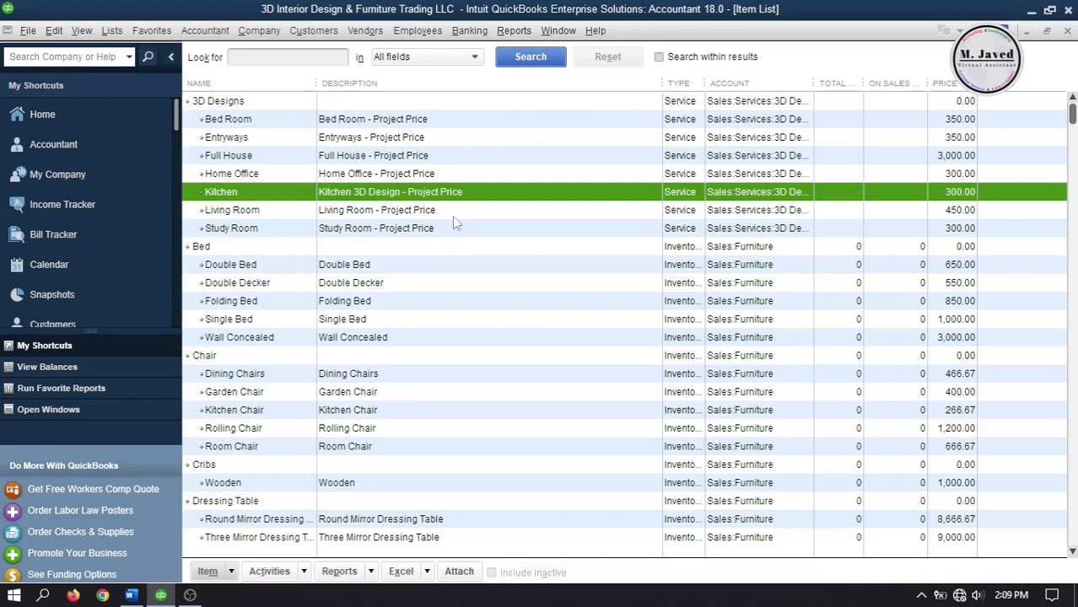
pyautogui.doubleClick(232, 210)
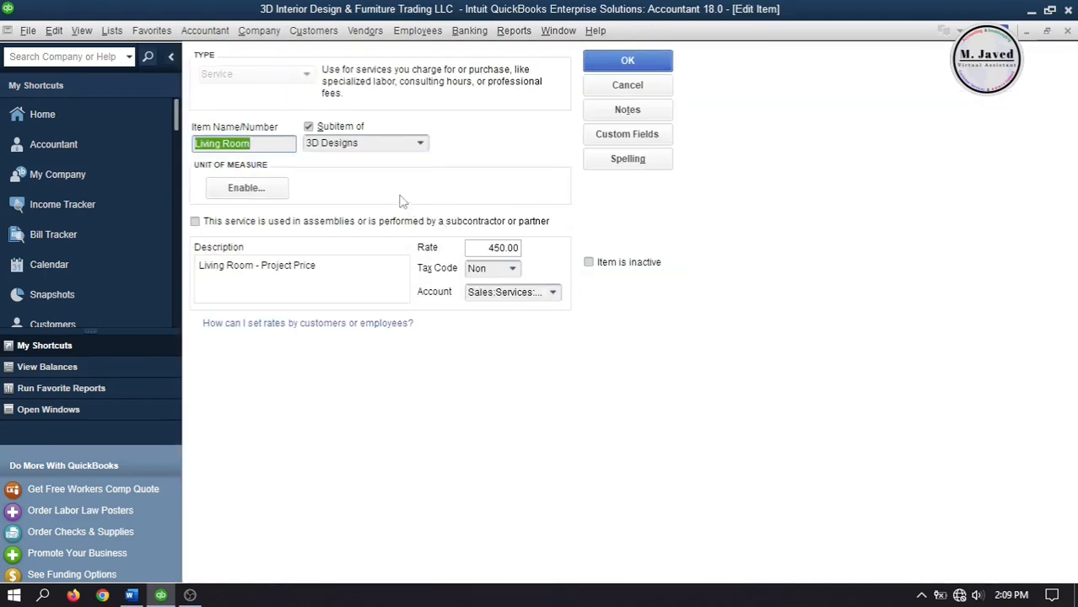
# - Mark Study Room as performed by a subcontractor at cost 150 to Design Income and save
pyautogui.click(195, 221)
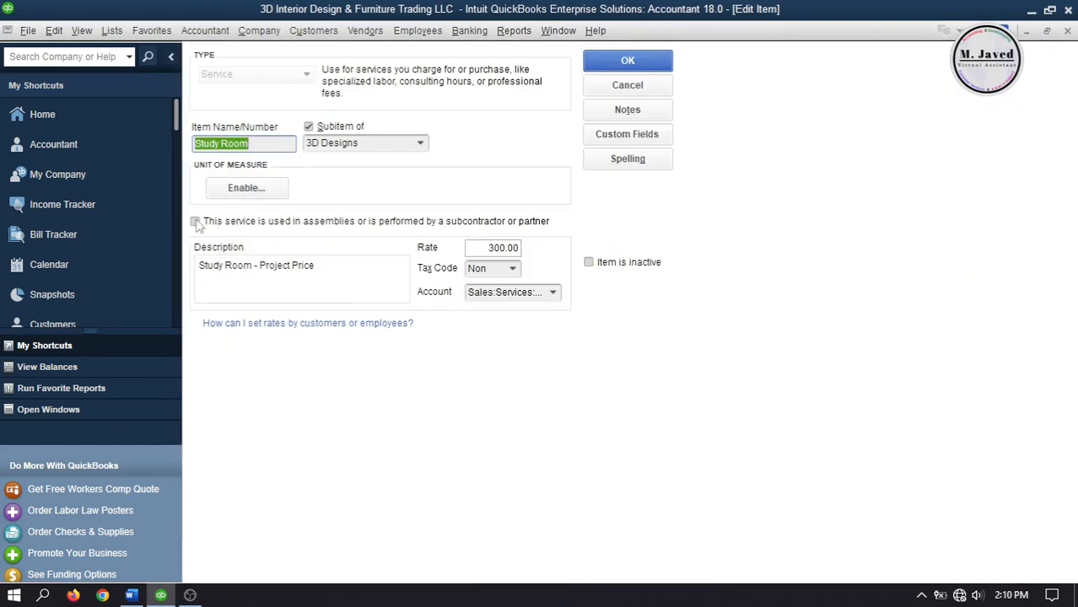
pyautogui.click(196, 223)
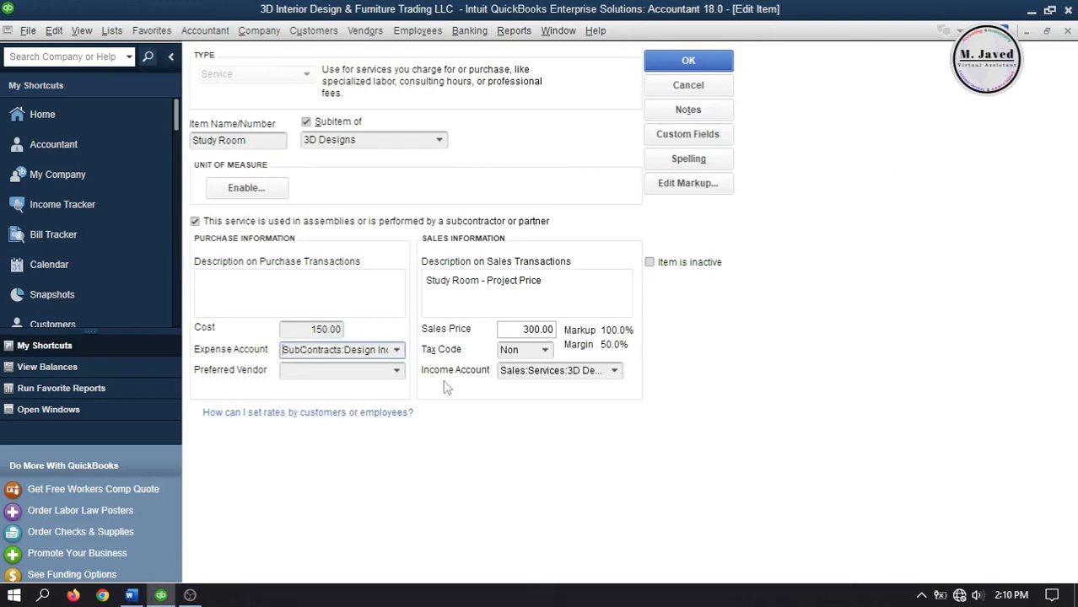
pyautogui.click(689, 61)
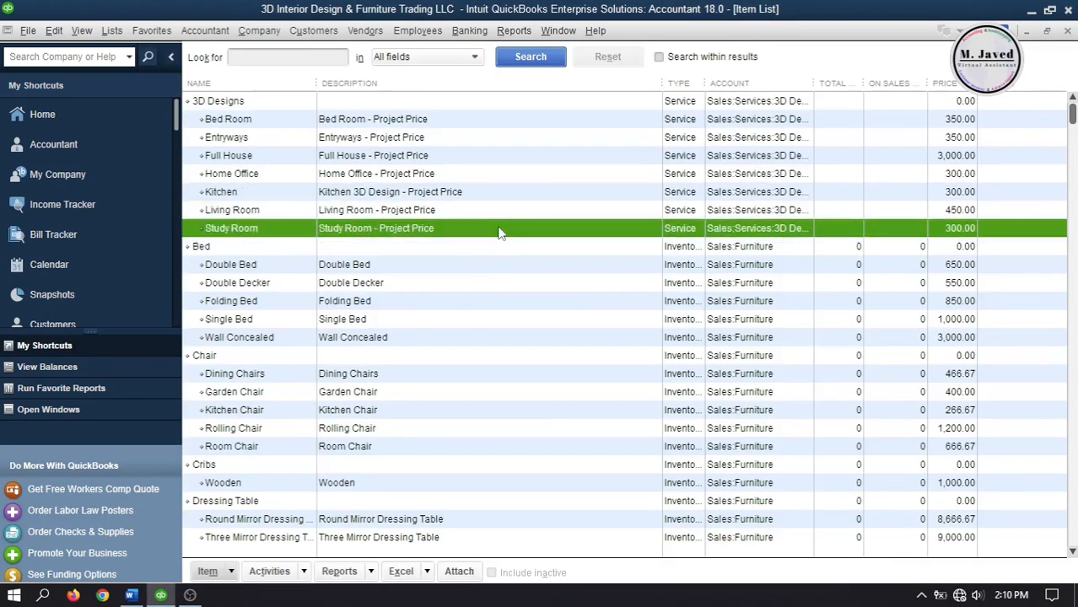
pyautogui.moveTo(1063, 34)
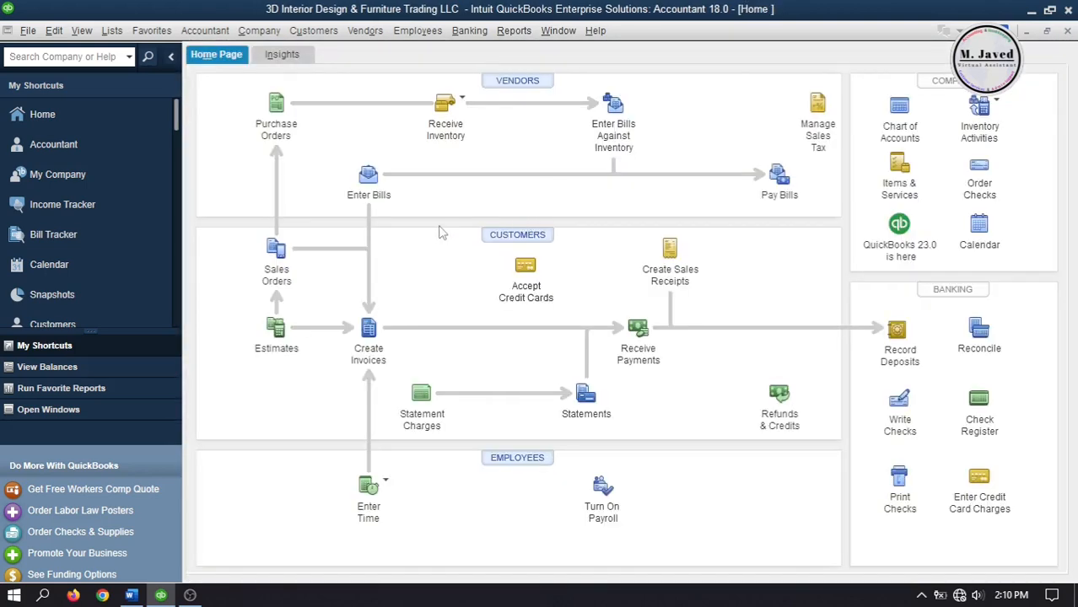
pyautogui.moveTo(415, 216)
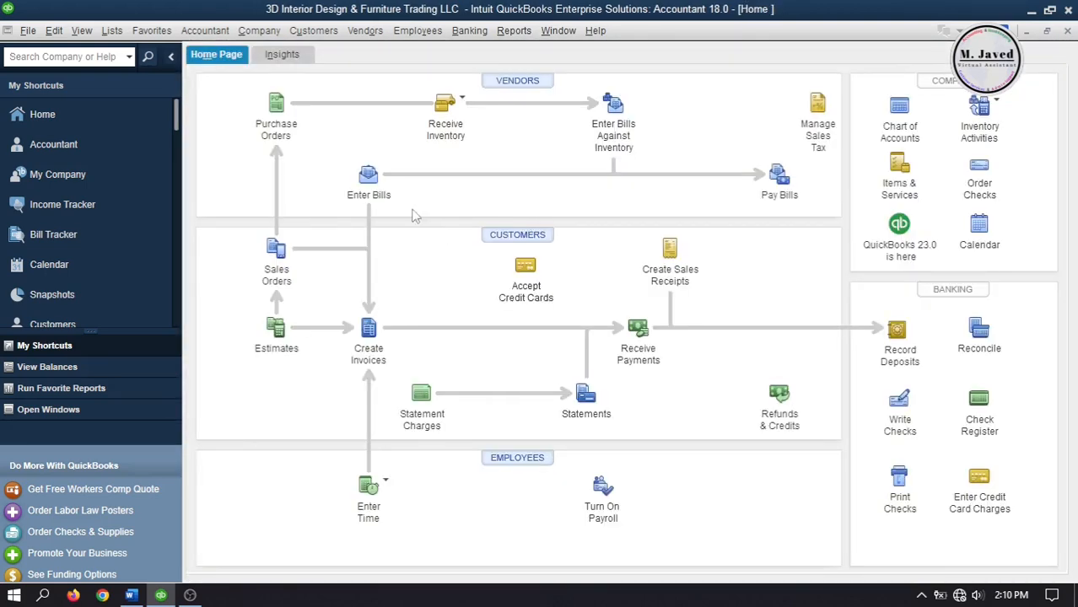
# - Start purchase order 2 for SAM Designs drop-shipped to Amy Designs
pyautogui.click(275, 104)
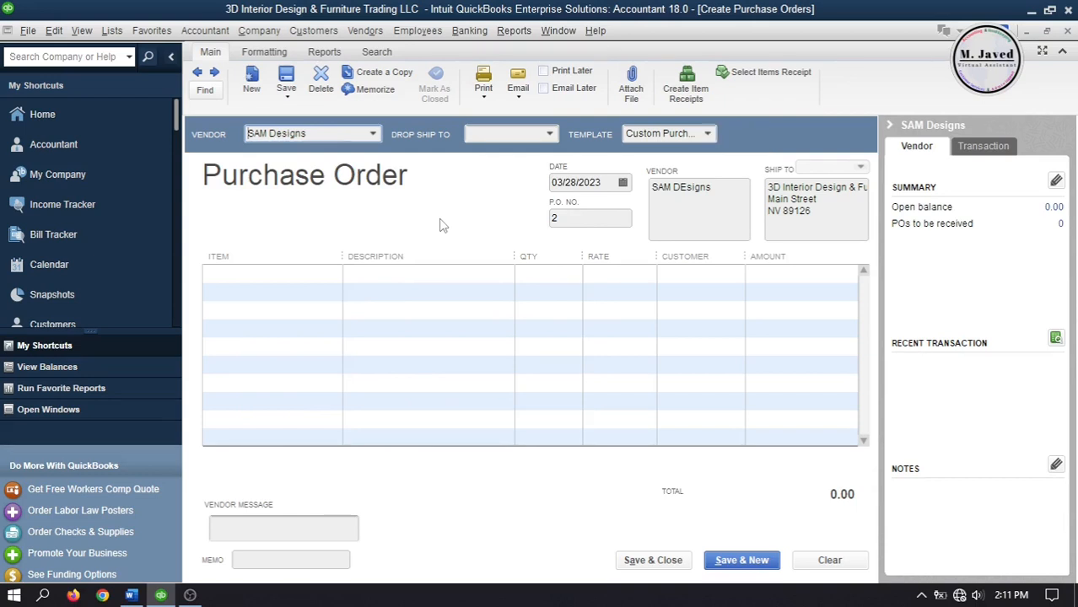
pyautogui.click(552, 133)
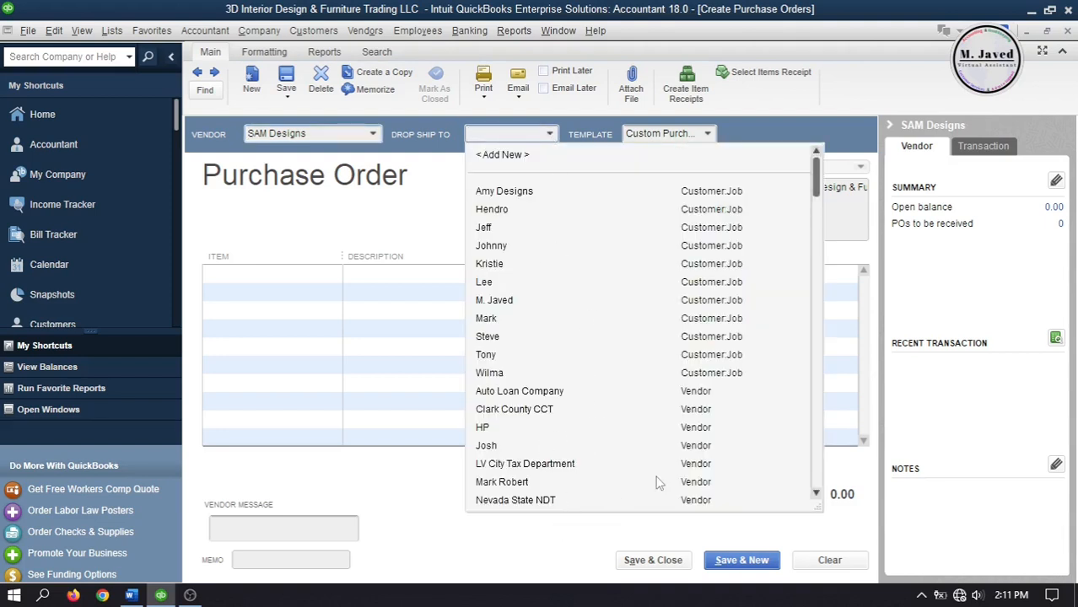
pyautogui.click(503, 191)
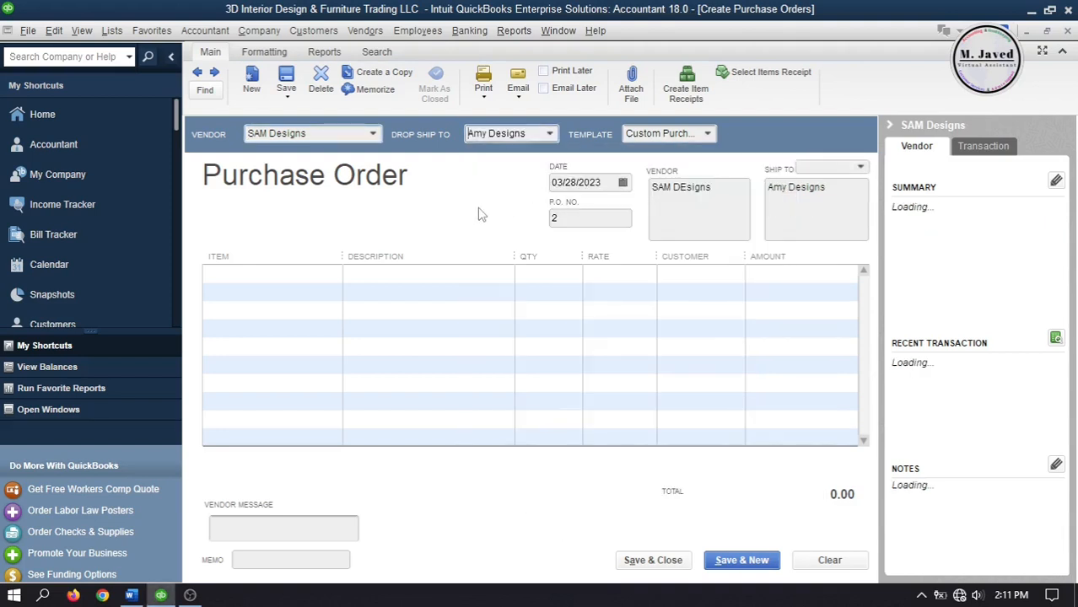
# - List 3D Designs:Kitchen at 200 and a second design service line on the order
pyautogui.click(270, 274)
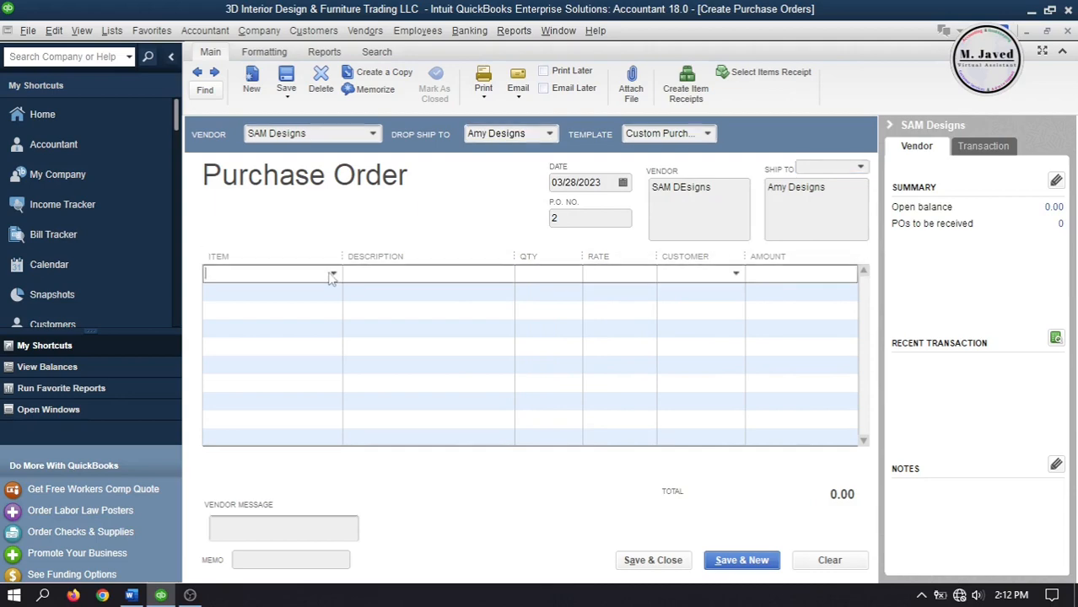
pyautogui.click(332, 273)
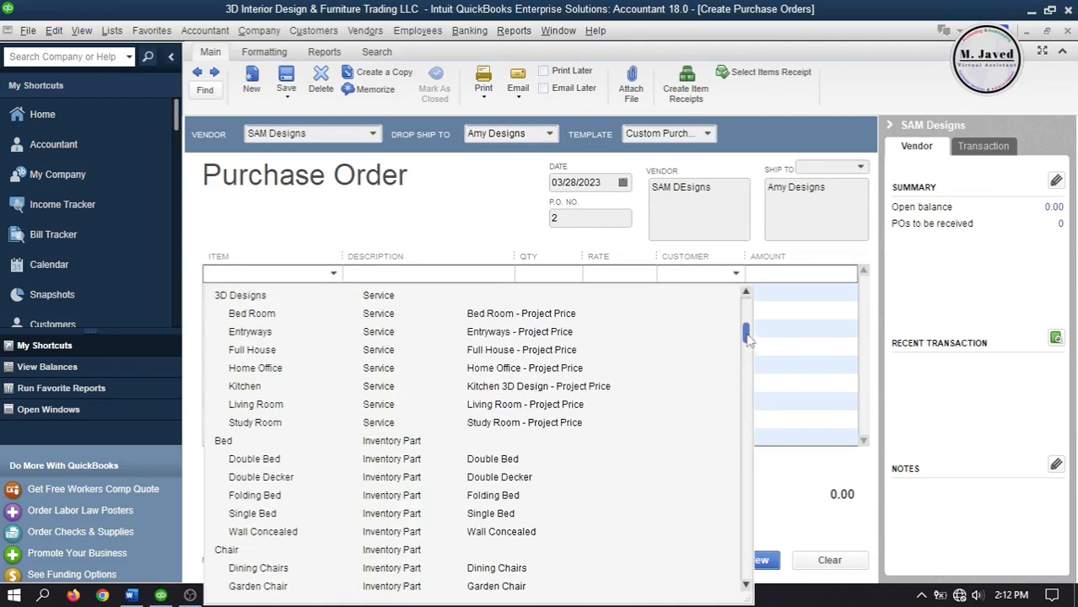
pyautogui.click(244, 387)
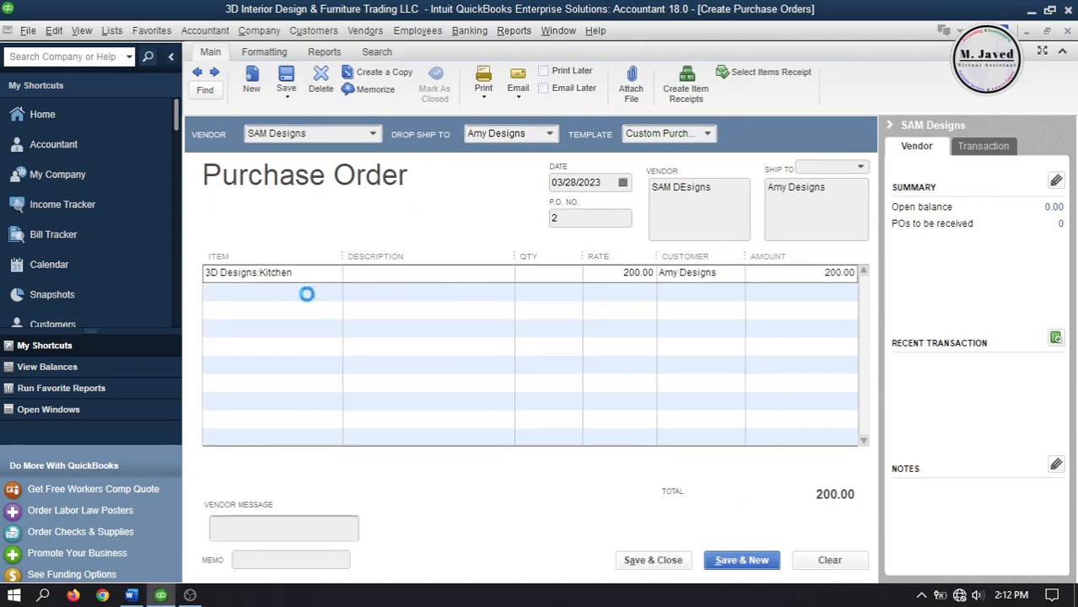
pyautogui.click(345, 291)
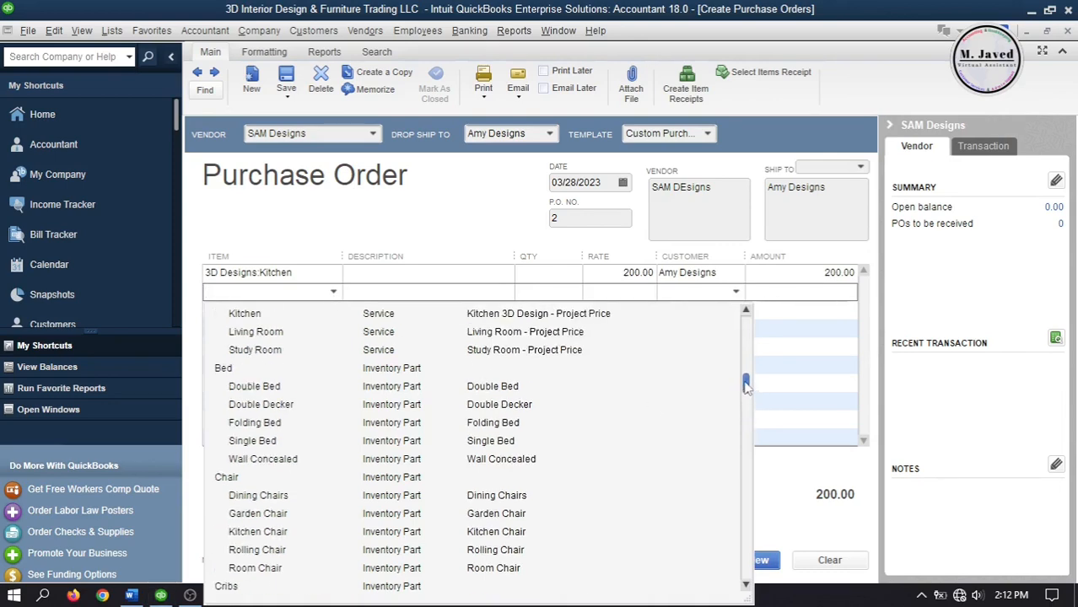
pyautogui.click(255, 330)
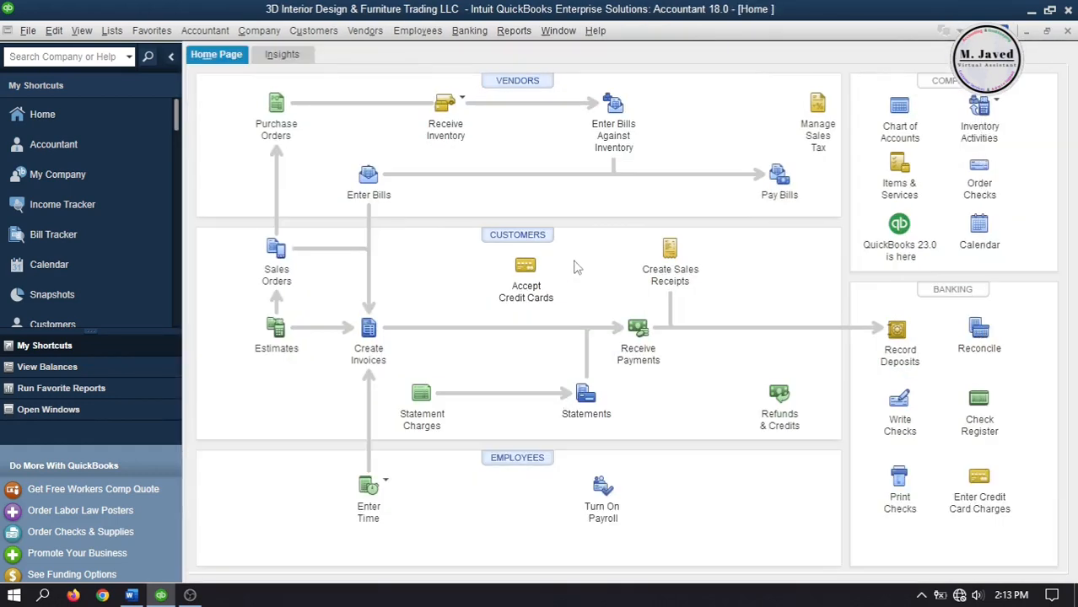
pyautogui.moveTo(592, 266)
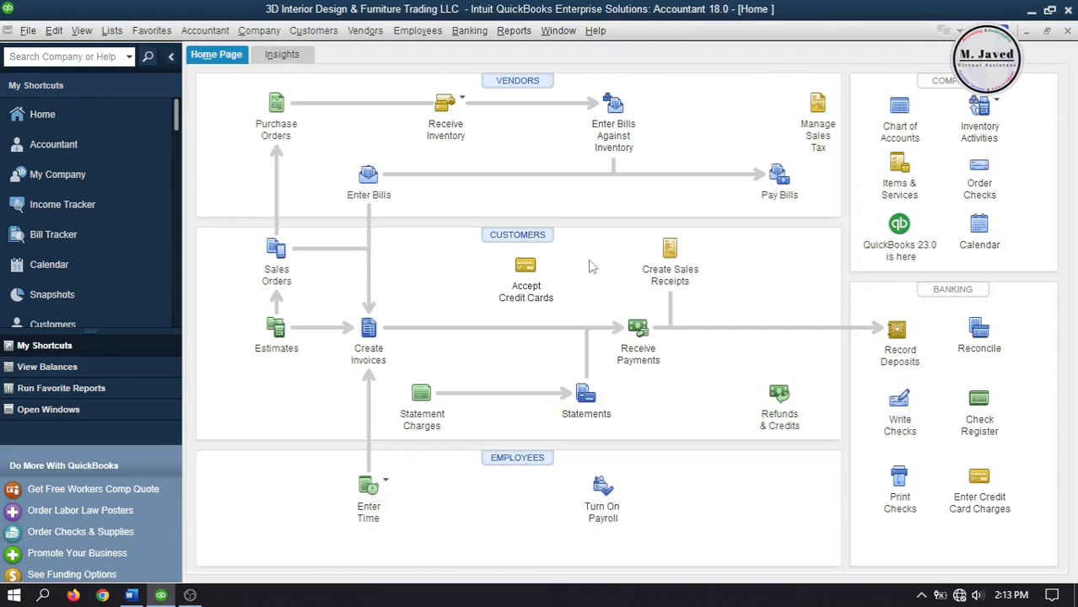
# - Receive inventory without bill for SAM Designs against open purchase order 2
pyautogui.click(462, 101)
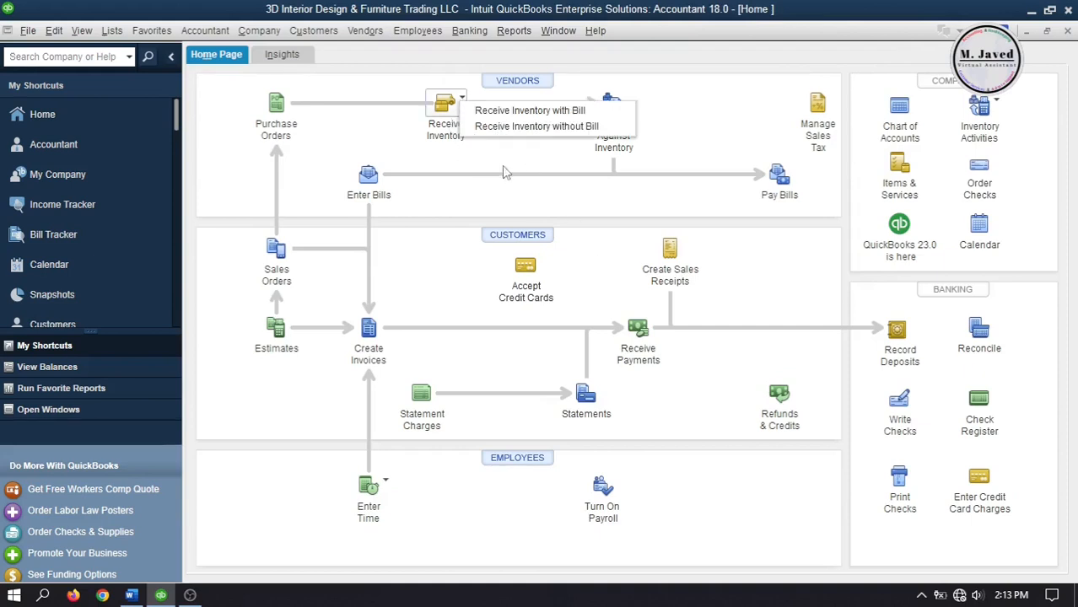
pyautogui.moveTo(523, 145)
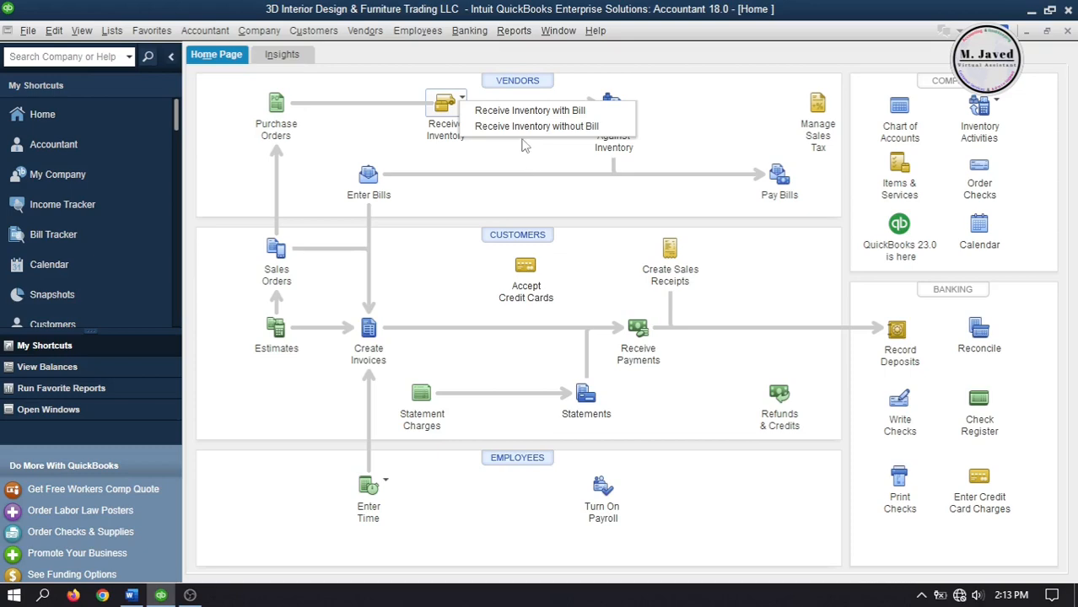
pyautogui.click(538, 125)
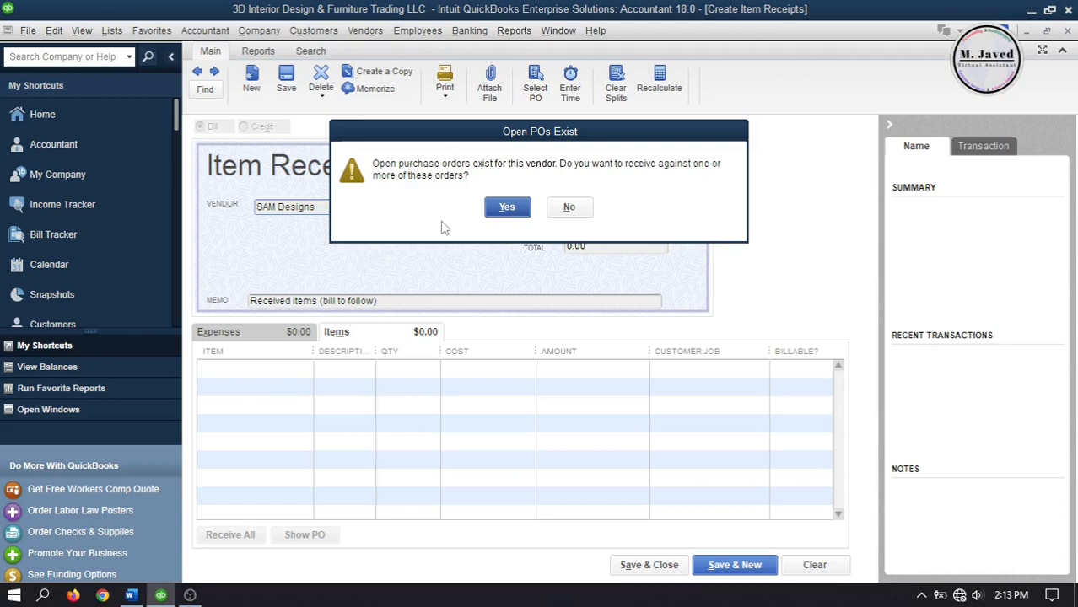
pyautogui.moveTo(459, 222)
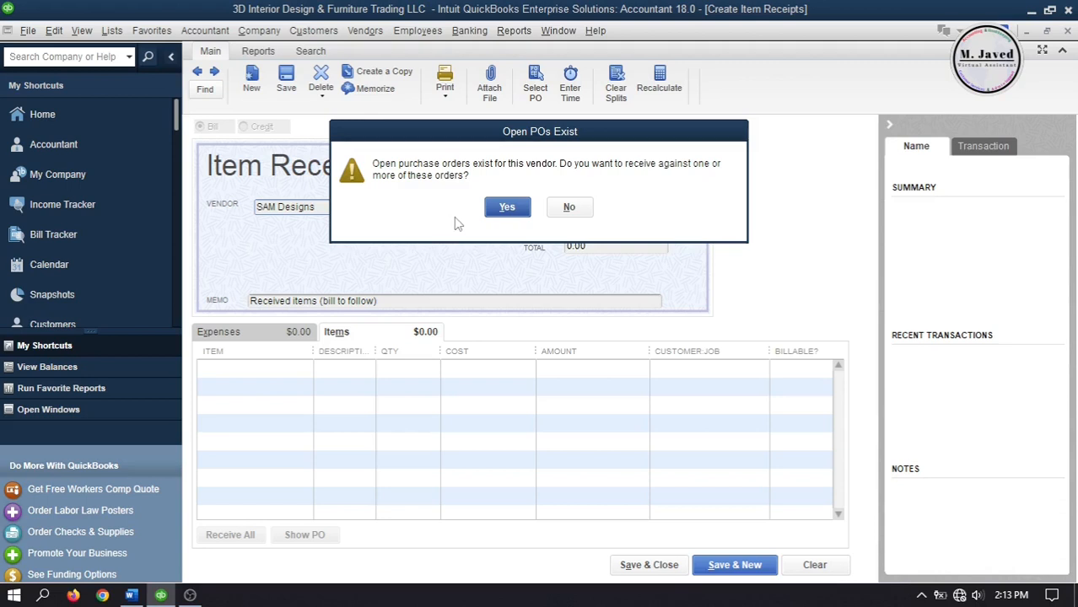
pyautogui.click(506, 206)
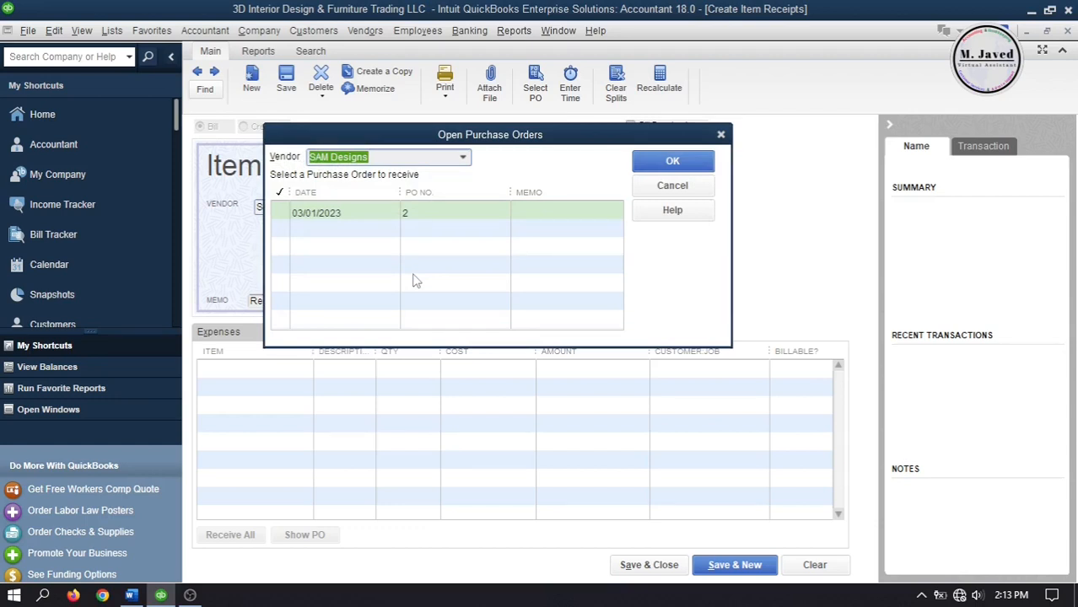
pyautogui.moveTo(390, 216)
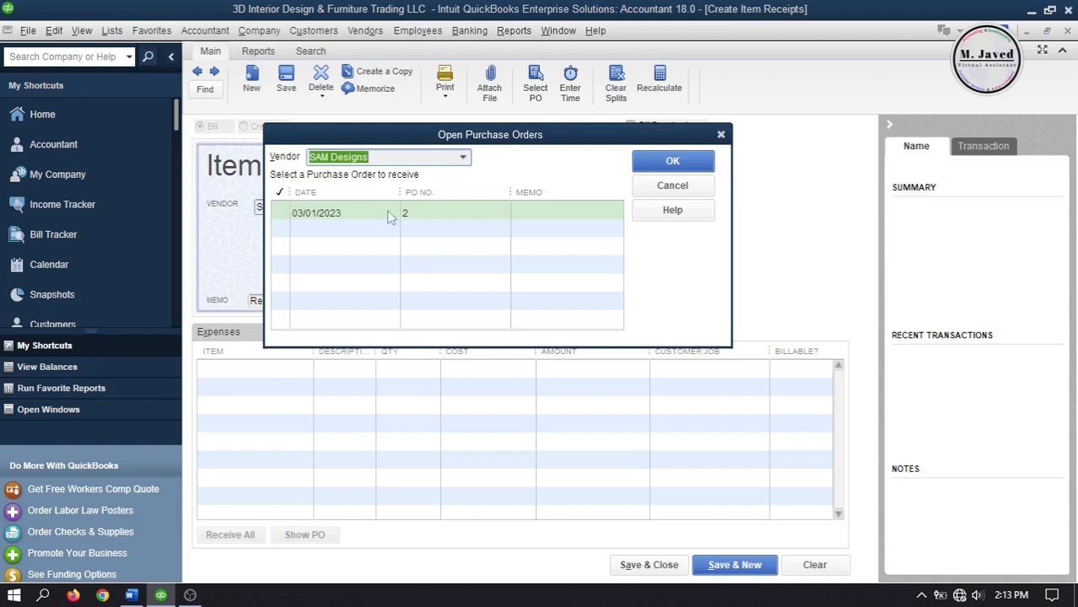
pyautogui.click(671, 162)
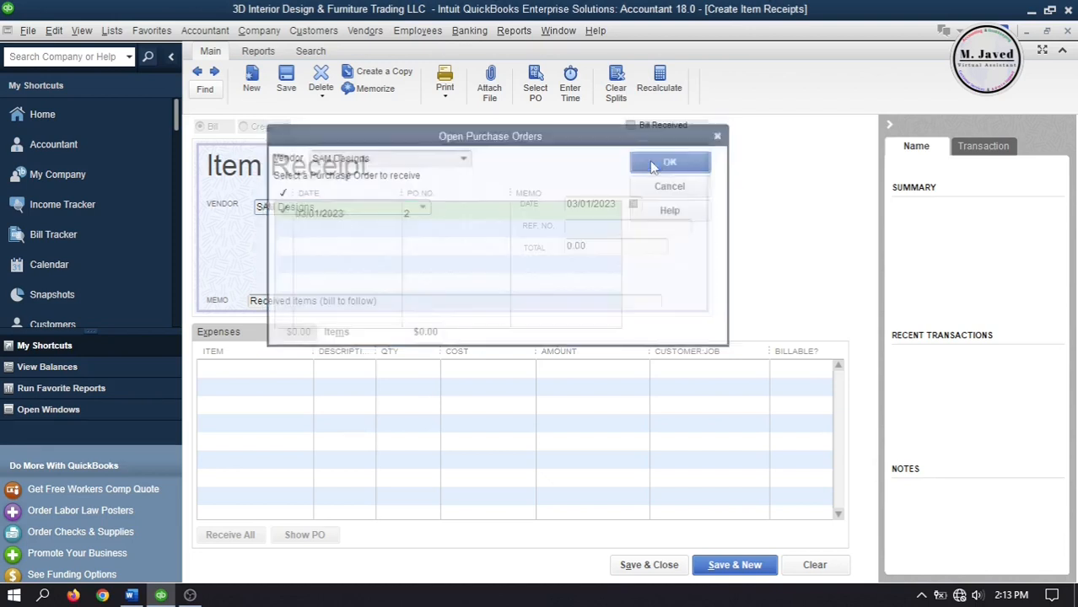
# - Load PO 2's Kitchen 200 and Living Room 250 items onto the receipt, totalling 450
pyautogui.click(668, 162)
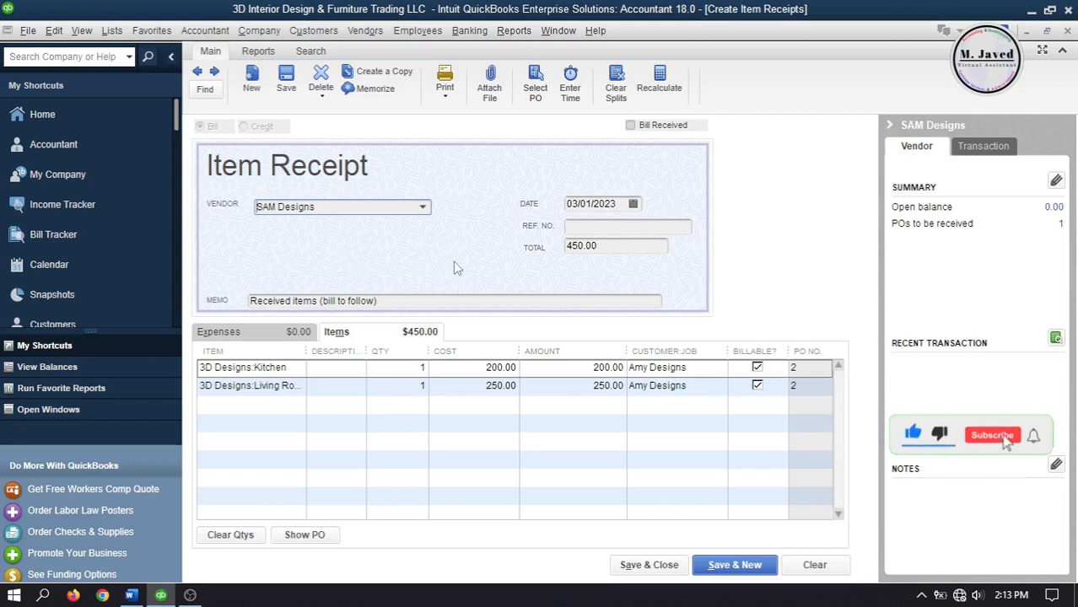
pyautogui.click(992, 436)
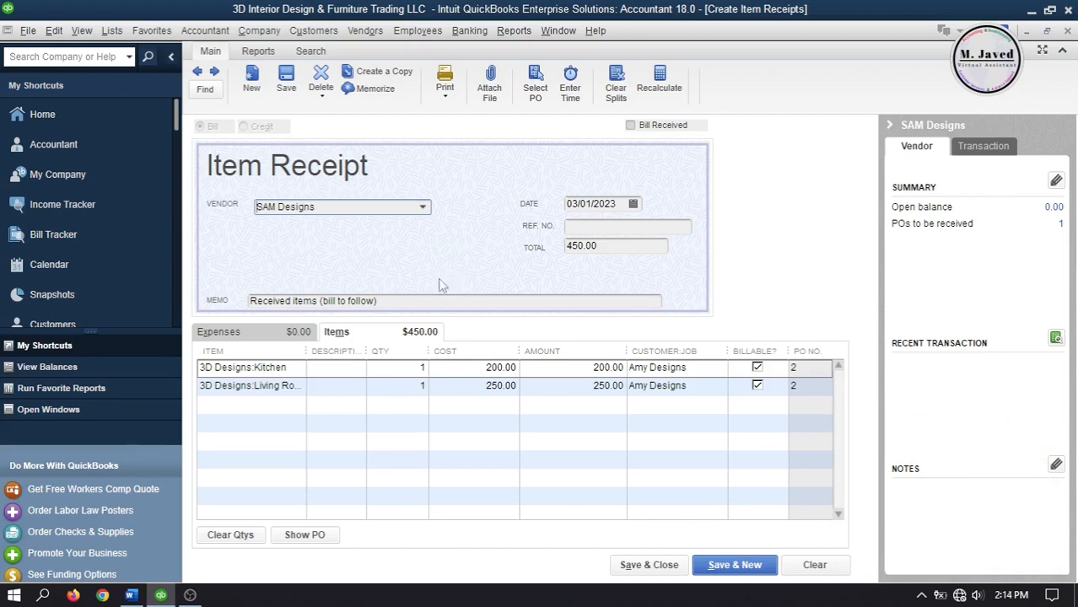
# - Add a SubContracts:Discount Received expense line of -50.00 for a 400 total and save the receipt
pyautogui.click(220, 331)
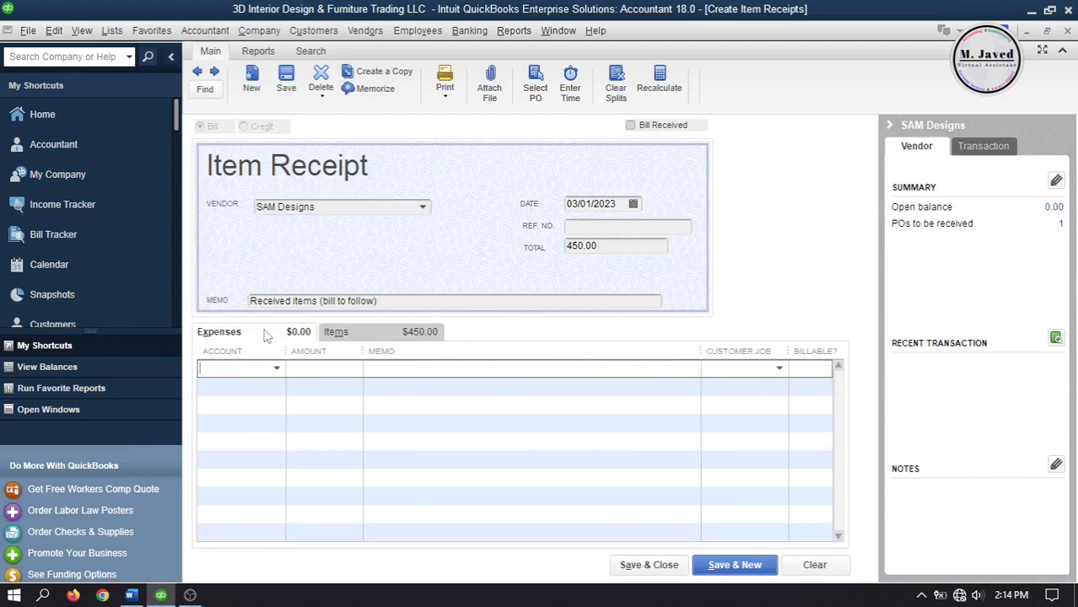
pyautogui.click(275, 368)
pyautogui.write('SubContracts:Discount Received')
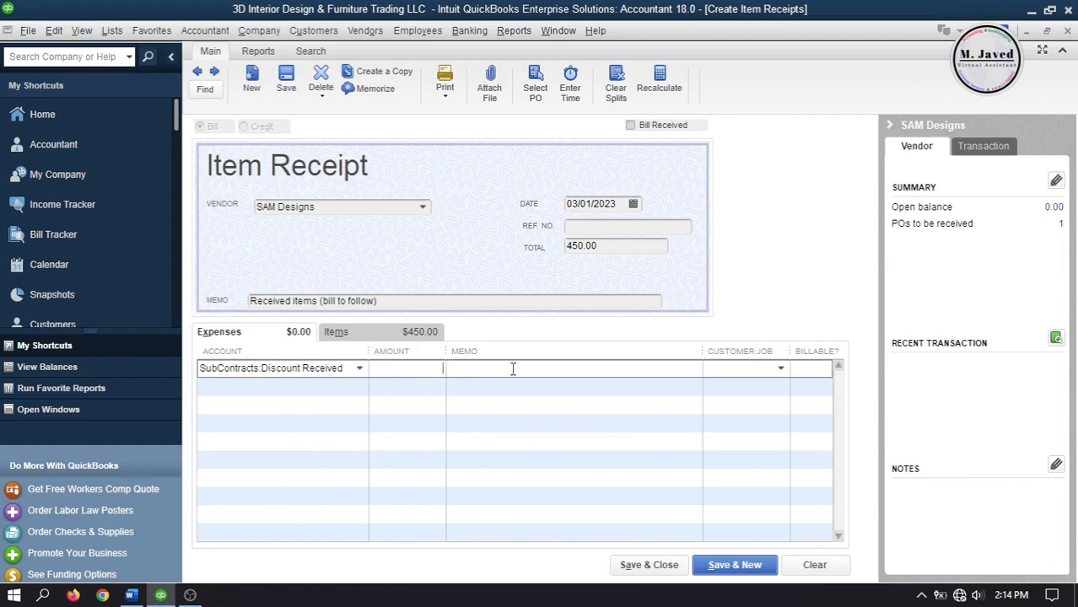
pyautogui.write('-50')
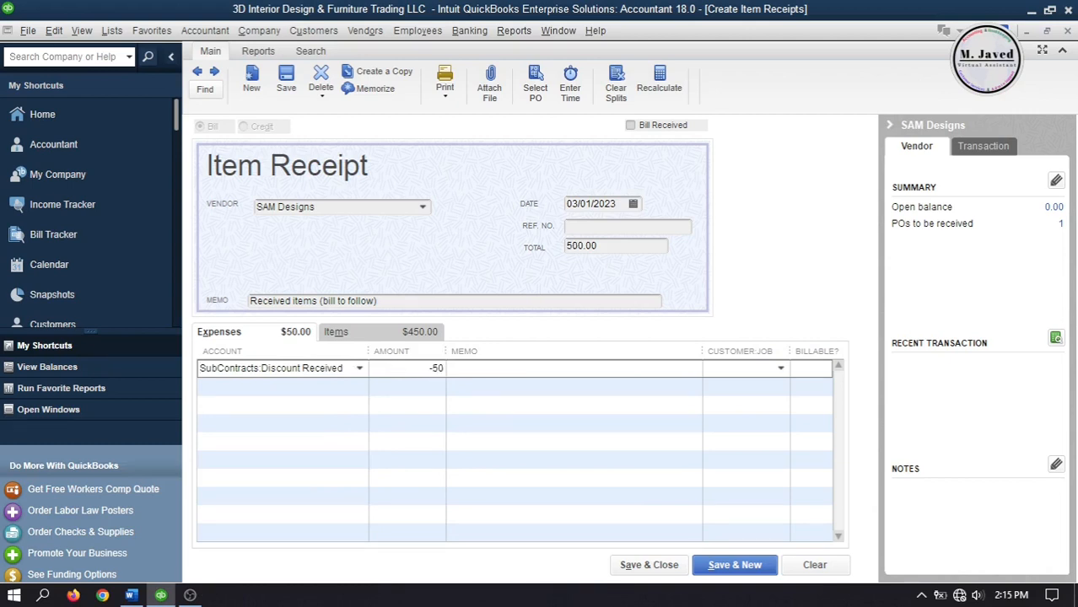
pyautogui.write('-50.00')
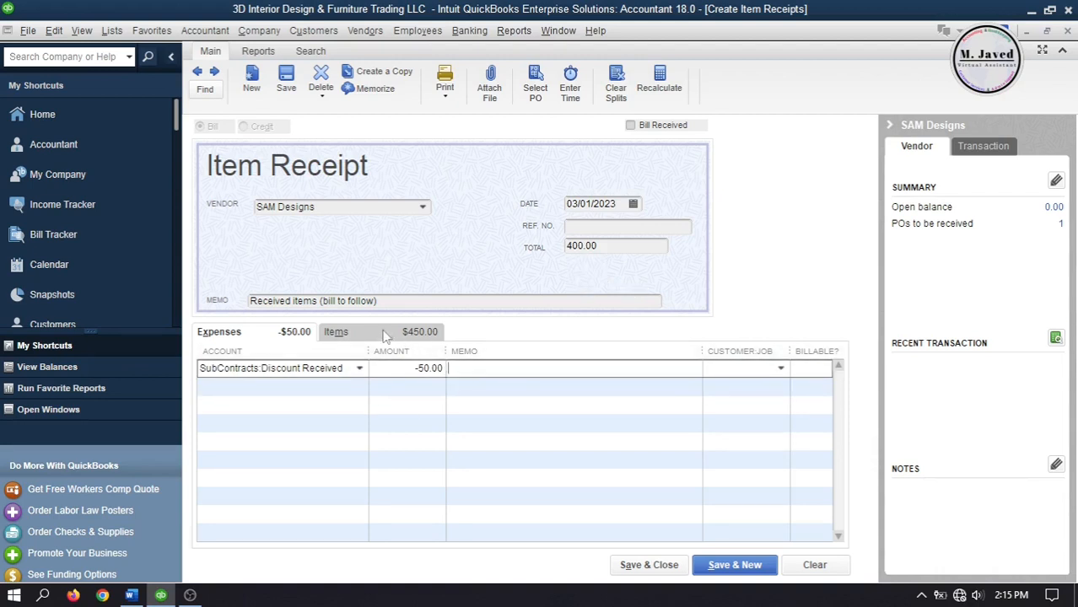
pyautogui.click(270, 368)
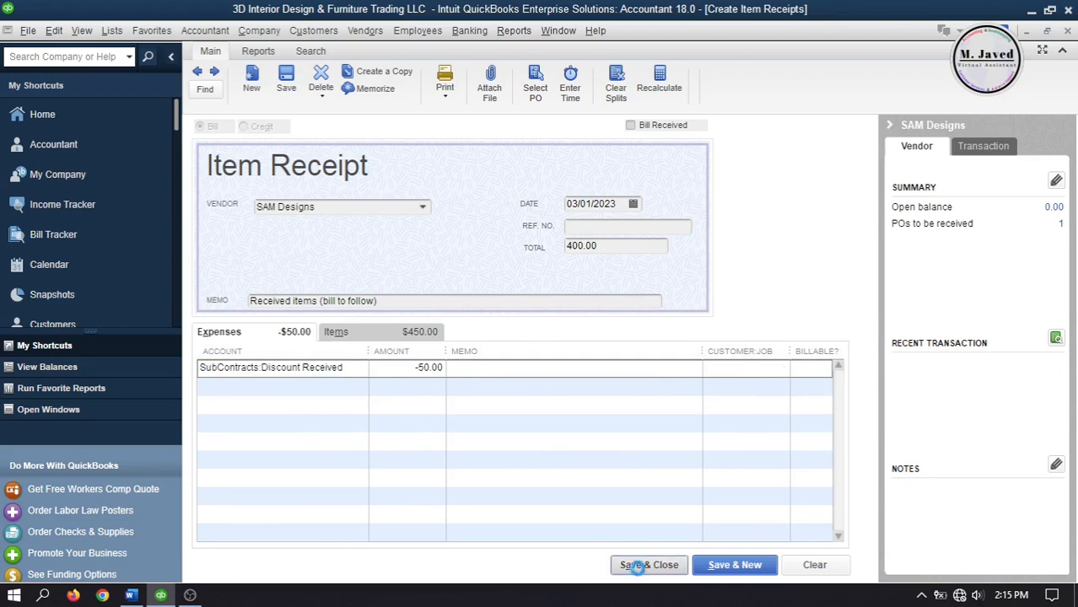
pyautogui.click(648, 564)
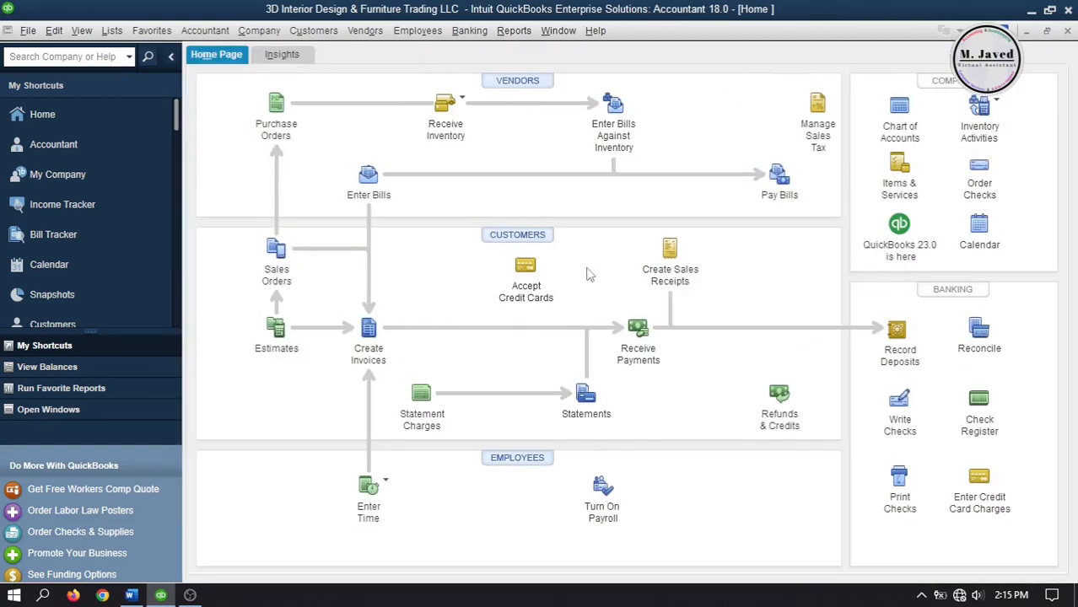
pyautogui.moveTo(614, 105)
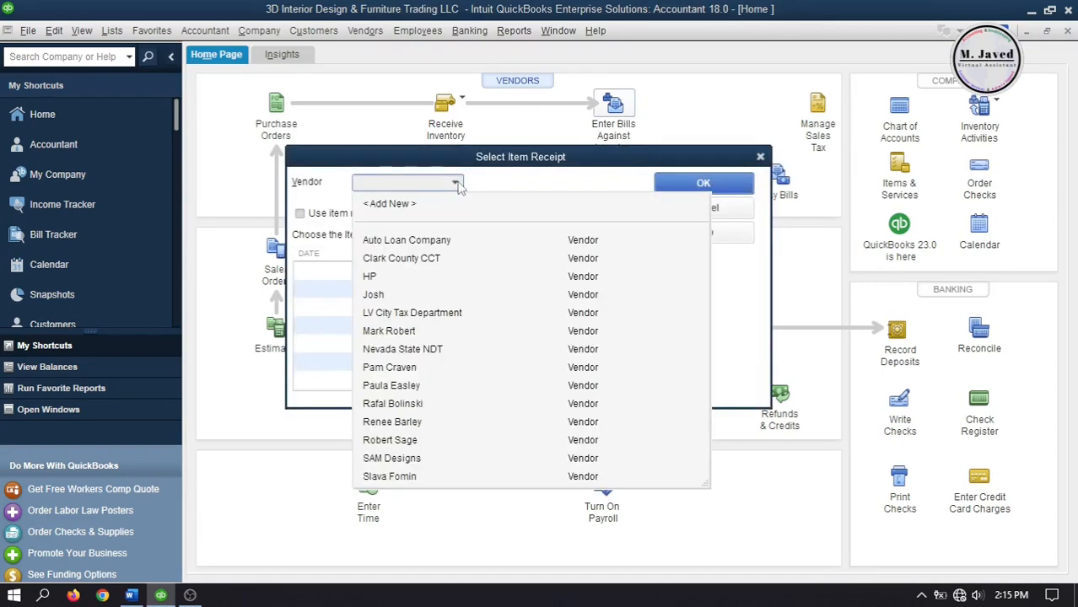
# - Build a 400 bill for SAM Designs from its item receipt, due 03/11/2023
pyautogui.click(391, 459)
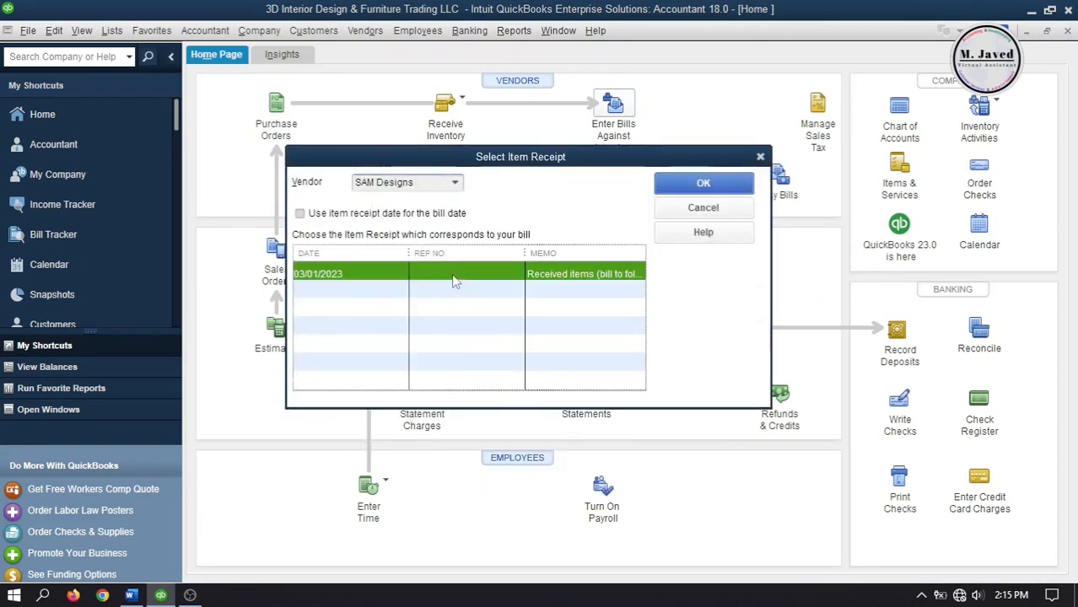
pyautogui.click(702, 182)
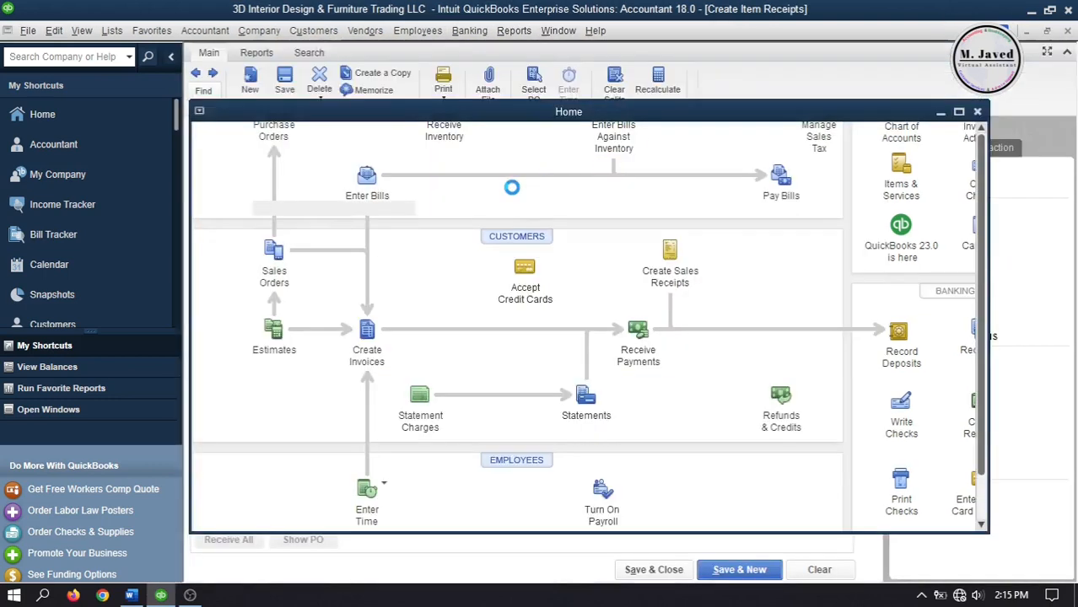
pyautogui.click(367, 182)
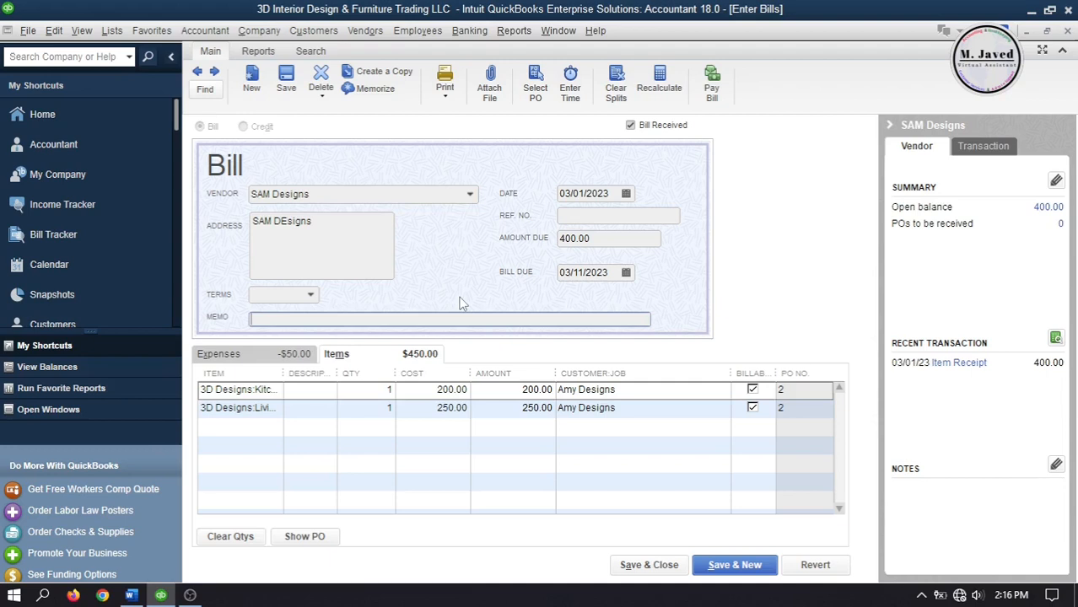
pyautogui.moveTo(540, 506)
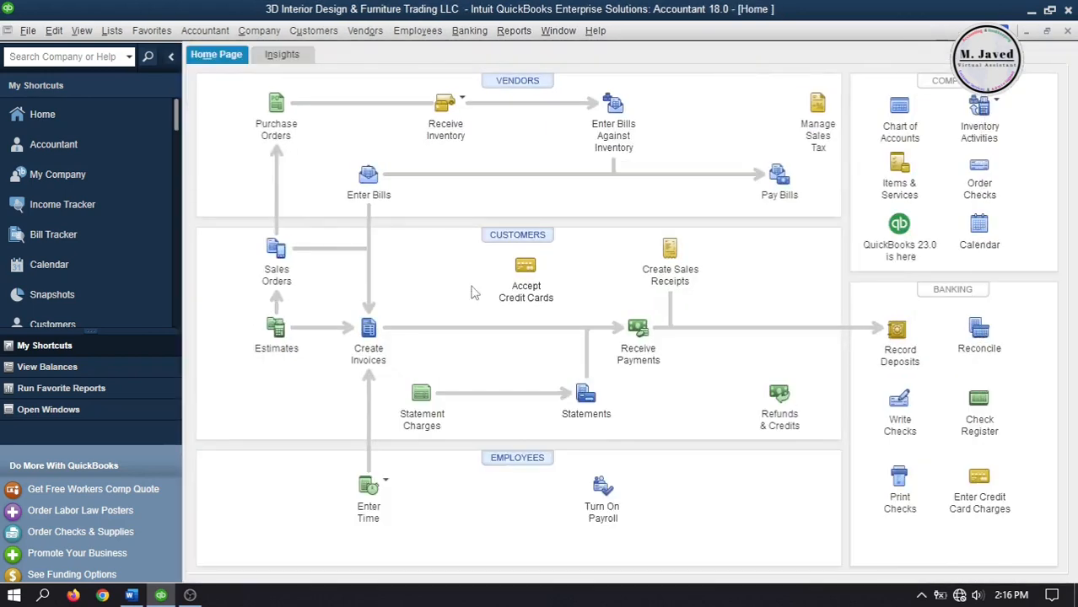
pyautogui.moveTo(457, 294)
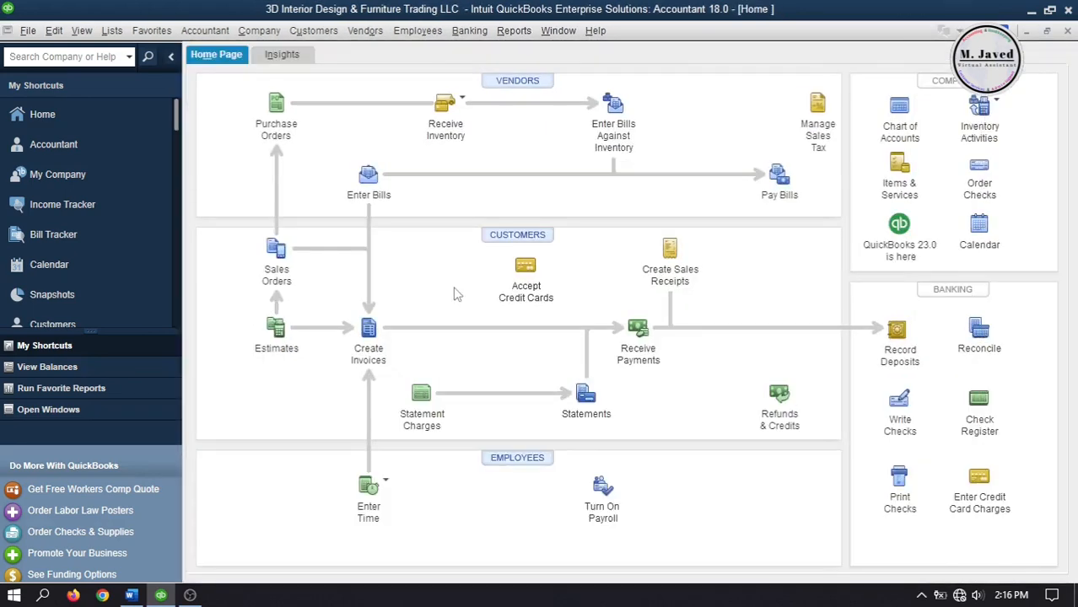
pyautogui.moveTo(761, 228)
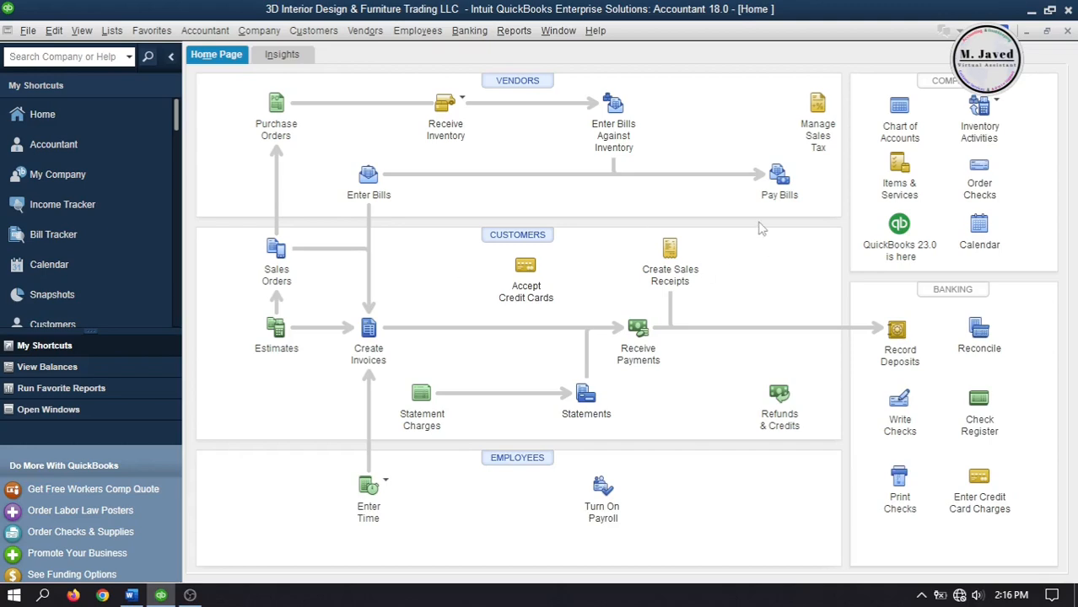
# - In Pay Bills, filter to SAM Designs and tick the 400 bill due 03/11/2023
pyautogui.click(780, 177)
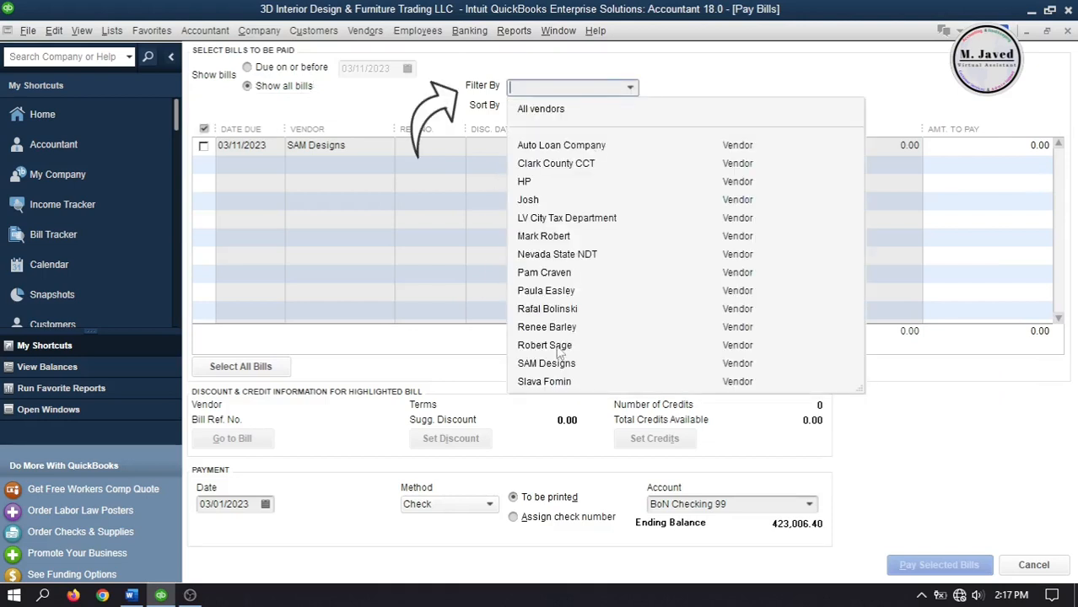
pyautogui.click(547, 364)
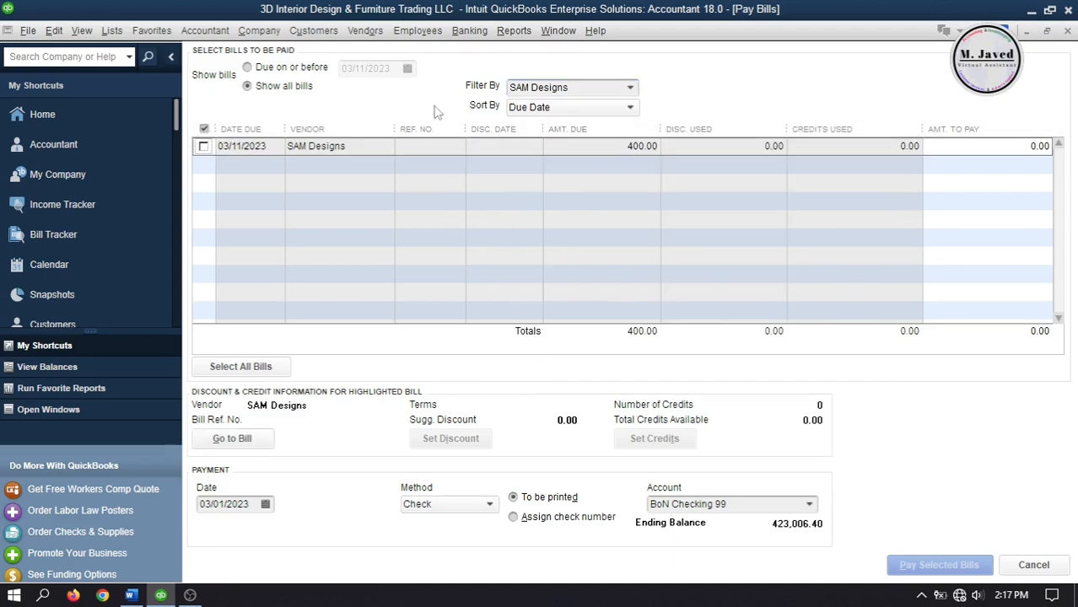
pyautogui.moveTo(413, 285)
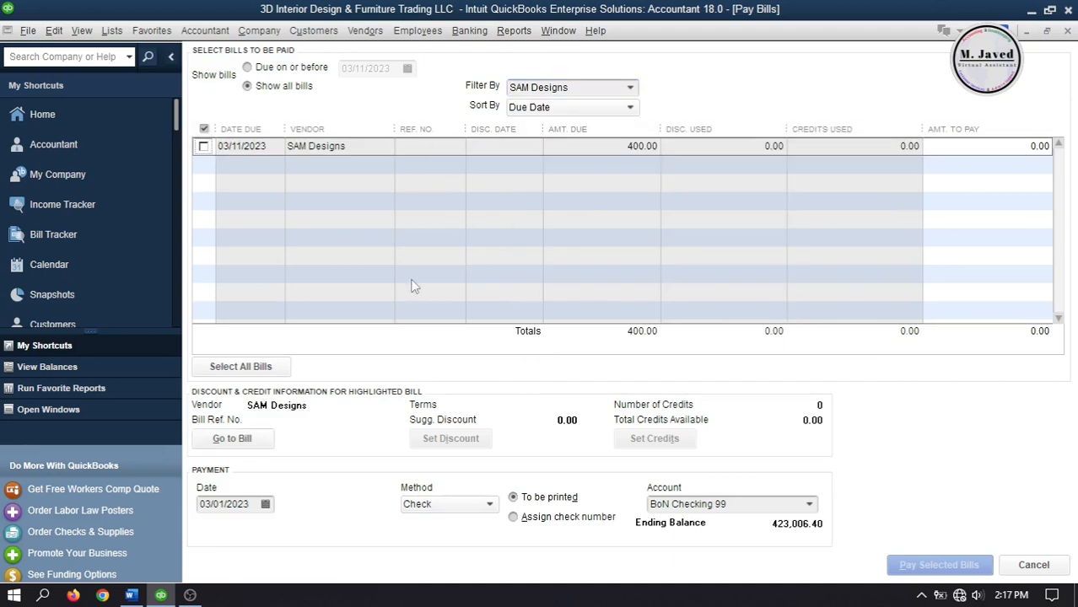
pyautogui.click(202, 145)
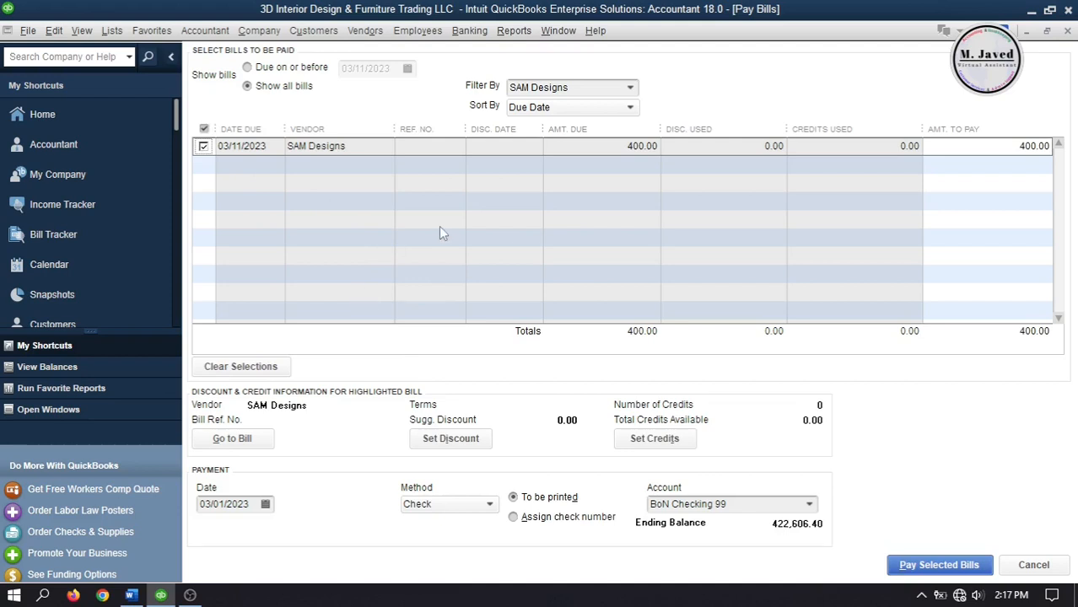
pyautogui.moveTo(600, 164)
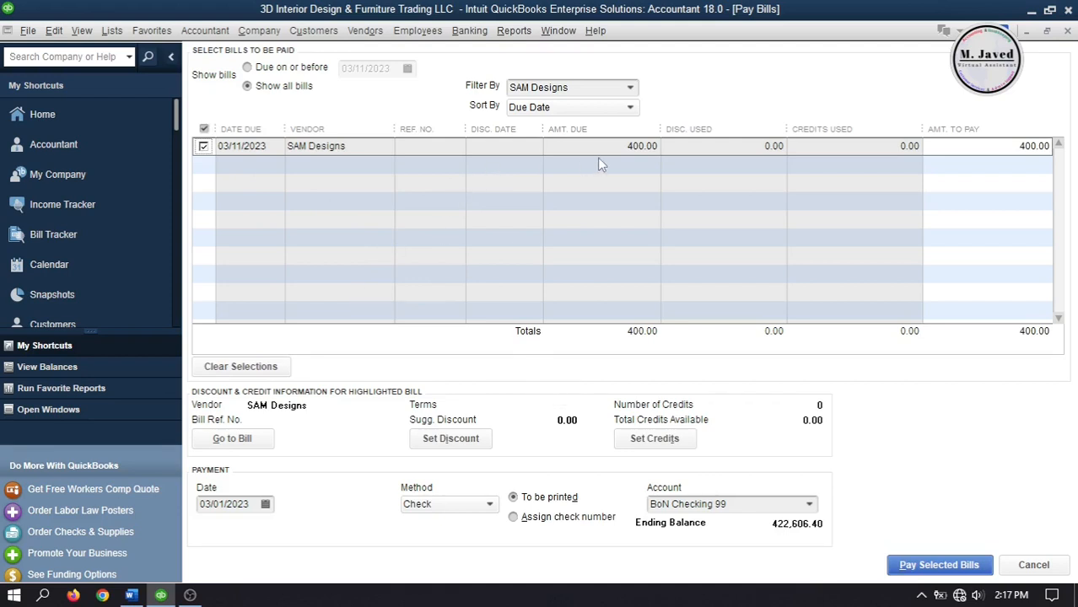
pyautogui.moveTo(493, 192)
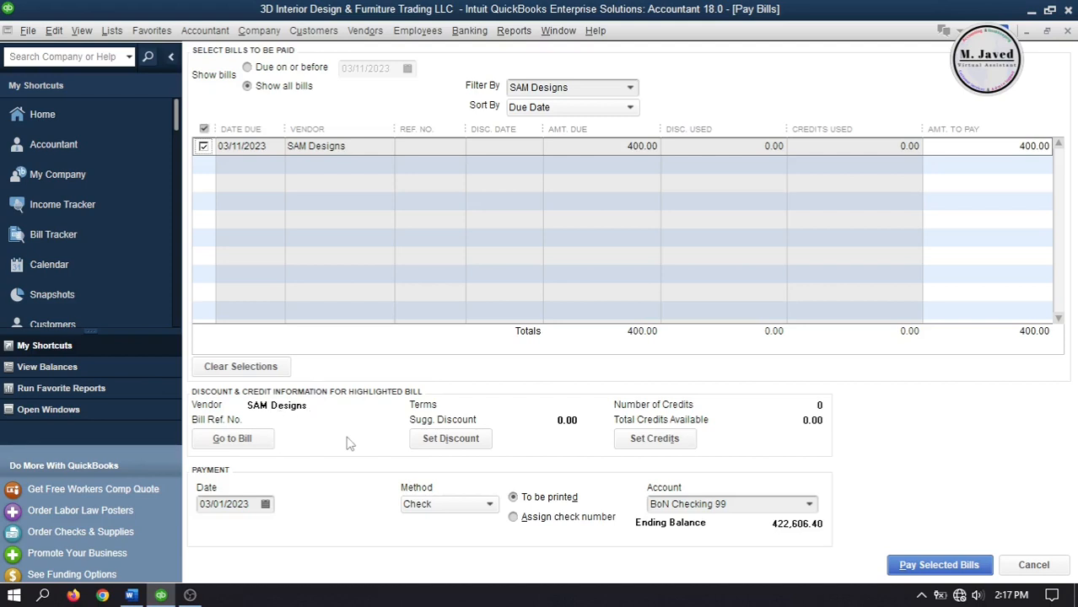
pyautogui.moveTo(331, 480)
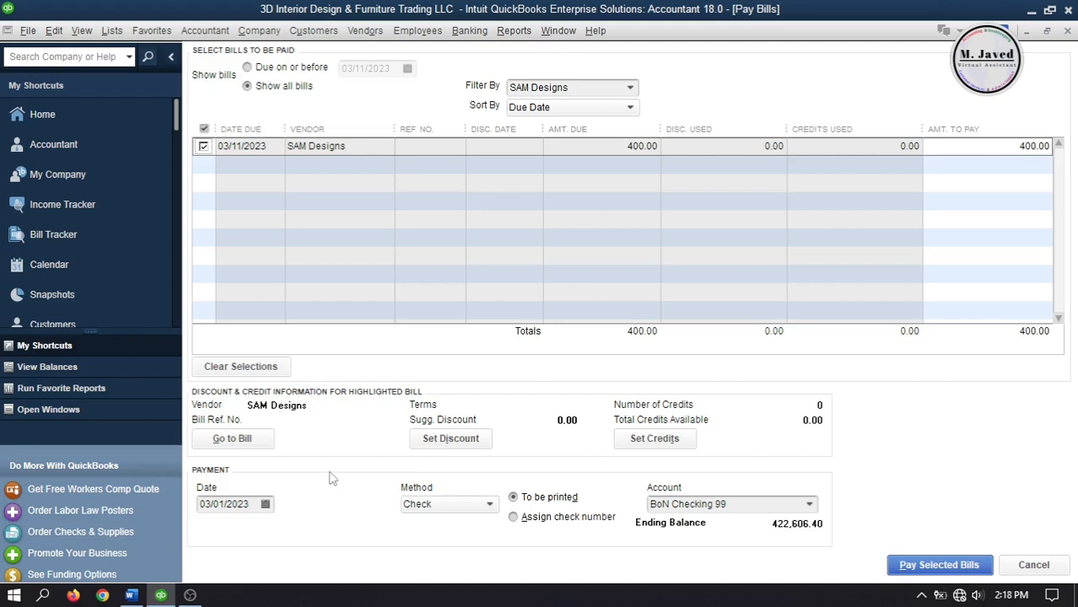
# - Keep BoN Checking 99 as the account paying the 400 check to SAM Designs
pyautogui.click(805, 505)
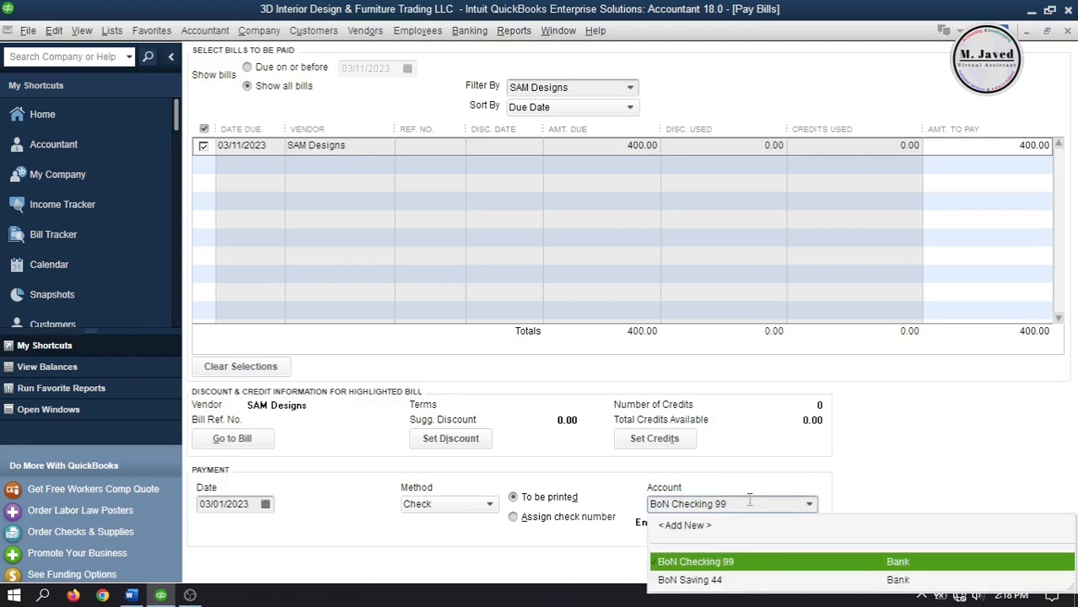
pyautogui.click(718, 562)
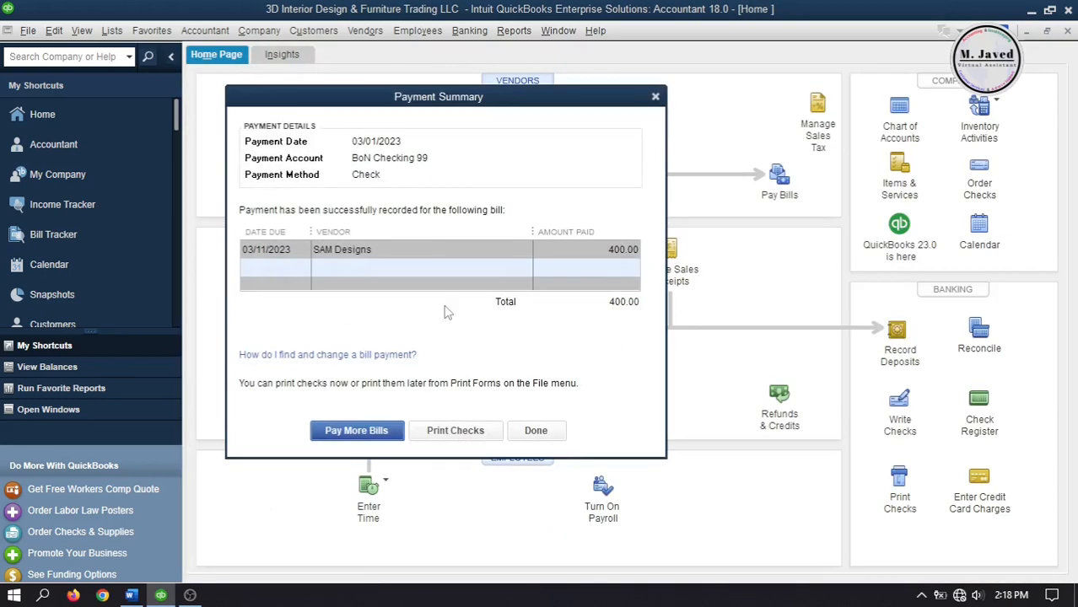
pyautogui.moveTo(358, 432)
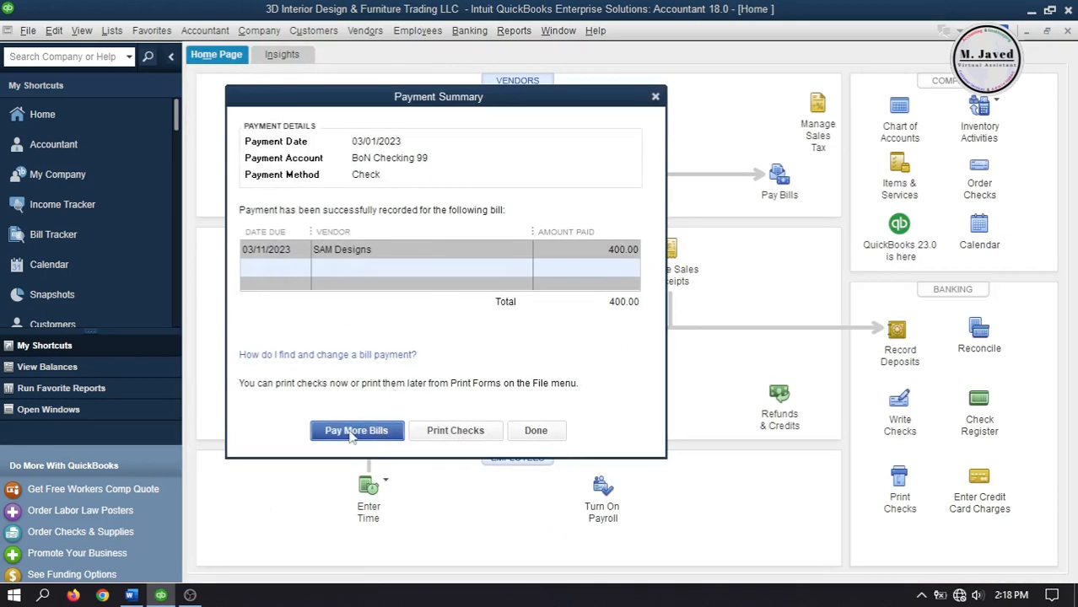
pyautogui.moveTo(466, 398)
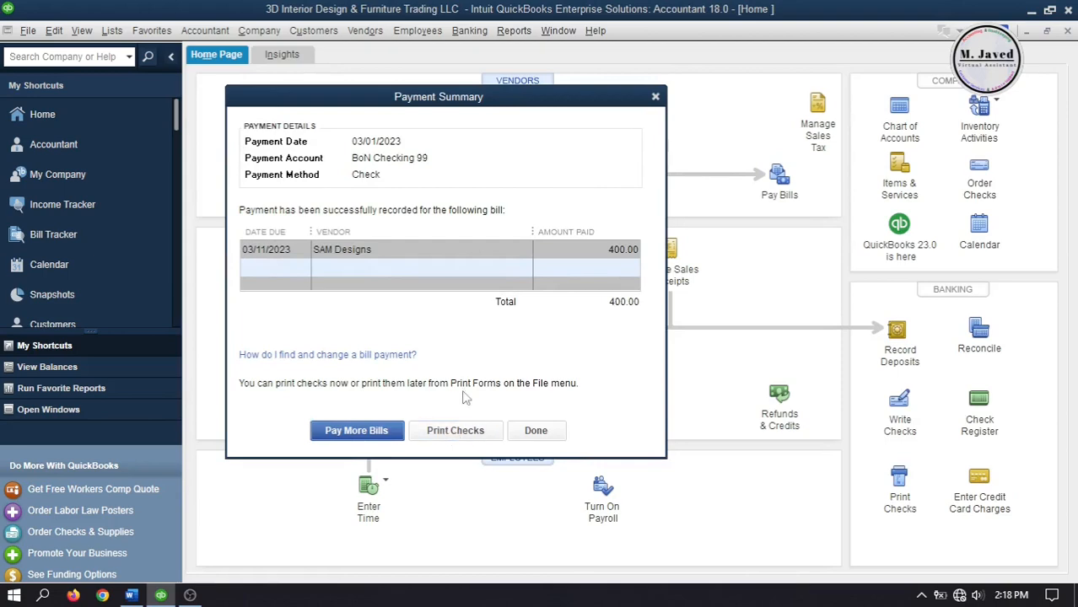
pyautogui.moveTo(621, 128)
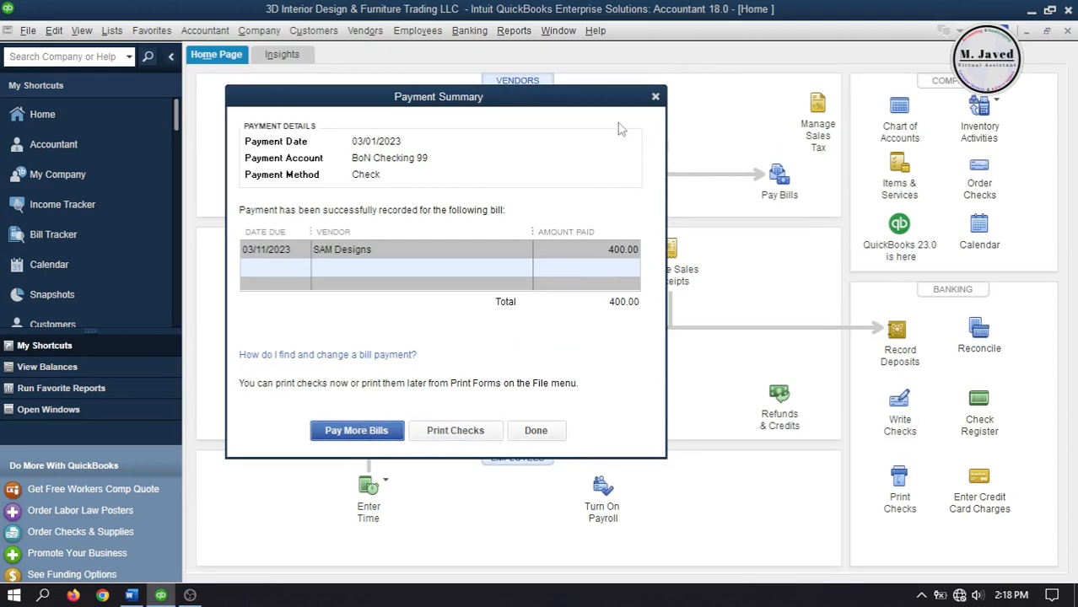
pyautogui.moveTo(654, 98)
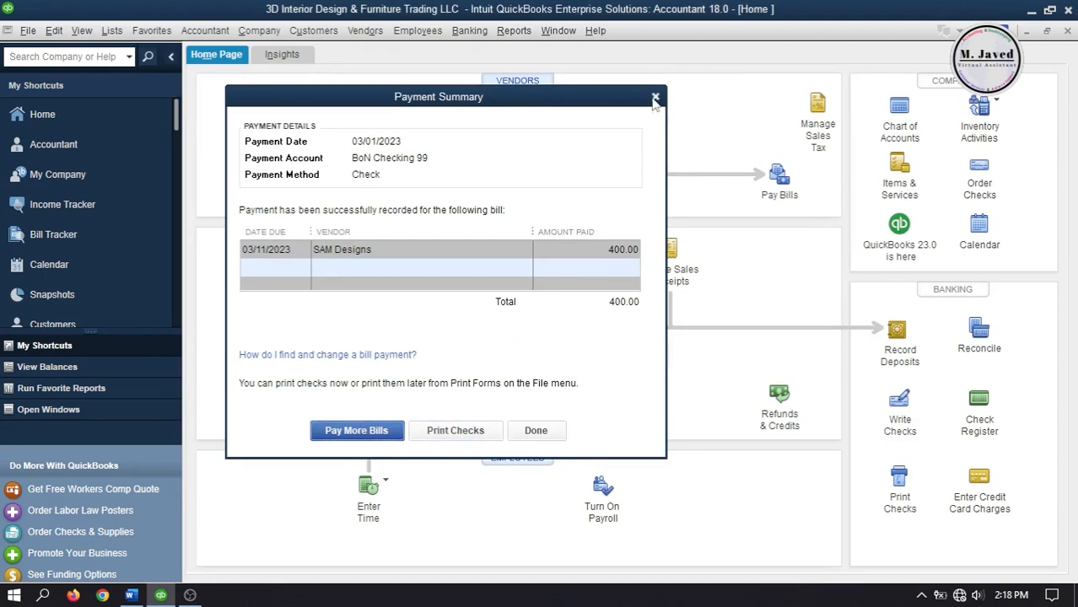